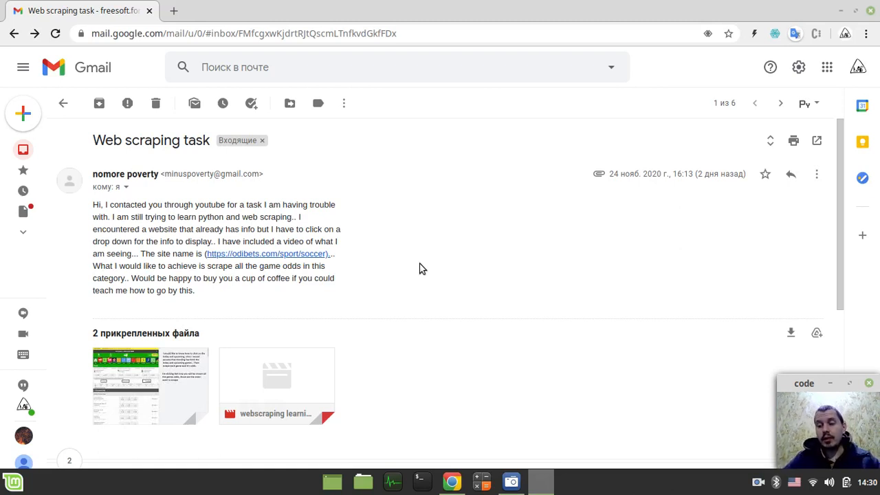
mouse_move(351, 250)
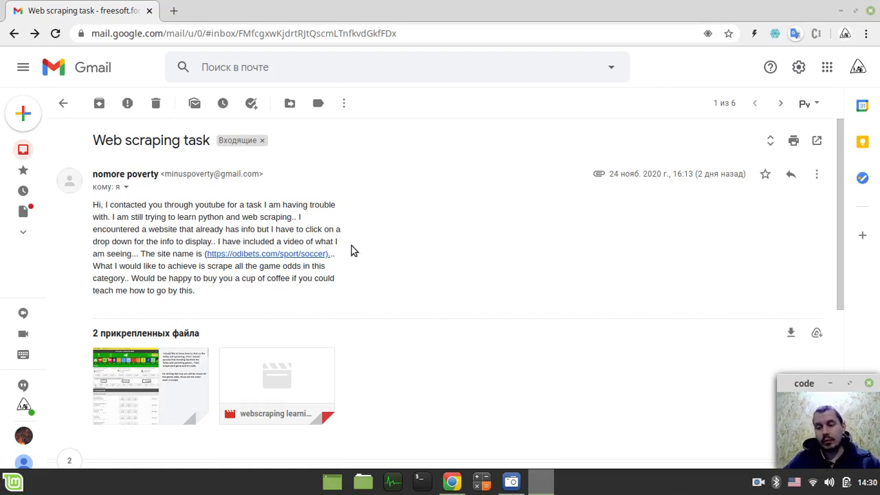
mouse_move(349, 249)
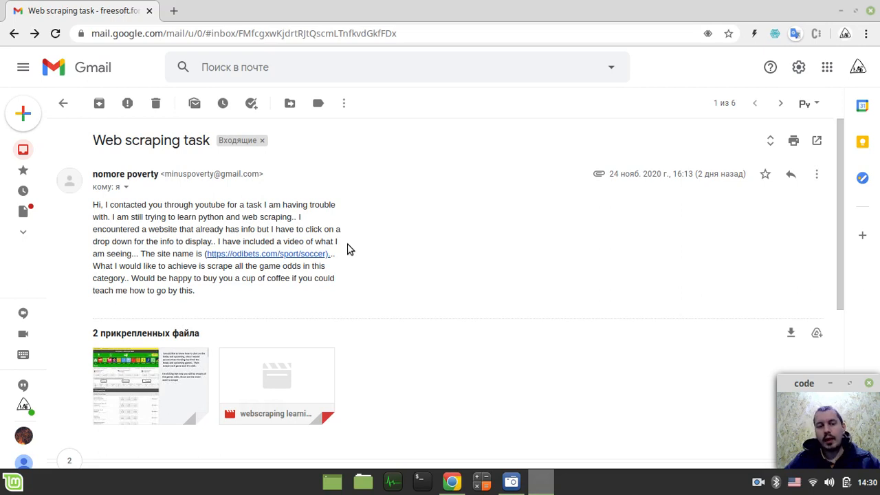
mouse_move(270, 277)
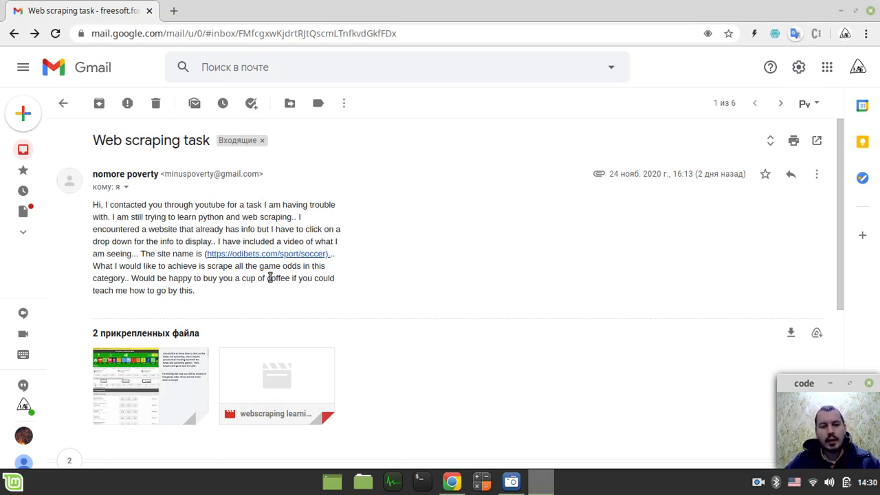
mouse_move(261, 263)
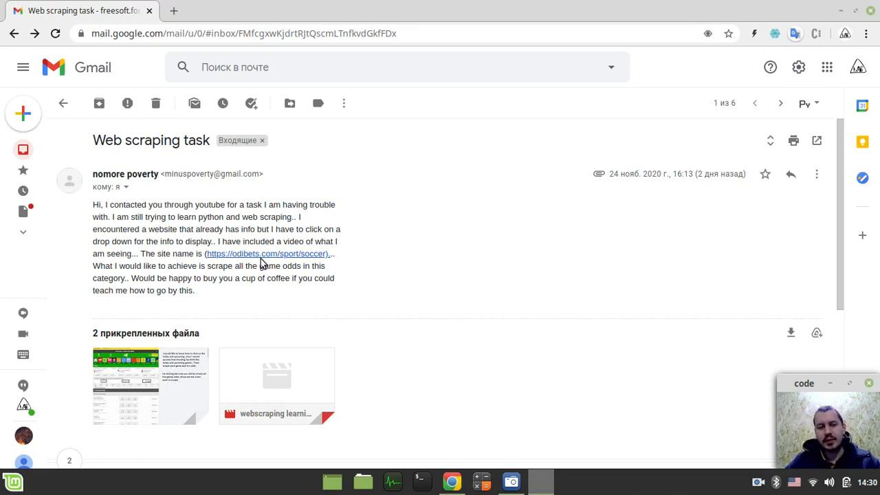
mouse_move(276, 385)
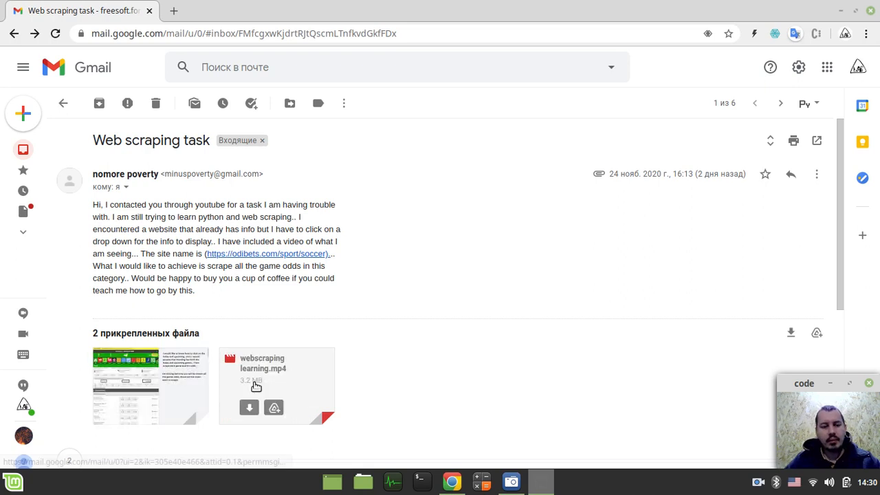
mouse_move(288, 370)
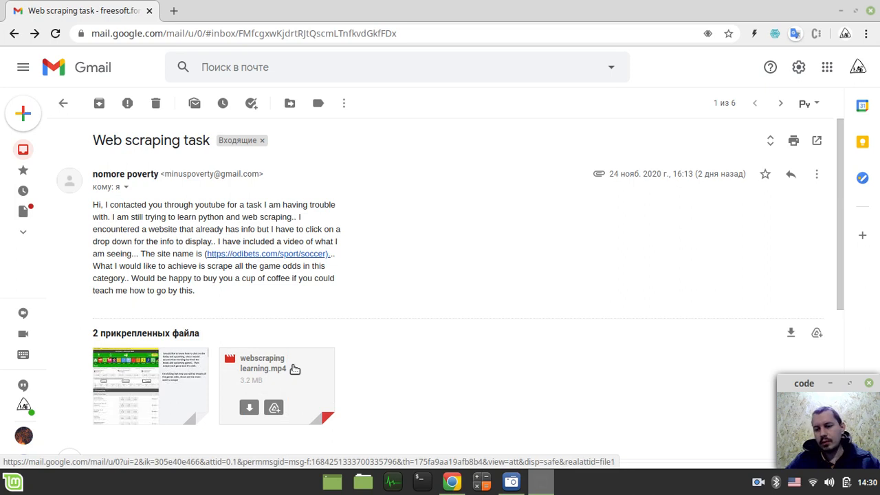
mouse_move(308, 373)
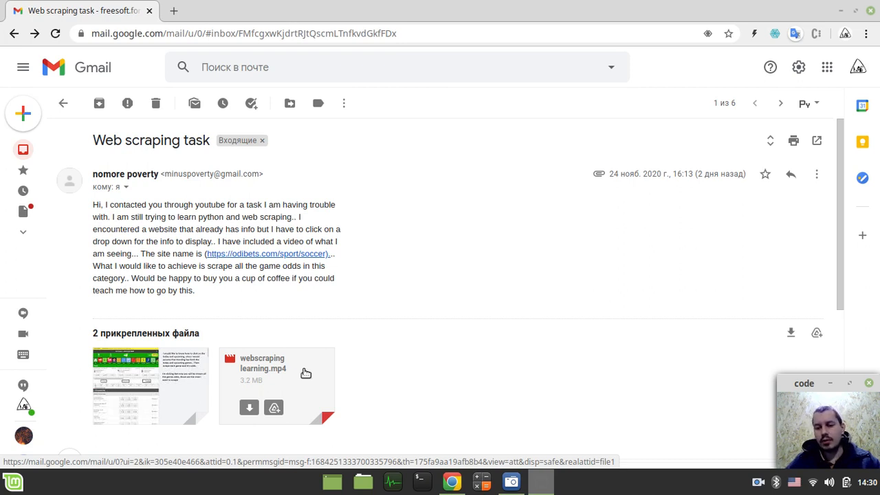
mouse_move(269, 254)
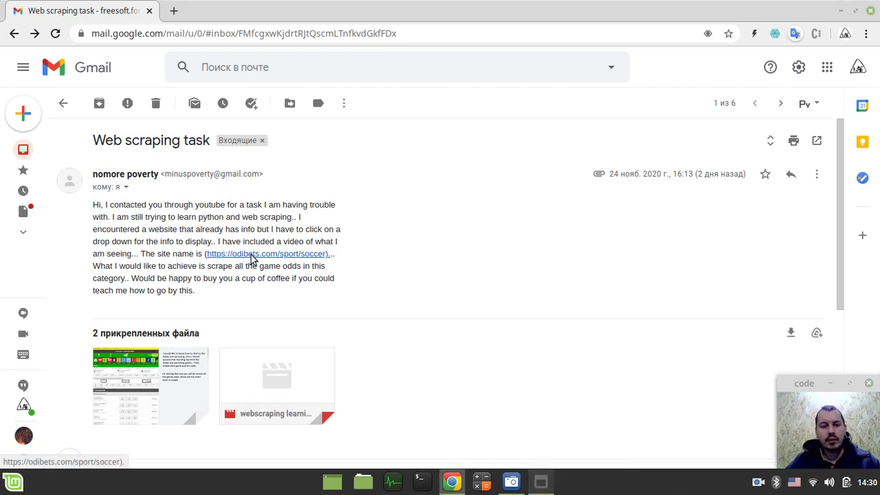
Open the odibets soccer site from the email and bring up Chrome DevTools.
click(268, 254)
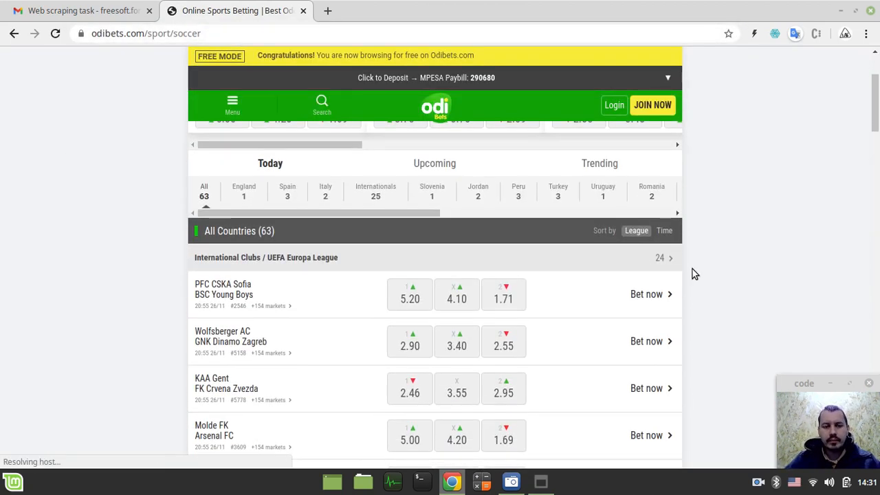
scroll(down, 3)
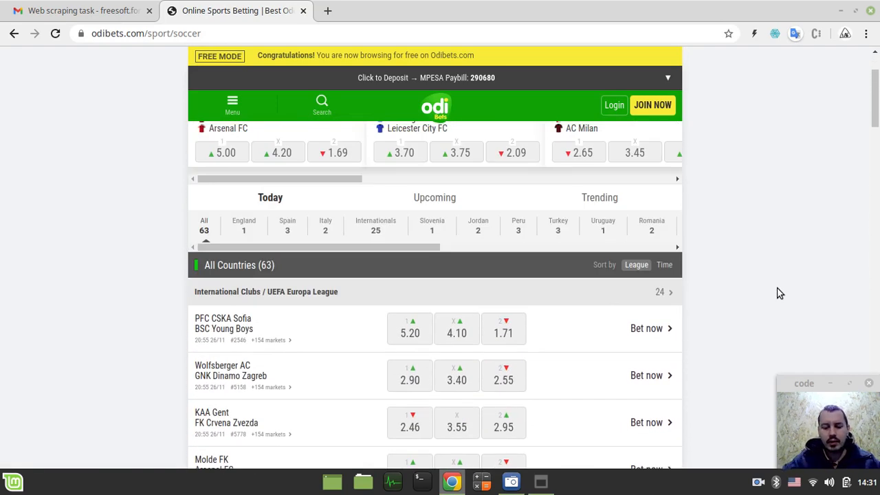
key(F12)
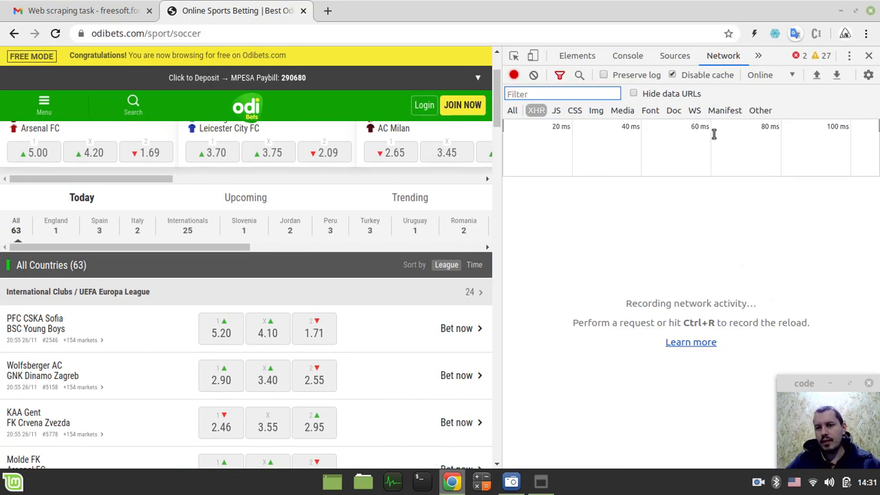
mouse_move(605, 75)
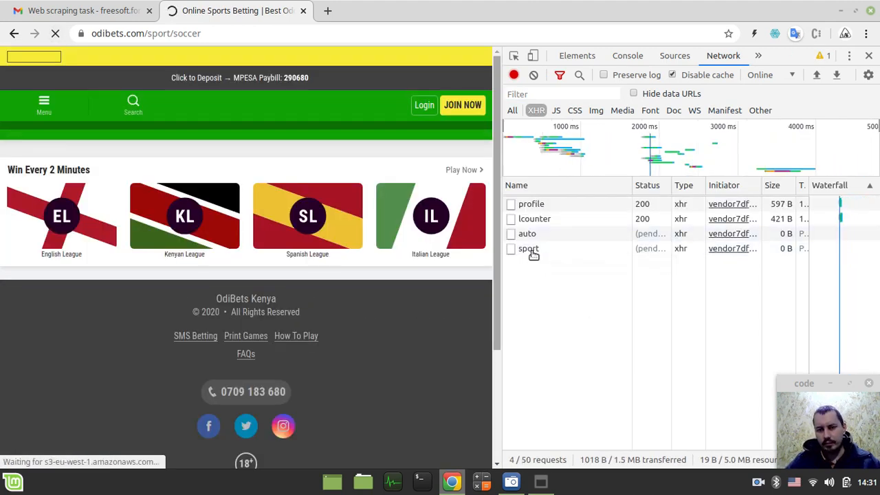
Preview the sport request's JSON response, expanding and collapsing the tabs and sport_info blocks.
click(529, 248)
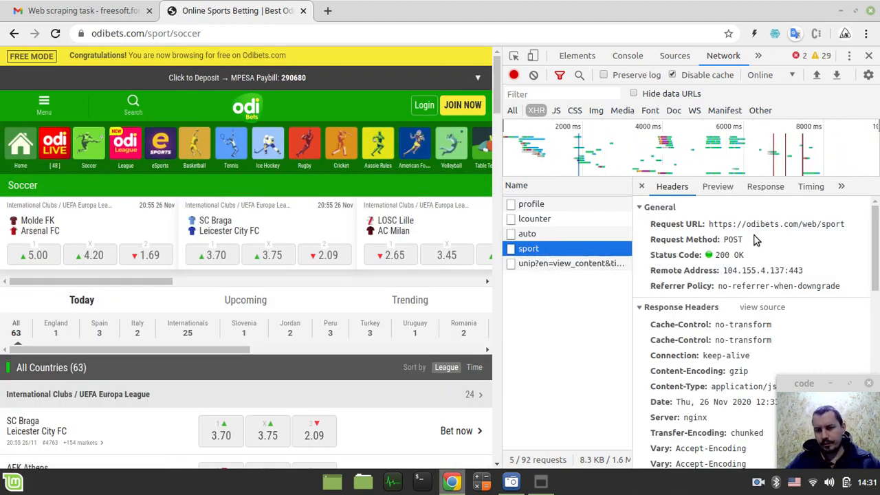
click(718, 186)
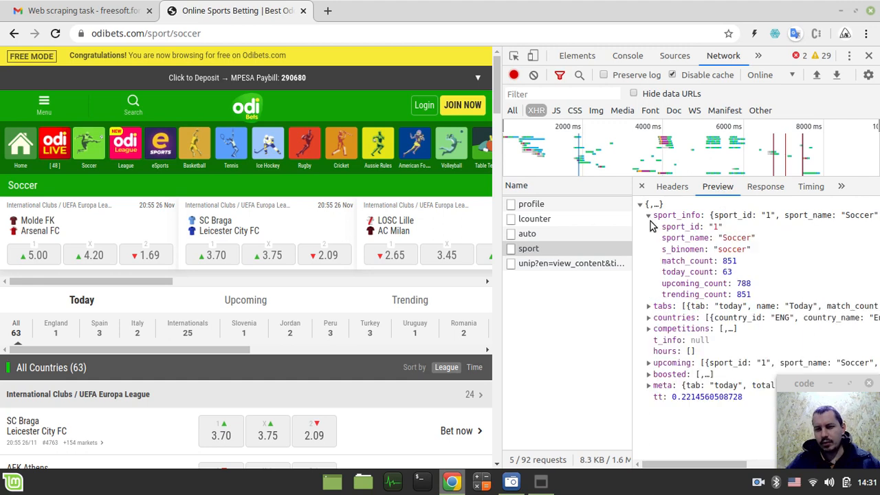
click(648, 305)
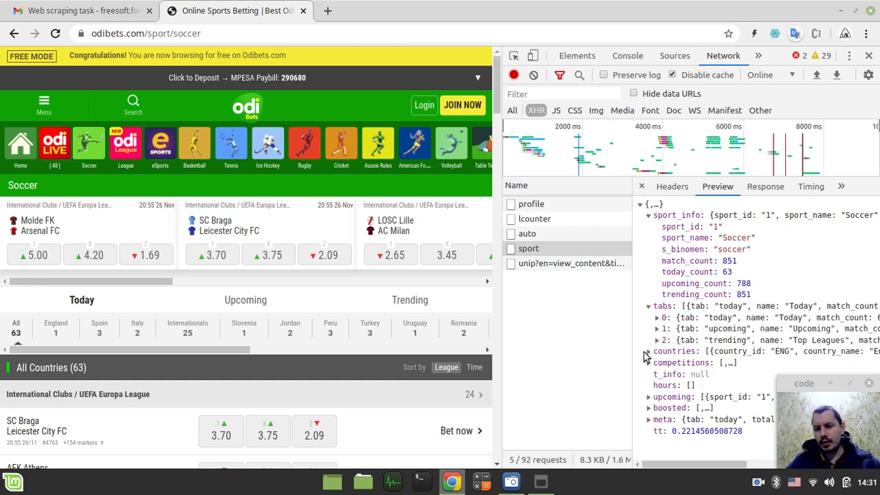
click(647, 351)
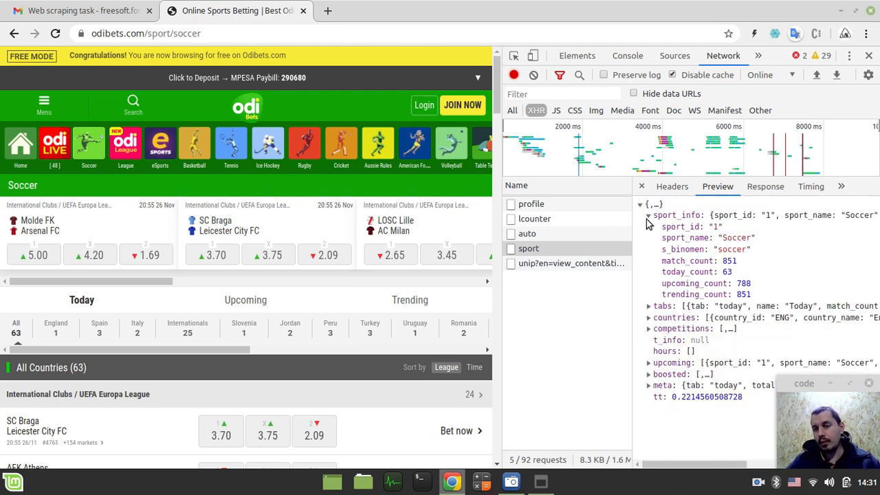
click(647, 215)
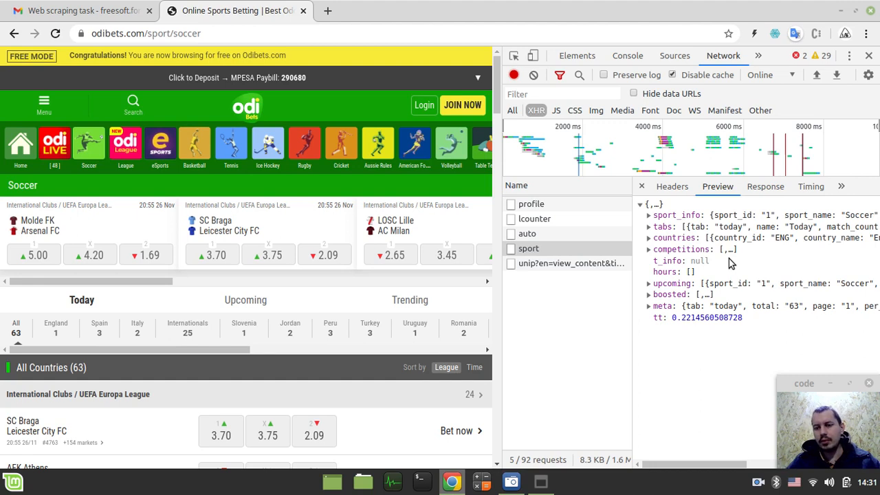
mouse_move(713, 239)
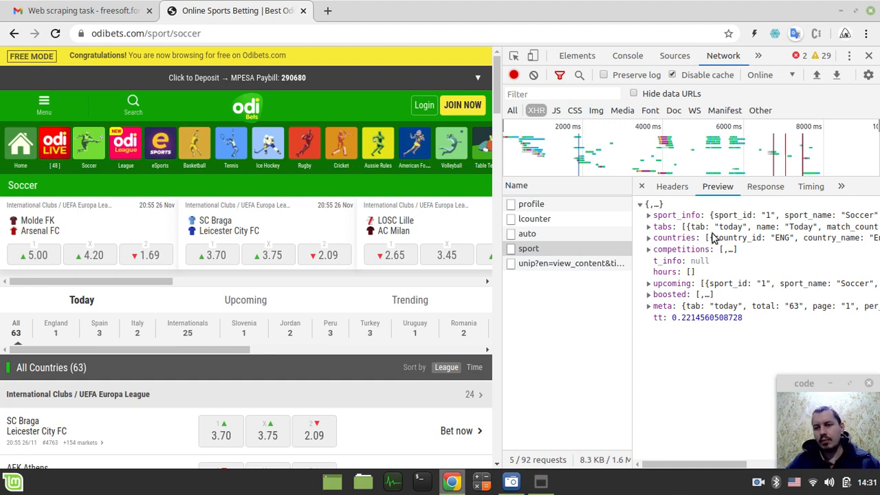
mouse_move(675, 237)
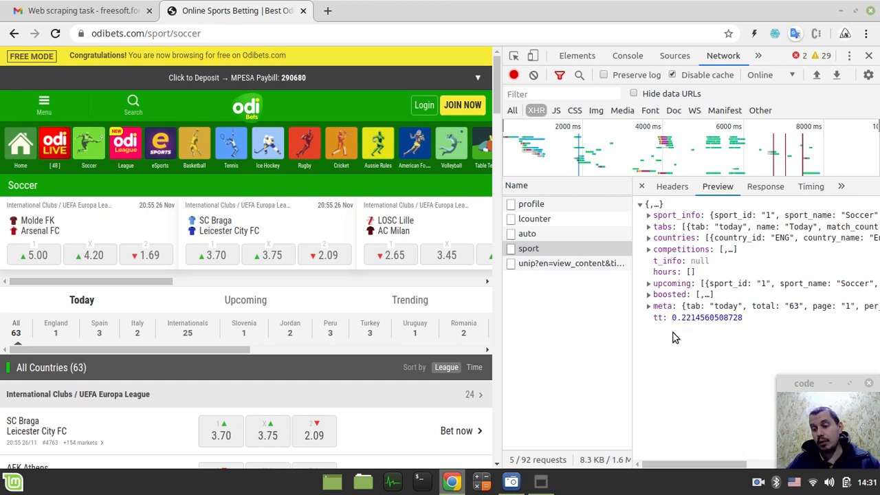
mouse_move(607, 405)
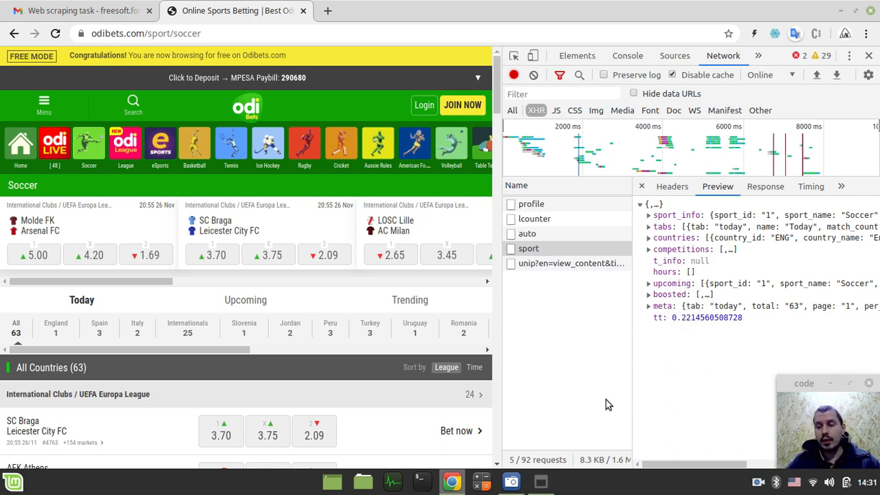
mouse_move(675, 390)
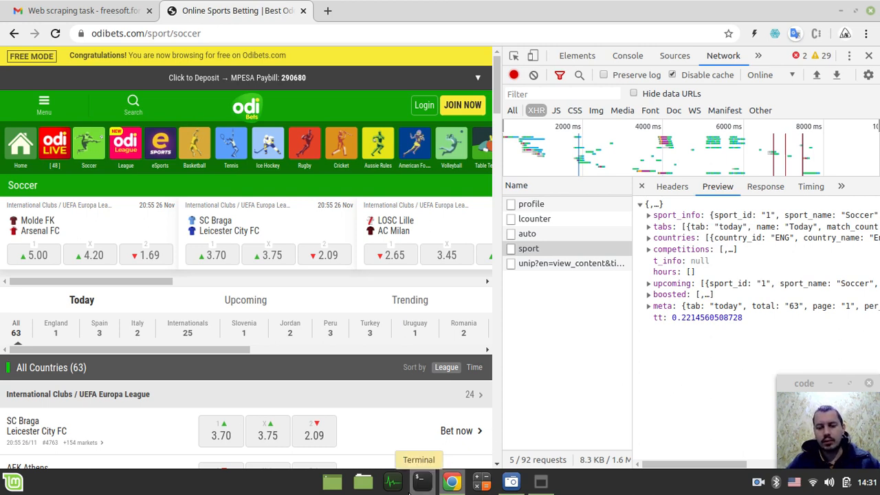
mouse_move(325, 211)
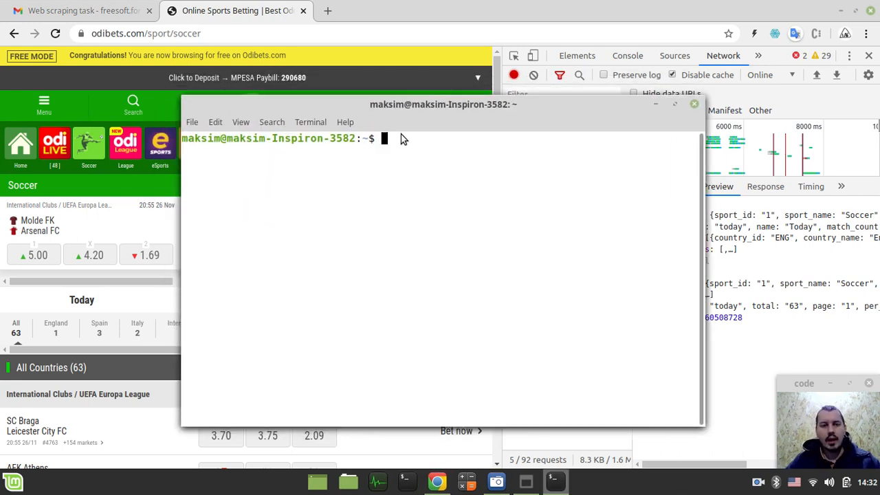
Start the python3 interpreter and import the requests library.
text(python3)
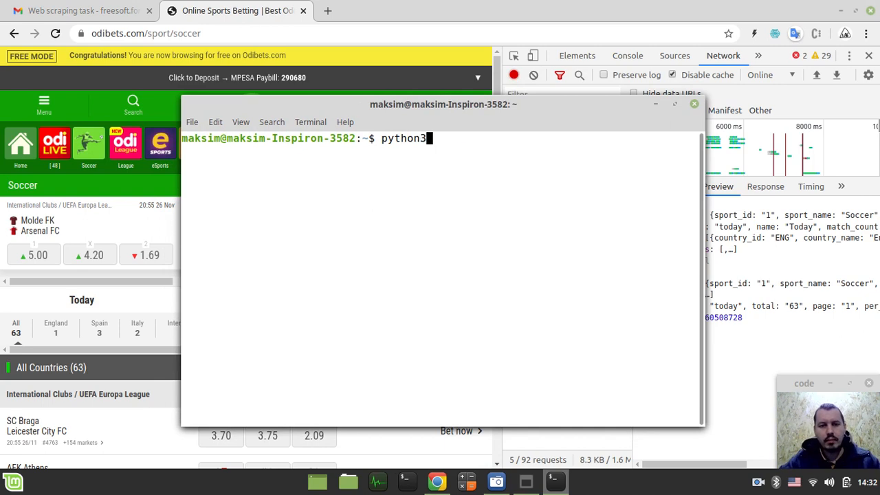
key(Return)
text(im)
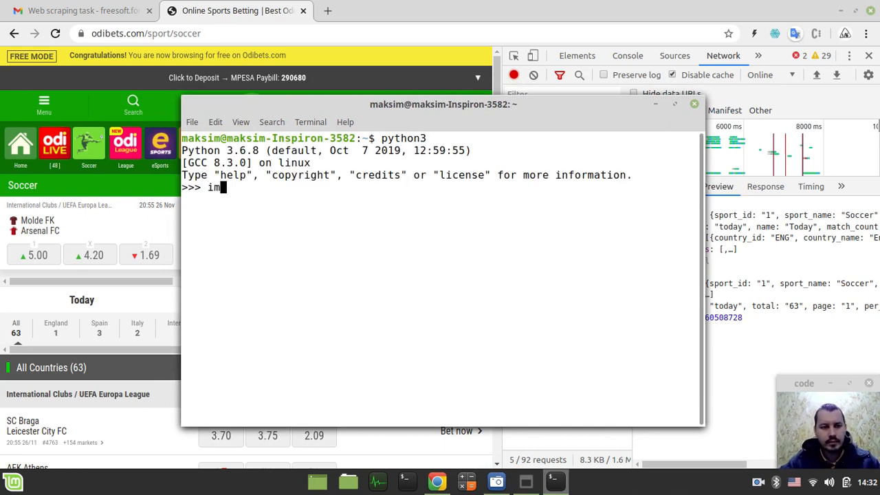
text(port re)
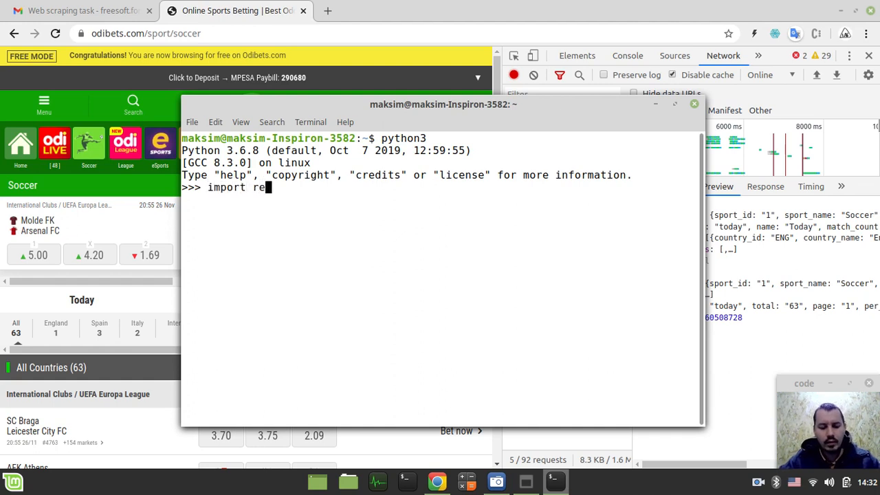
key(Return)
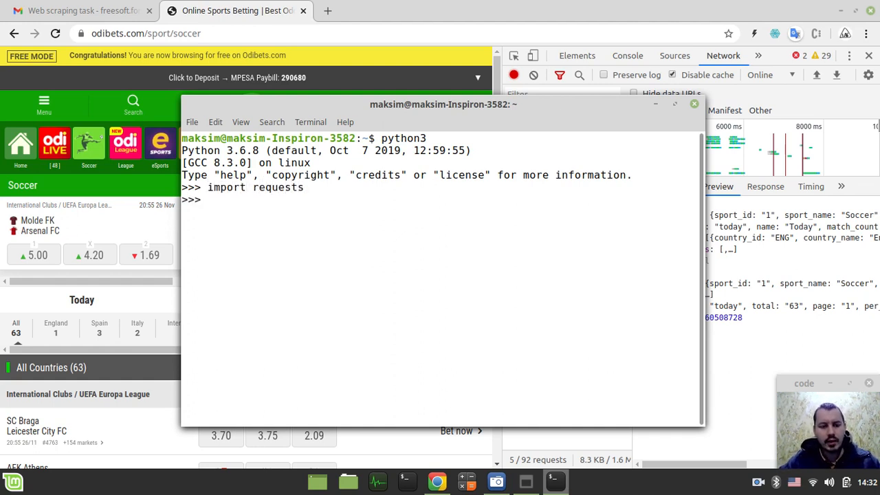
Begin typing response = requests.post(' for the odibets request.
text(response =)
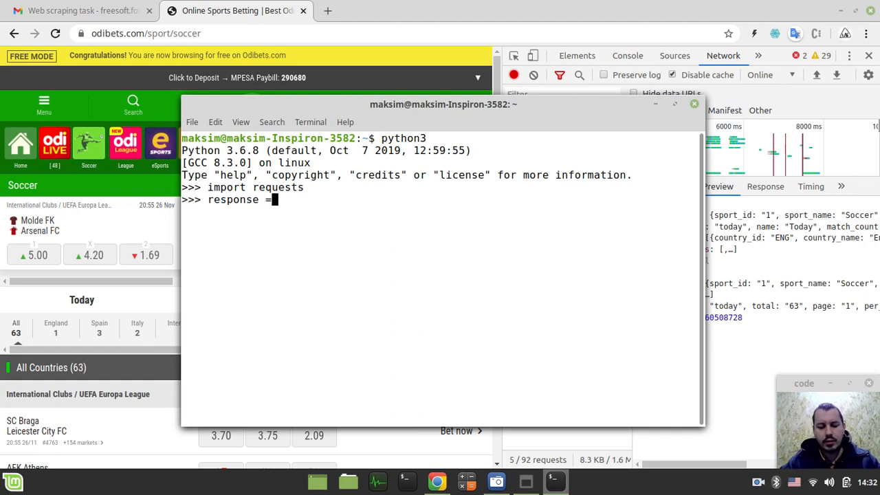
text(requests.)
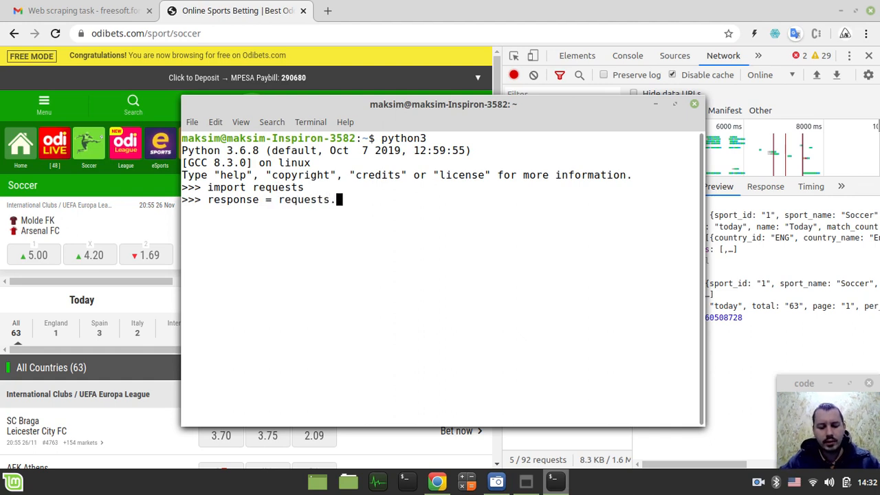
text(post)
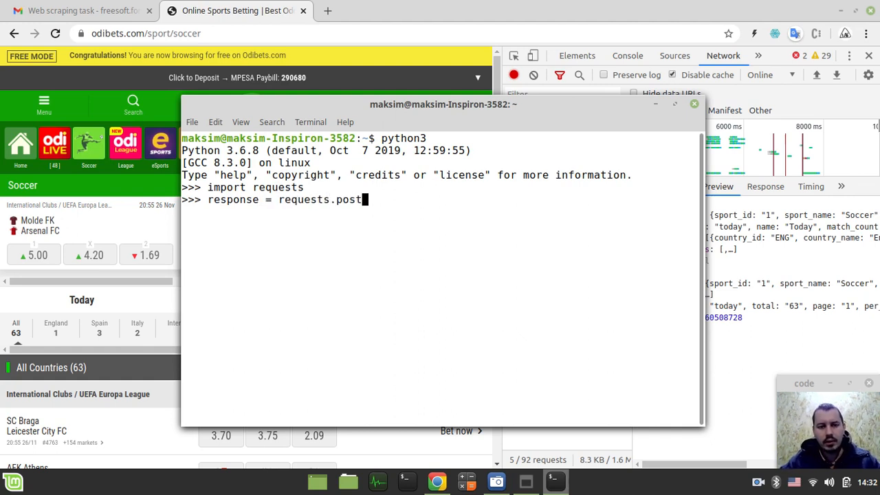
text((')
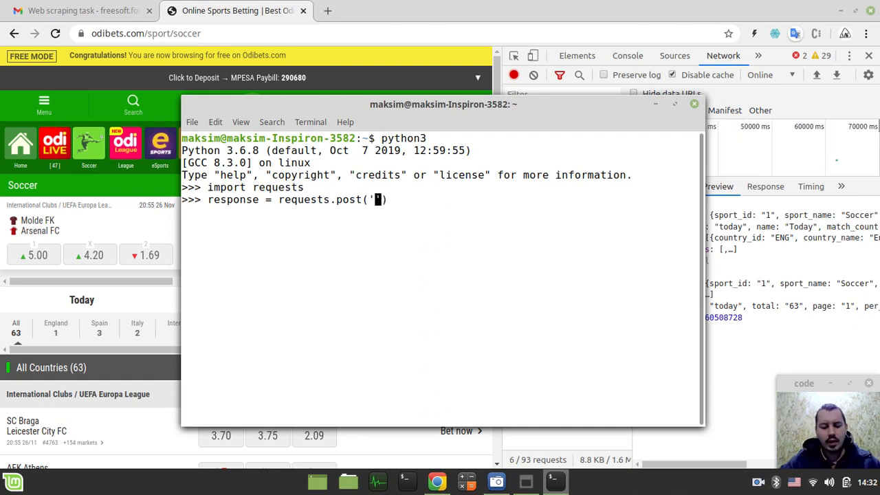
text(u)
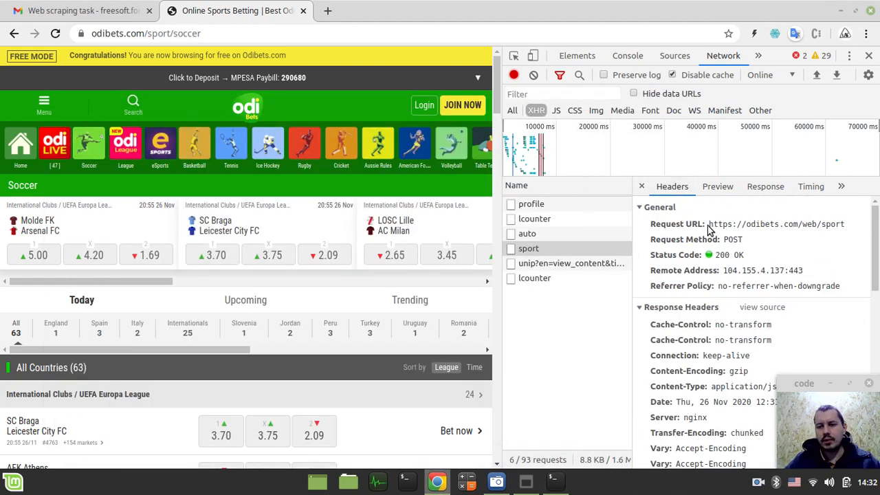
Give the odibets.com/web/sport POST a 'application/x-www-form-urlencoded; charset=UTF-8' Content-Type header.
double_click(776, 223)
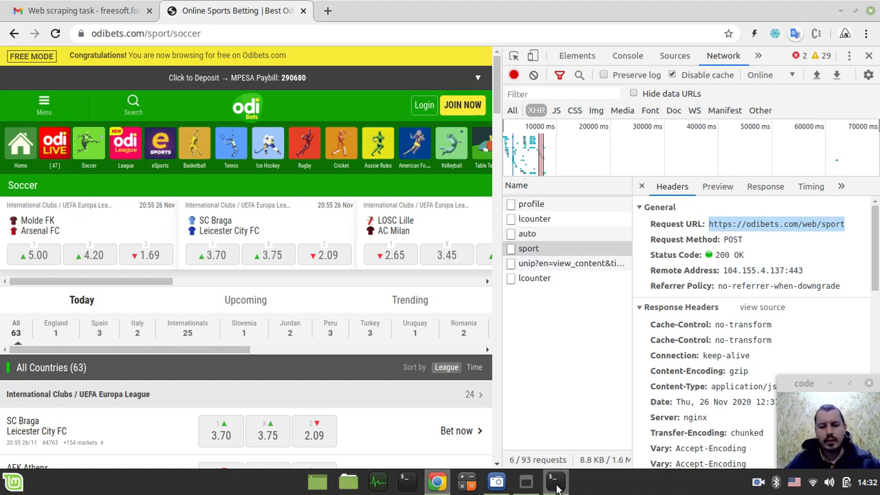
click(555, 481)
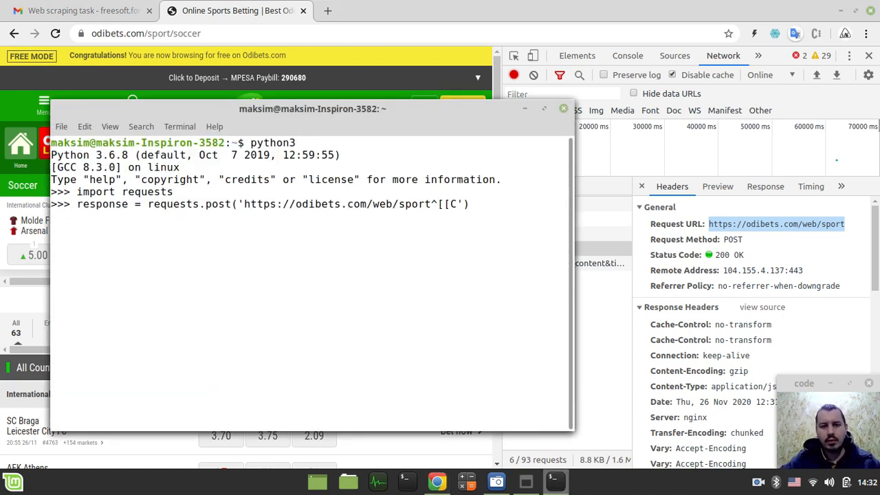
key(BackSpace)
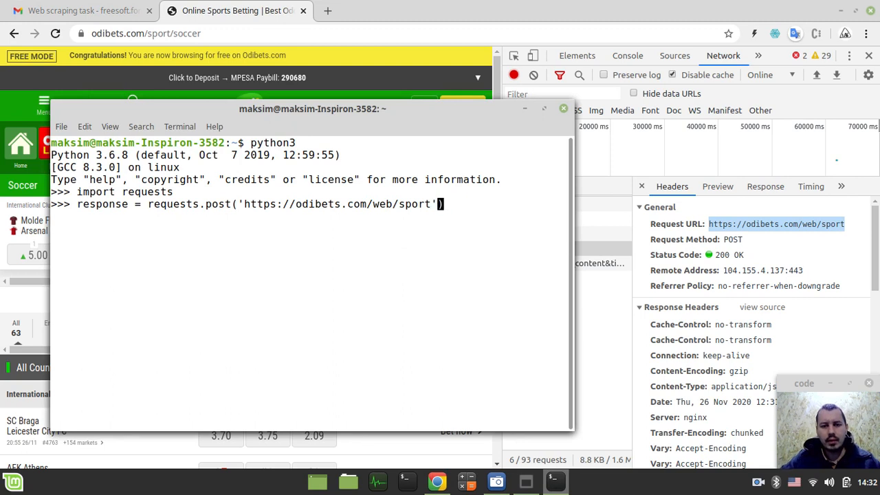
text(, h)
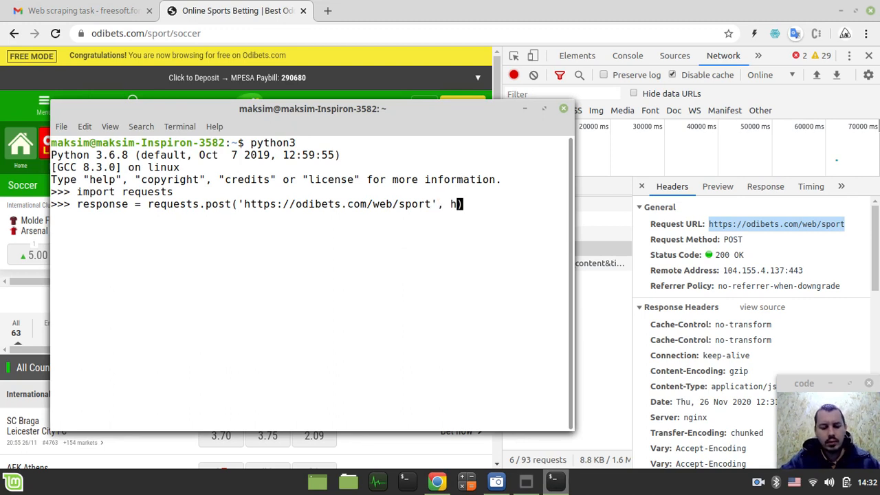
text(eaders=)
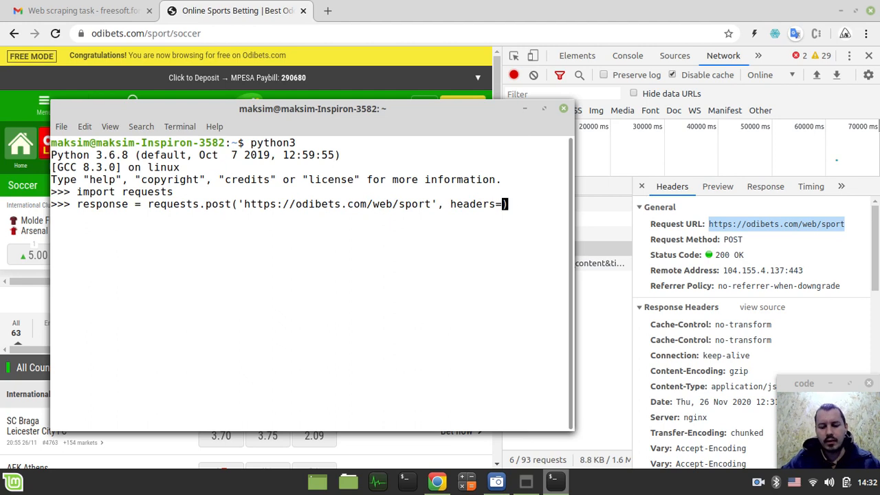
text({)
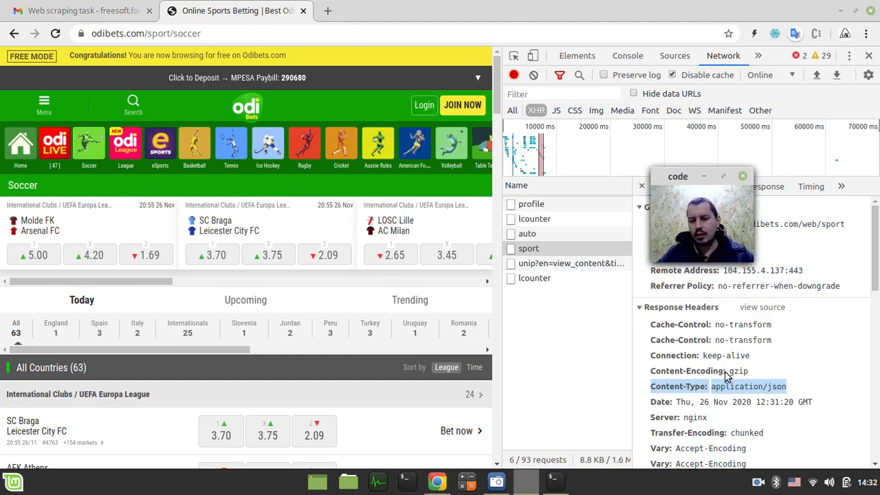
scroll(down, 3)
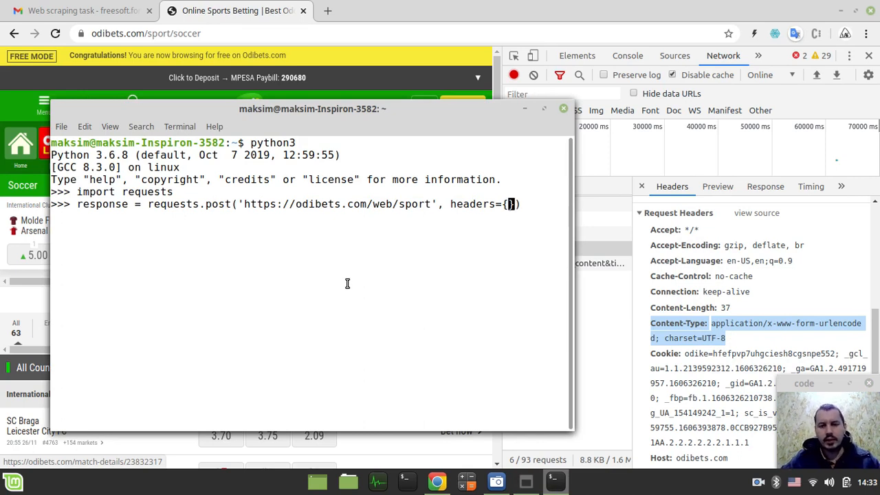
text(Content-Type: application/x-www-form-urlencoded; charset=UTF-8')
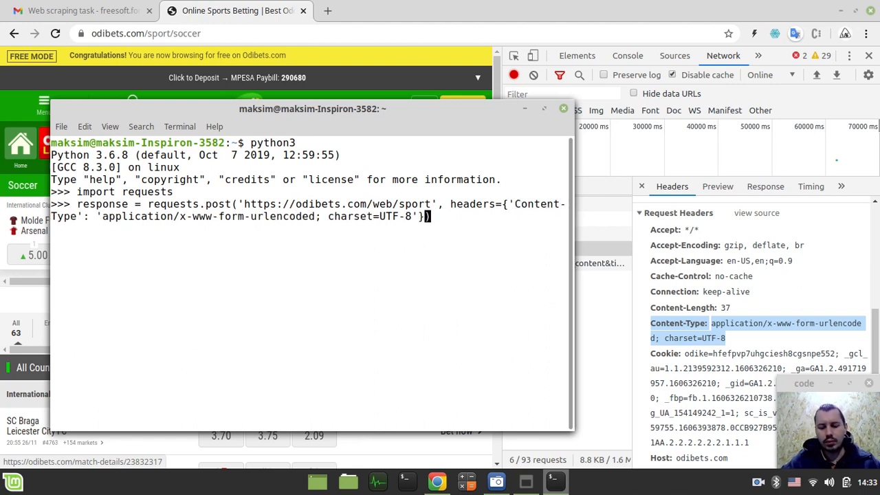
Add a data argument to the POST and view the sport request's tab, sport_id, s_binomen form fields.
text(, data={)
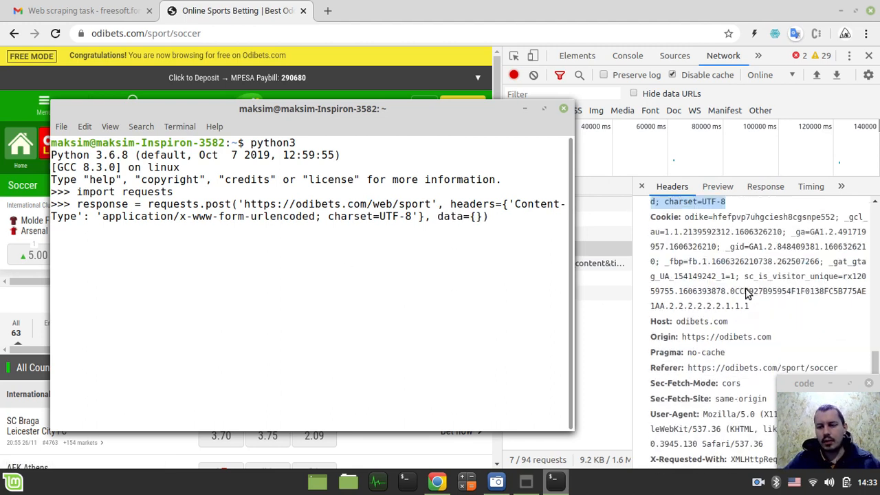
scroll(down, 3)
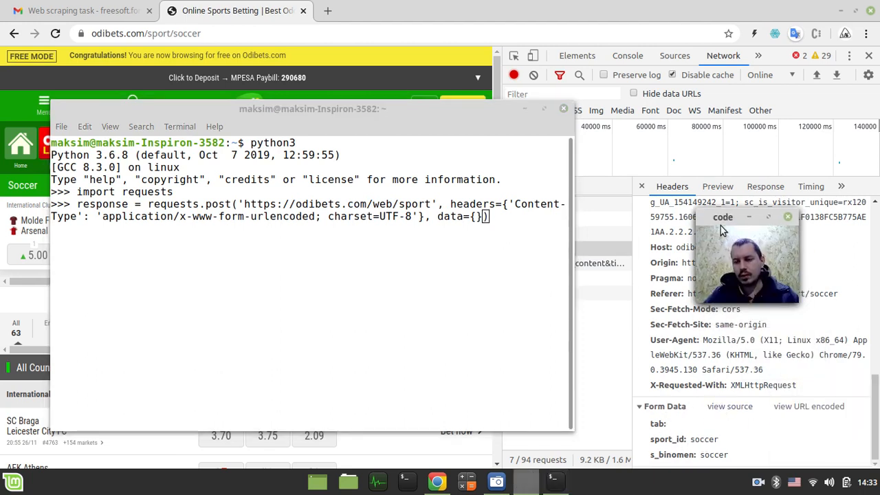
click(563, 108)
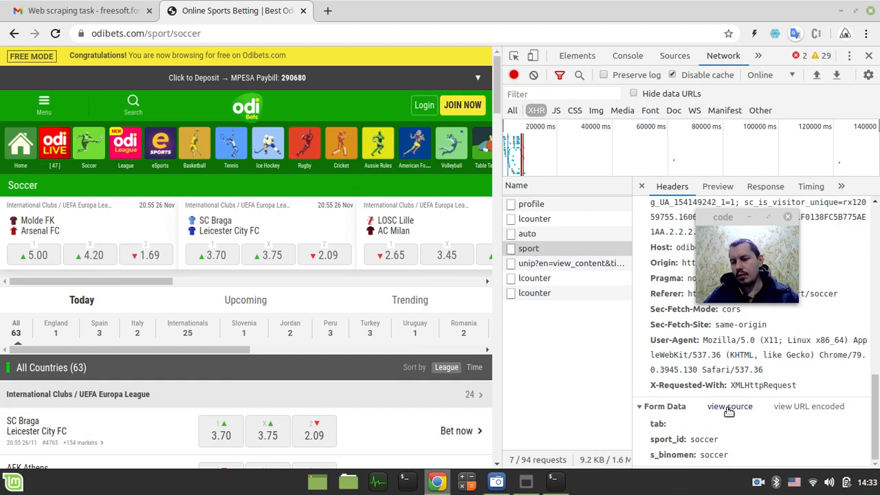
click(730, 406)
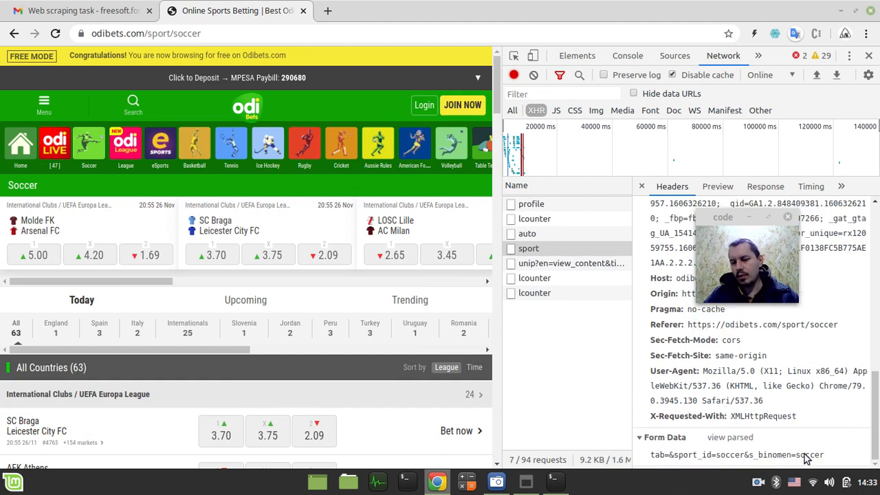
mouse_move(715, 439)
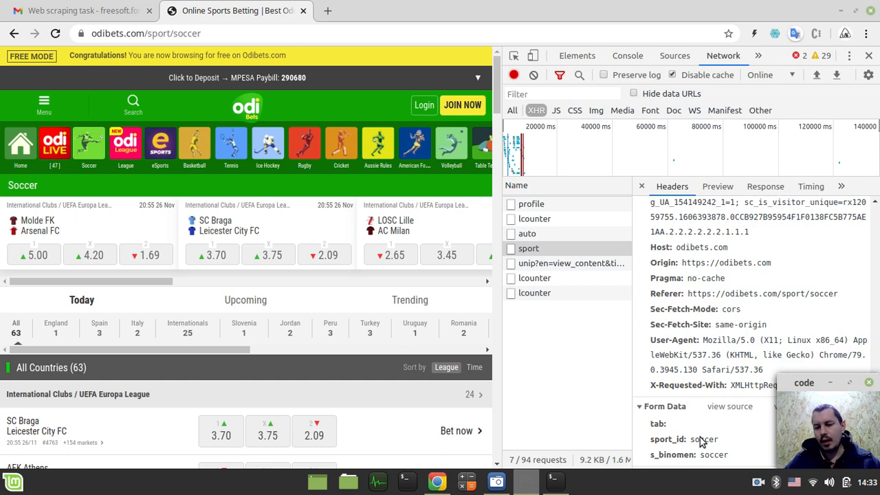
mouse_move(657, 431)
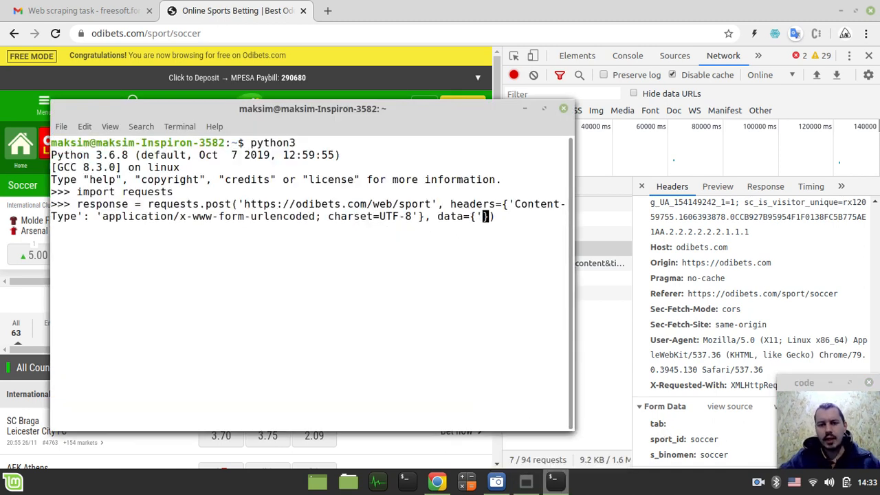
Fill the POST form data with an empty tab and sport_id 'soccer'.
text(tab')
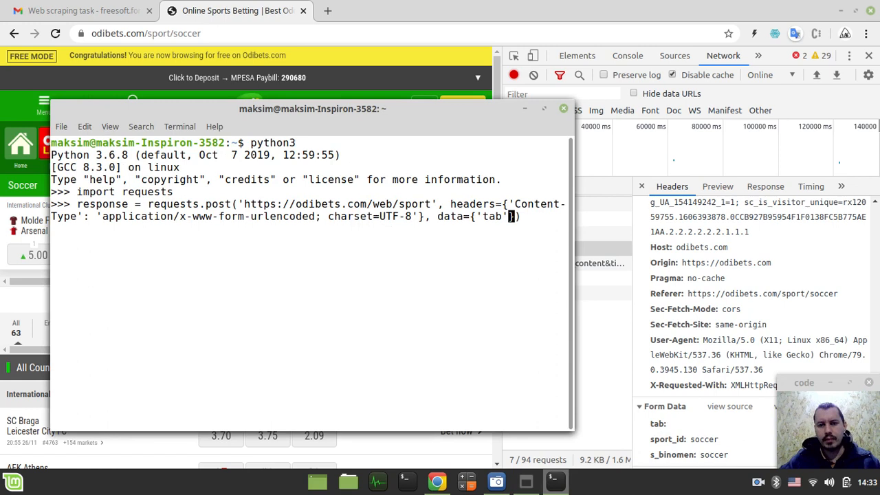
text(: ''})
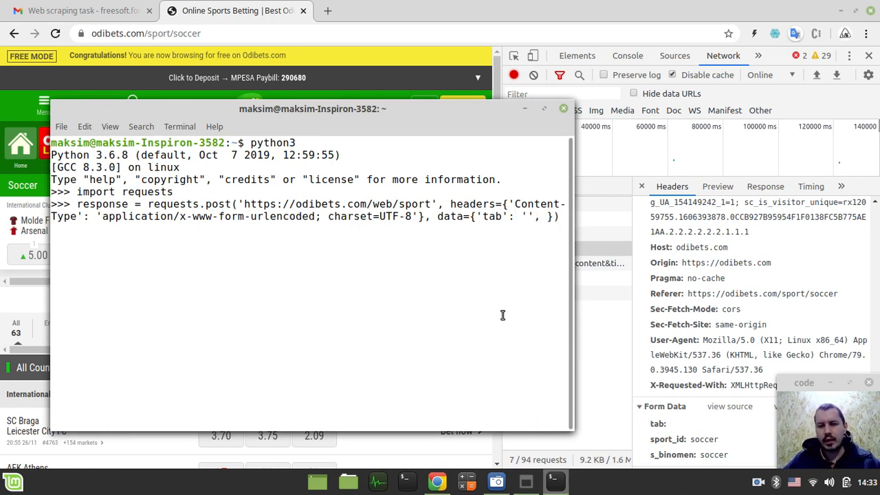
text('spo)
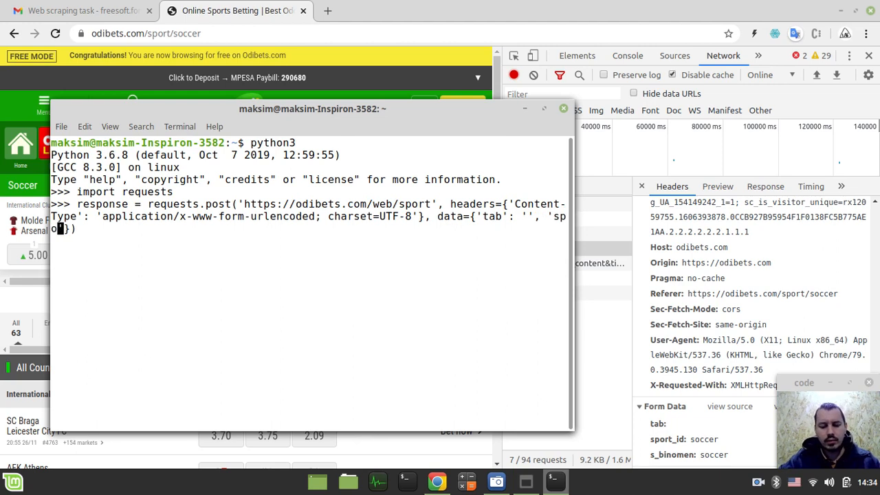
text(rt_id': ')
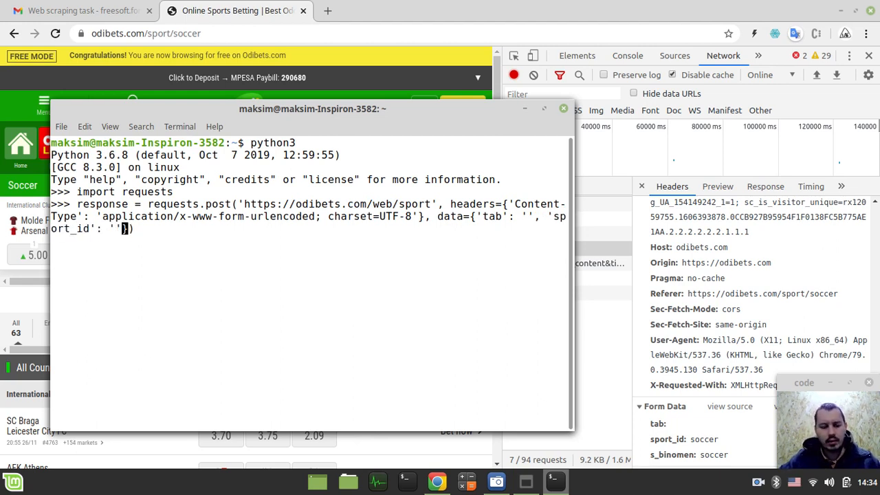
text(soccer)
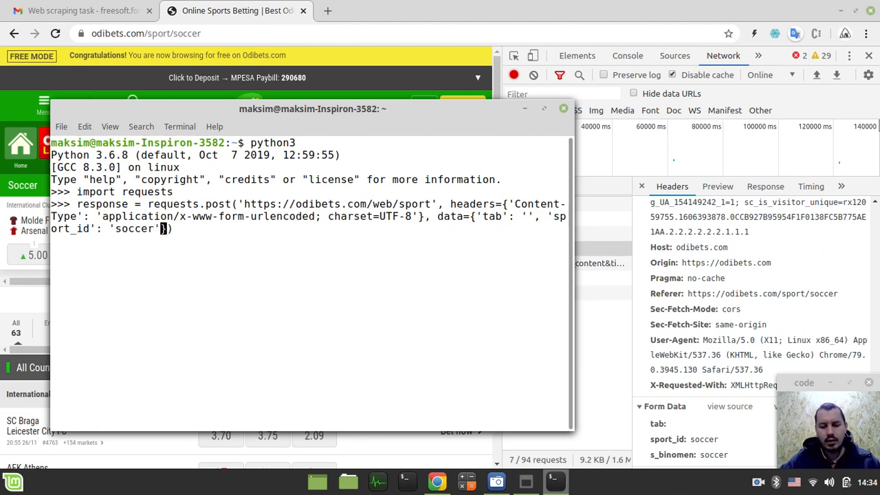
text(,)
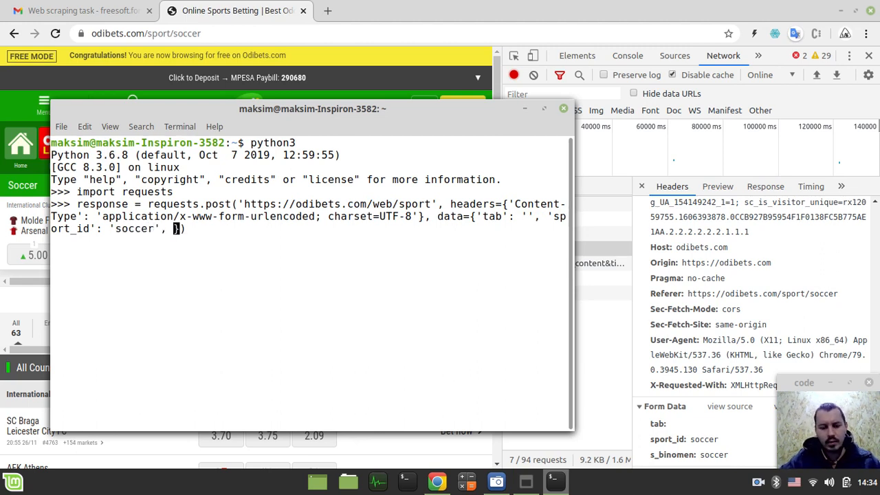
Add s_binomen 'soccer', send the POST, and print response.text.
text('s_)
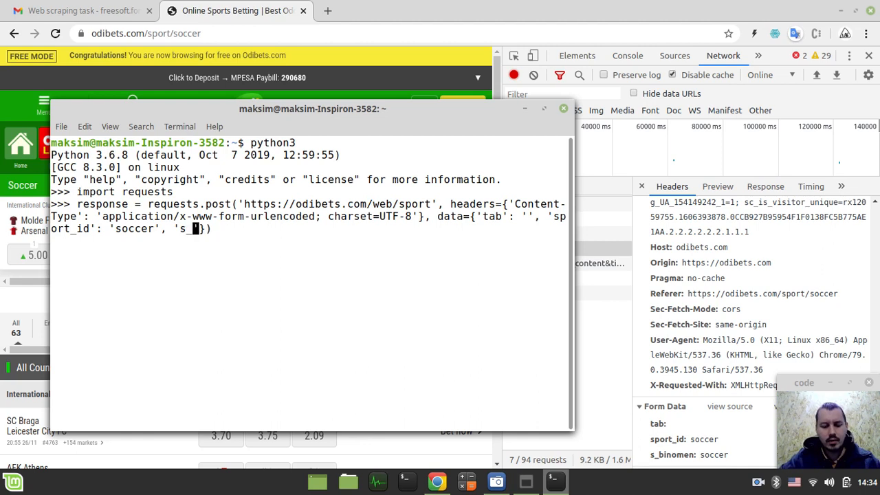
text(binom)
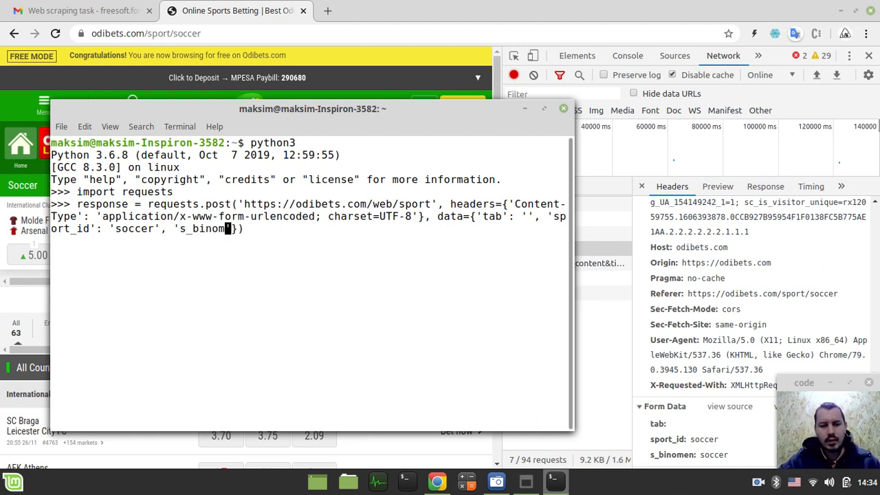
text(en': '')
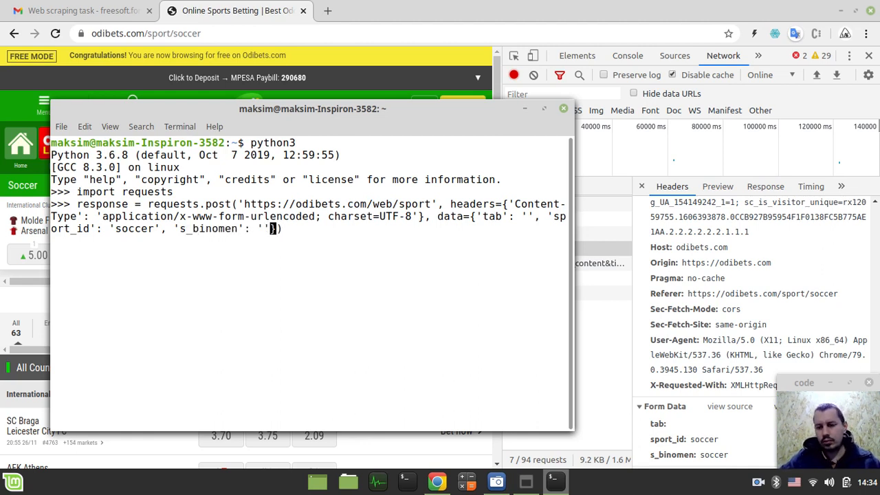
text(soccer)
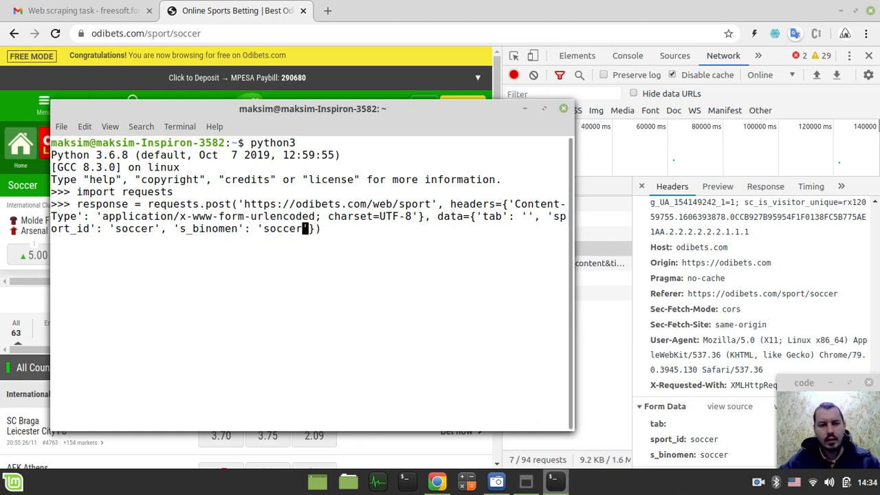
key(Return)
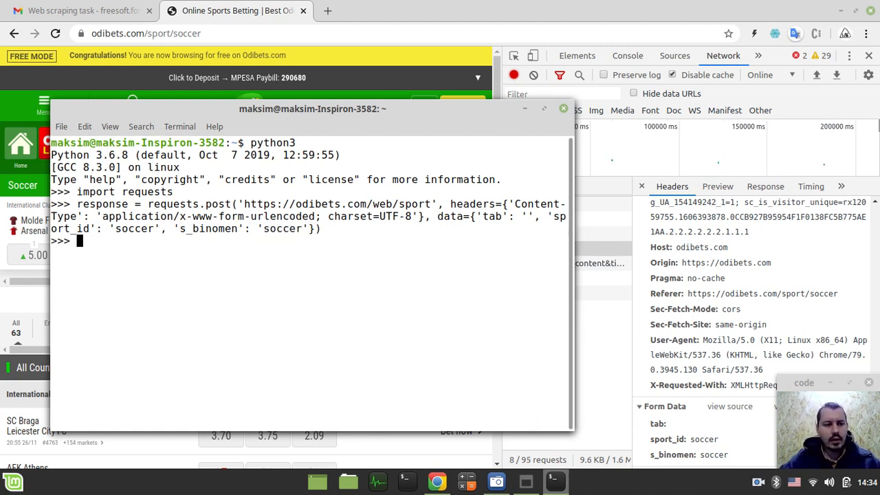
text(response.)
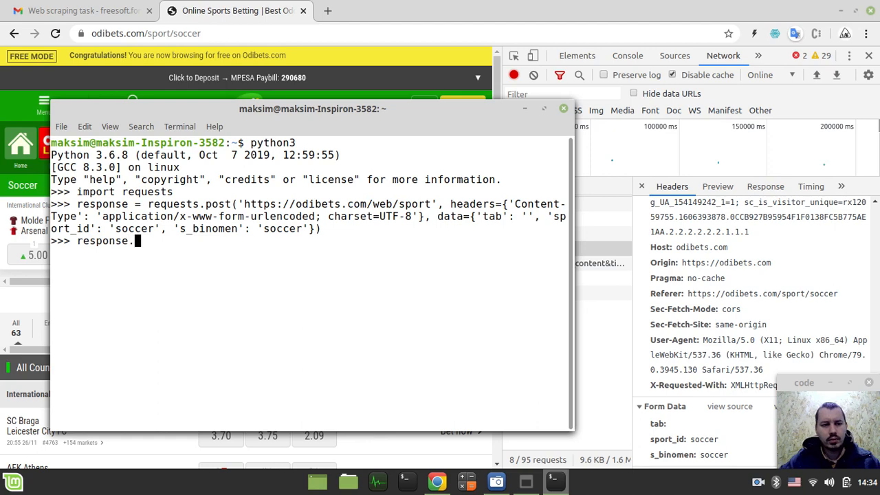
key(Return)
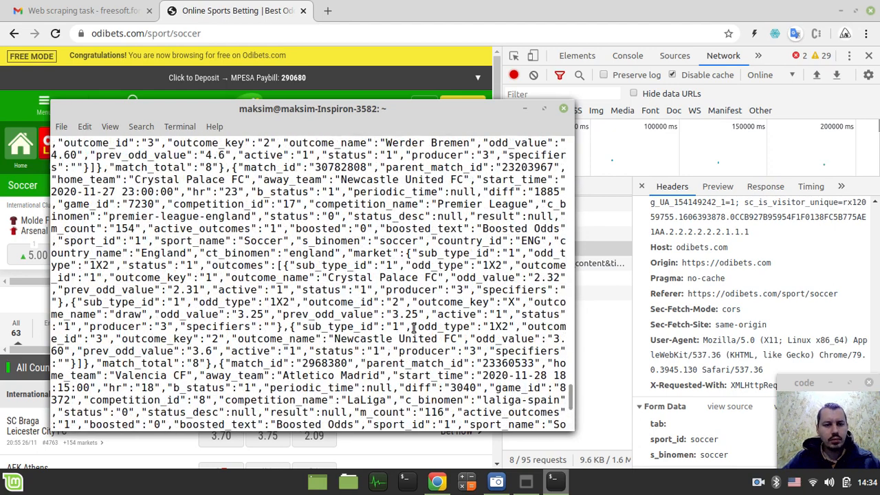
Import json, print json.dumps(response.text, indent=2), then type a json.loads-based version.
scroll(down, 3)
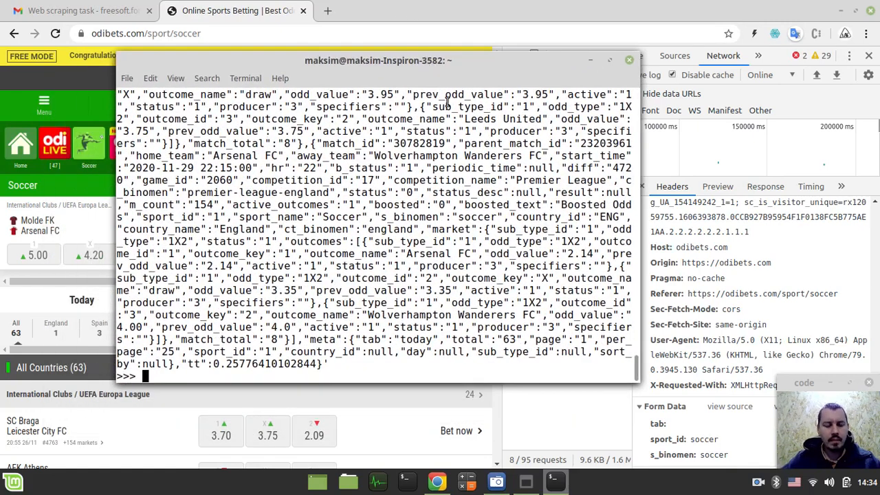
text(import json)
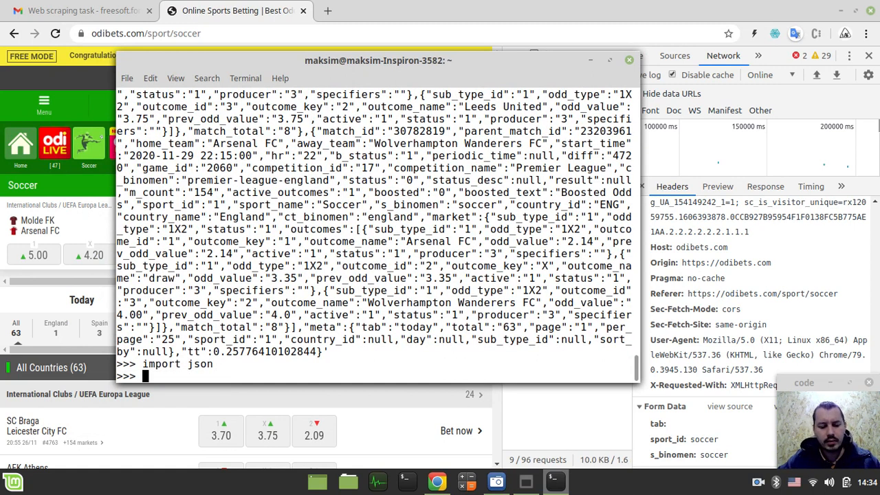
text(print())
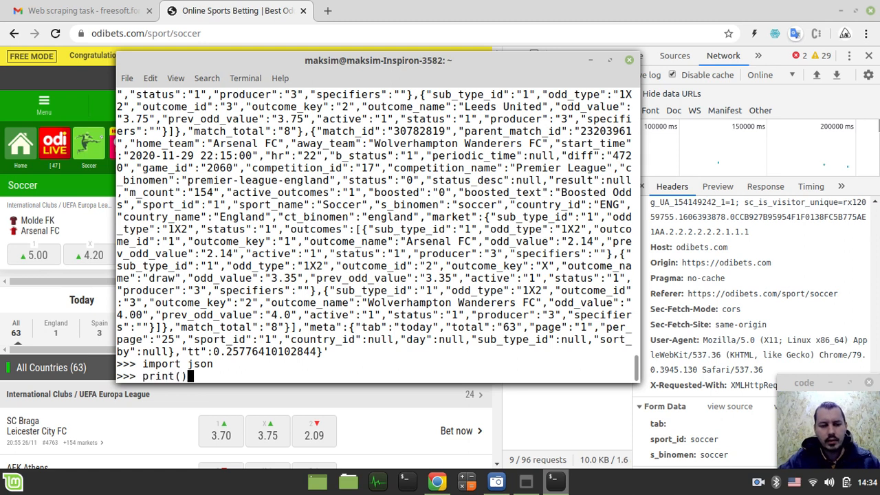
text(json.)
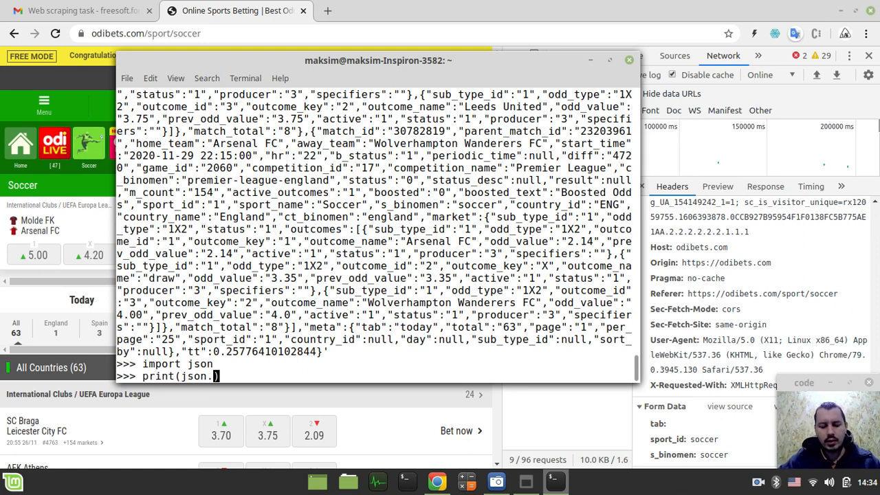
text(dumps()
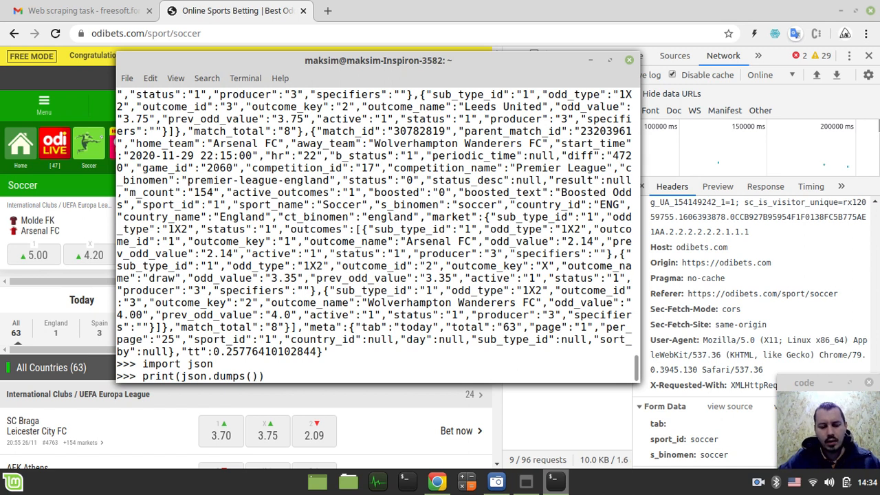
text(response.text)
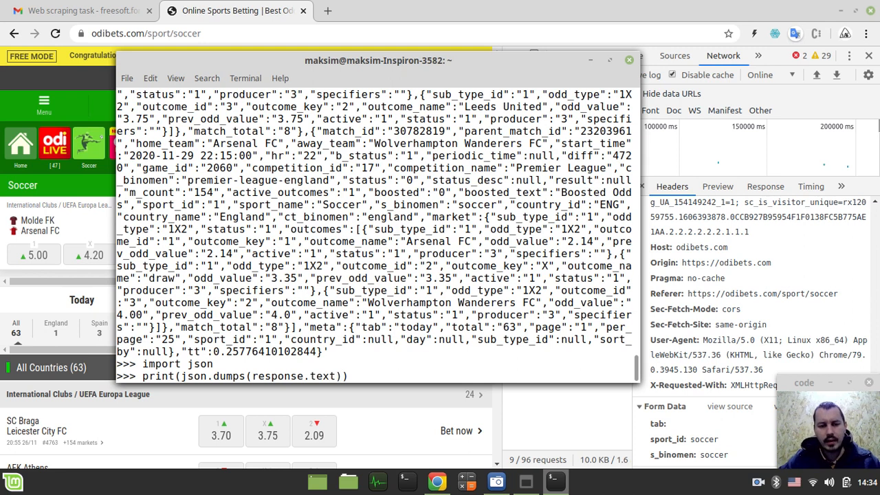
text(, indent)
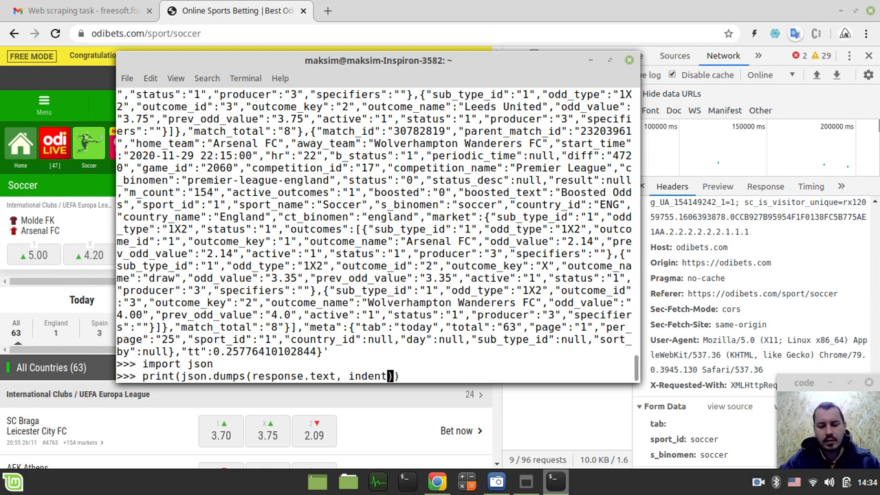
key(Return)
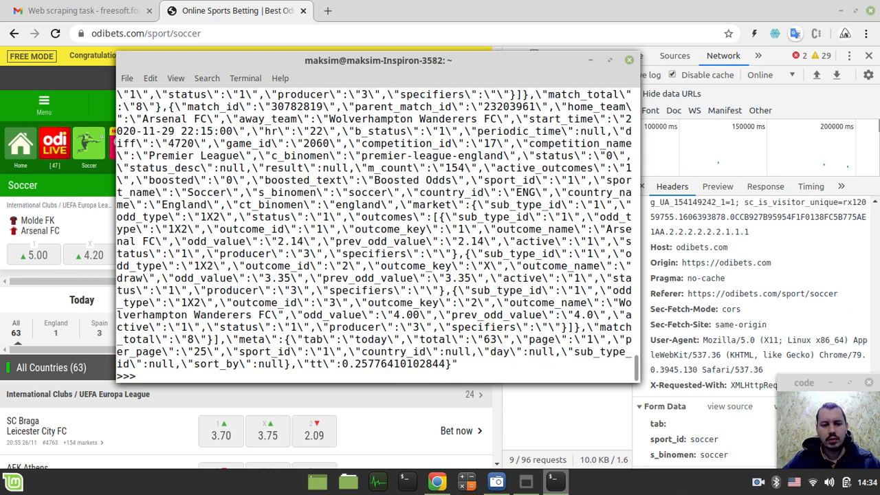
scroll(up, 3)
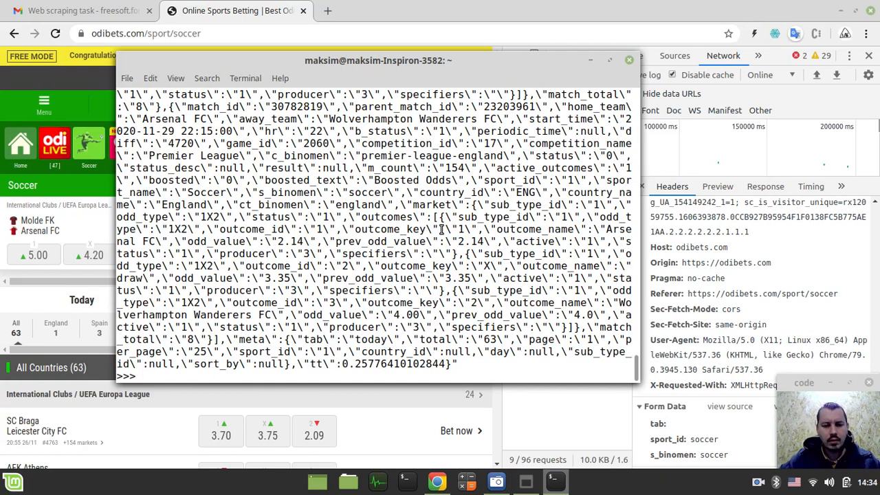
text(print(json.dumps(response.text, indent=2)))
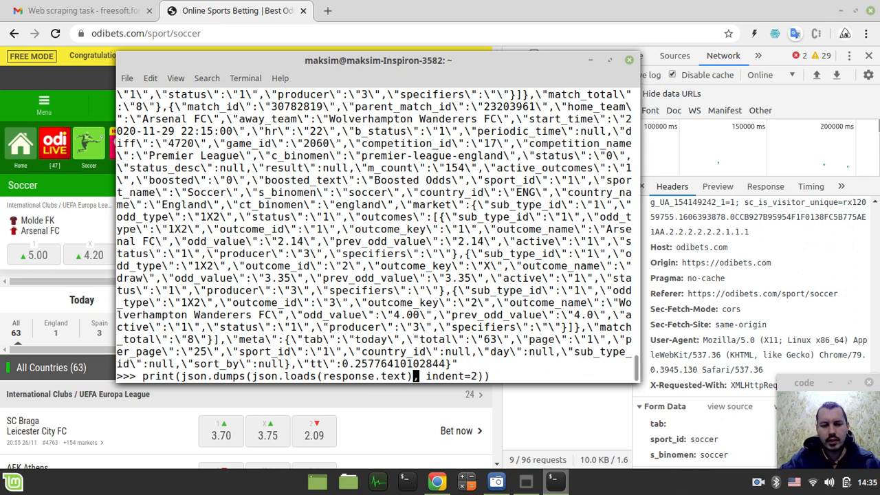
Print the parsed odds as indented JSON, then expand tabs and countries in the sport Preview.
key(Return)
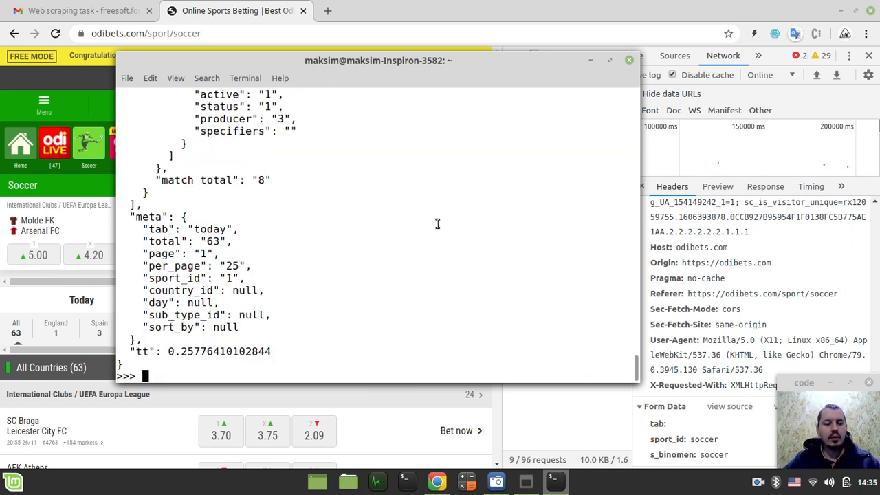
scroll(up, 3)
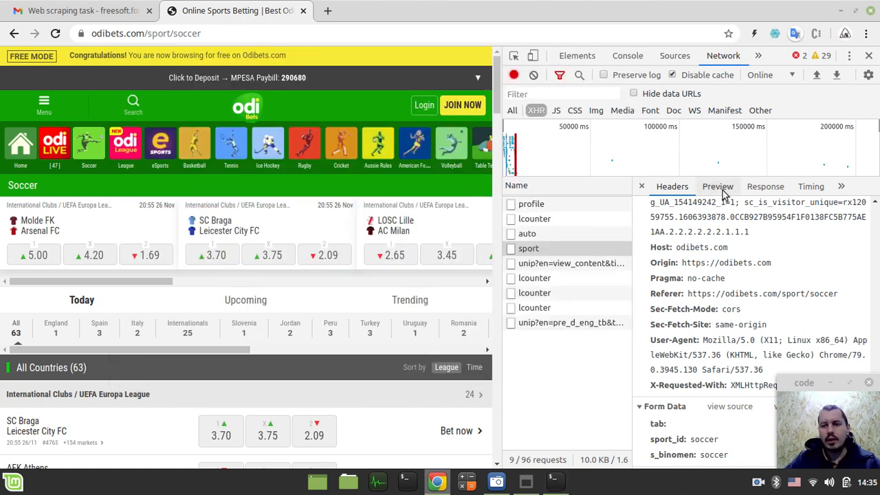
click(718, 185)
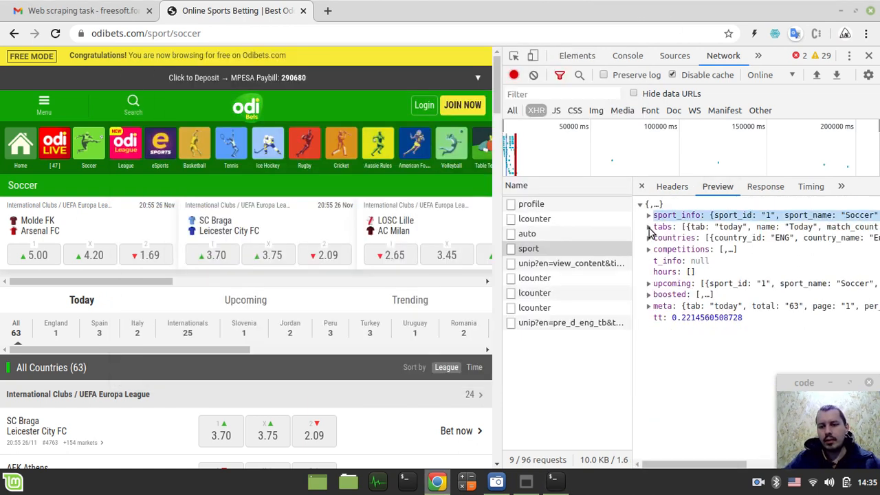
click(649, 227)
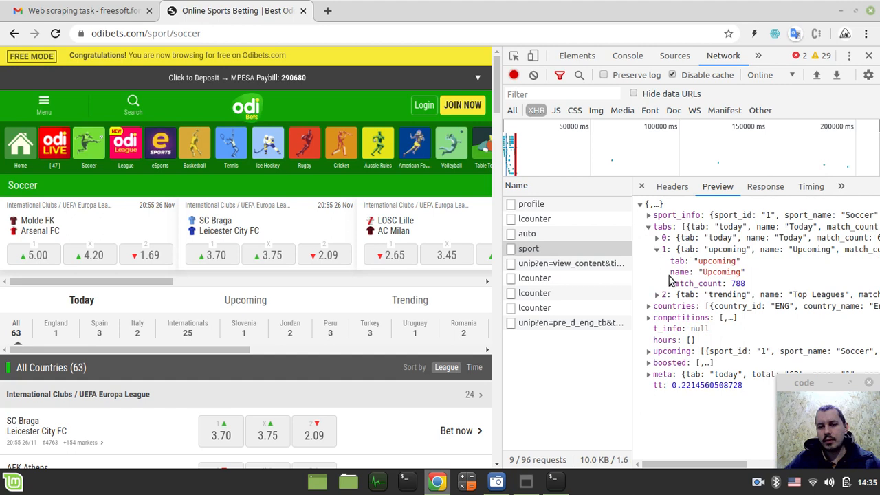
click(648, 306)
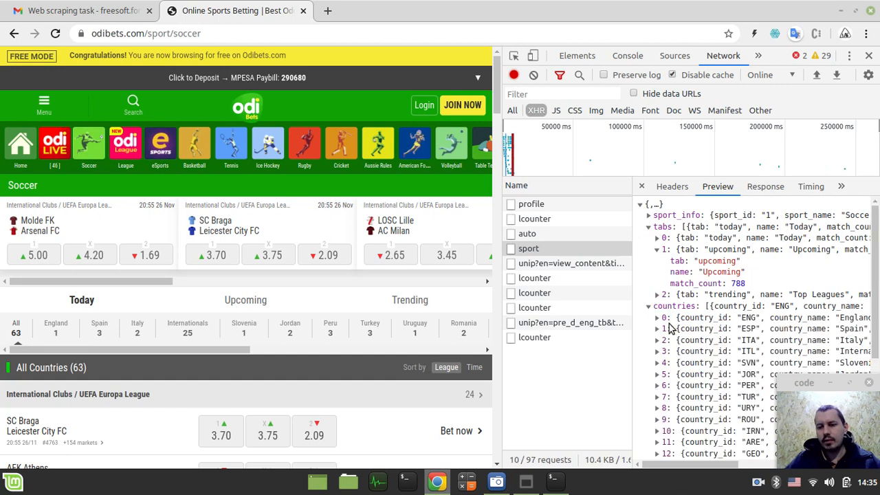
scroll(down, 3)
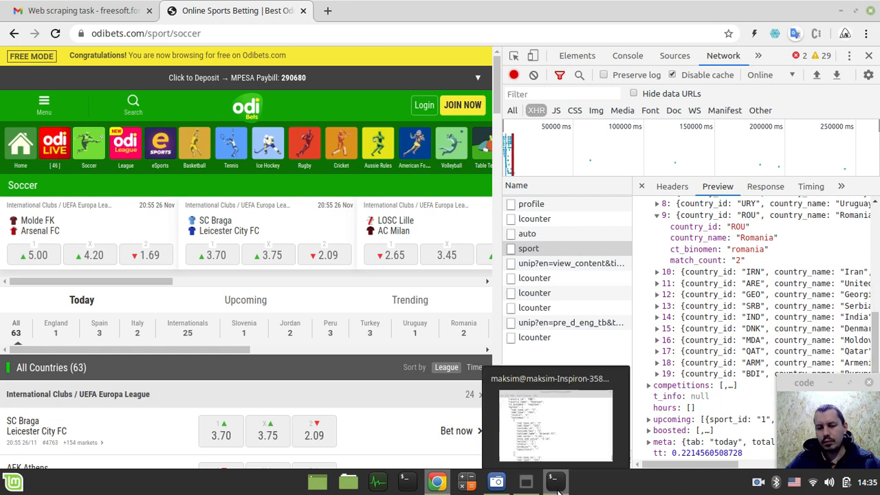
Scroll through the pretty-printed odds JSON in the terminal and minimise Chrome.
click(556, 481)
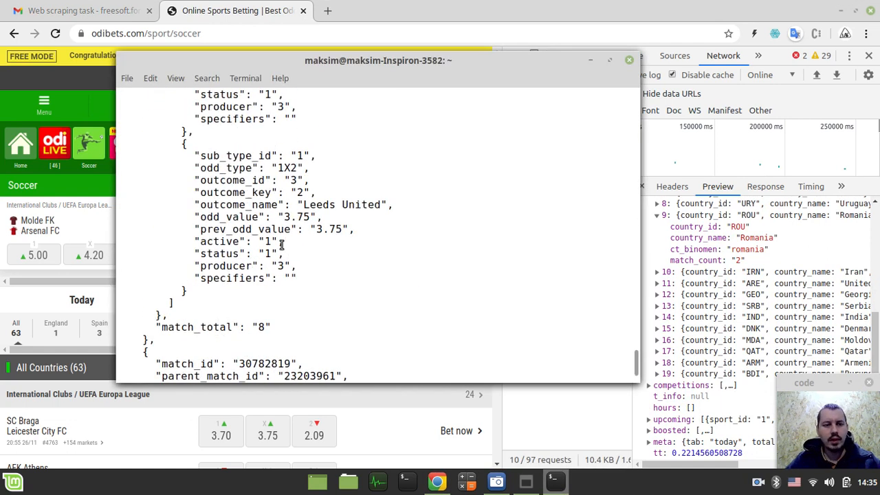
scroll(down, 3)
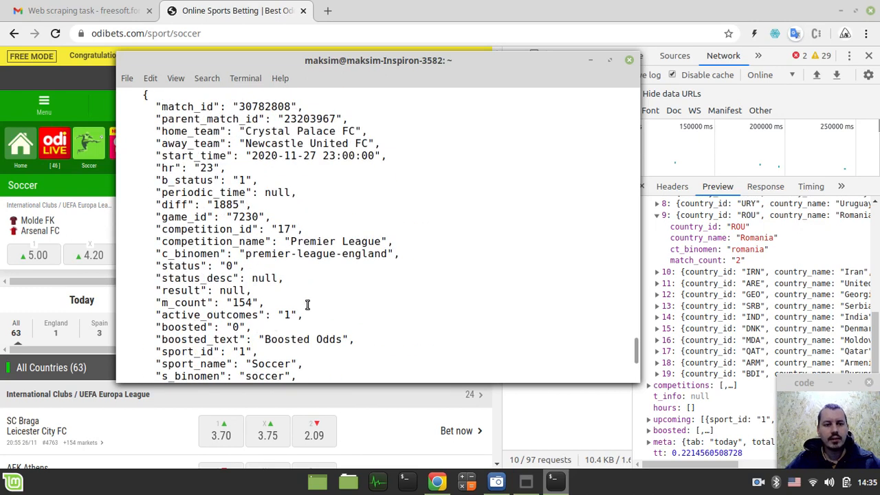
scroll(down, 3)
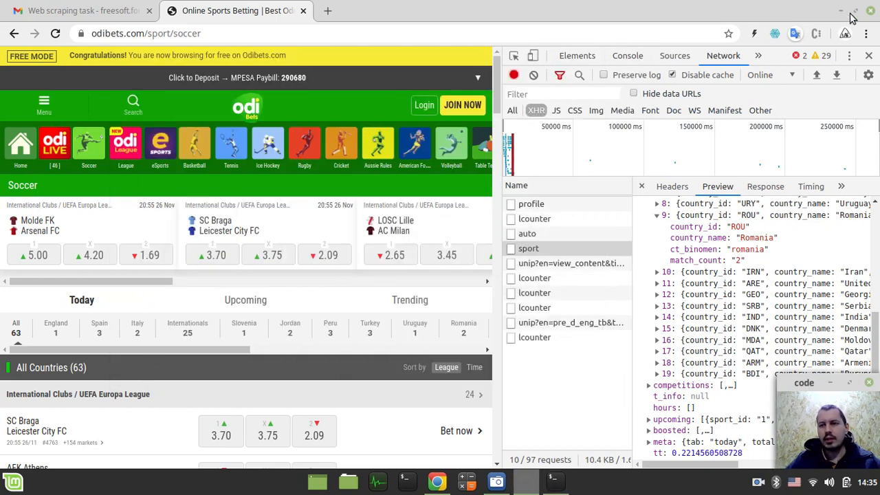
click(851, 13)
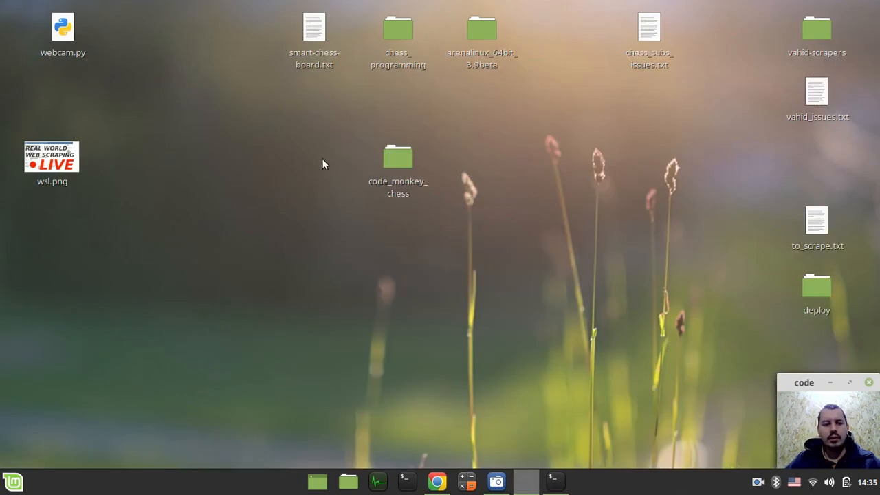
mouse_move(339, 342)
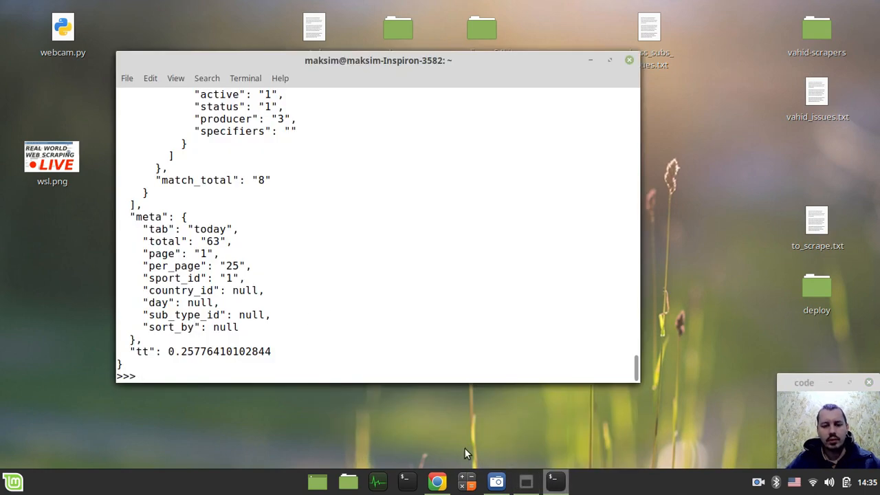
Write the pretty-printed odds JSON to ./Desktop/odds.json, rerunning with the missing 'w' mode.
click(436, 481)
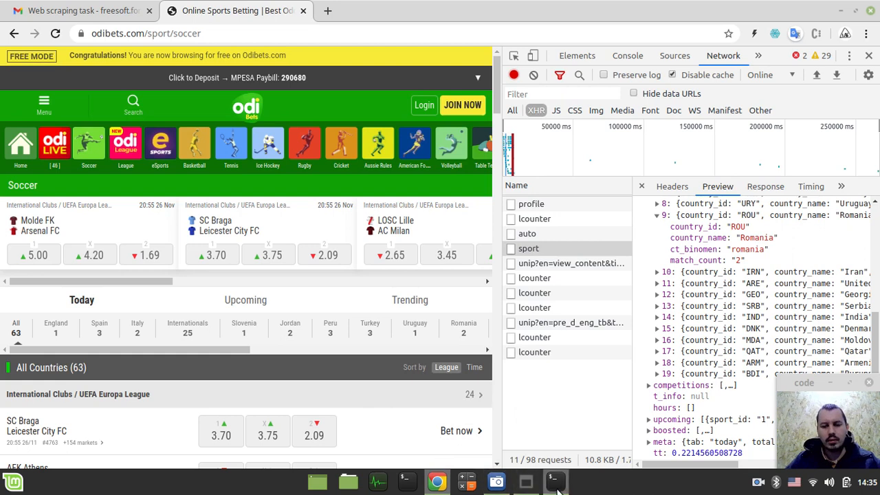
click(554, 481)
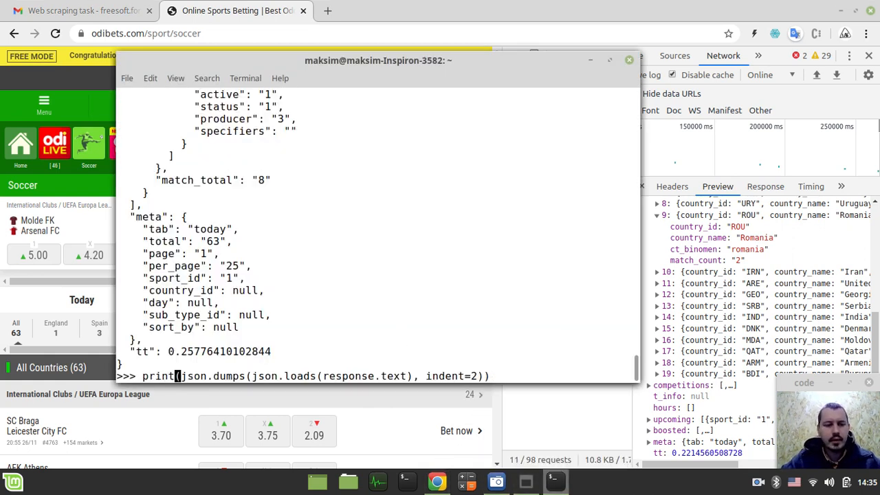
text(open().w)
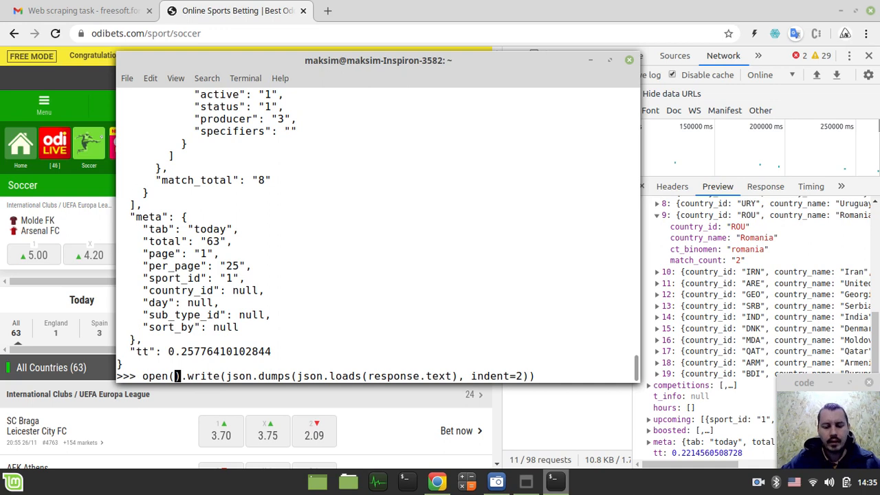
text(')
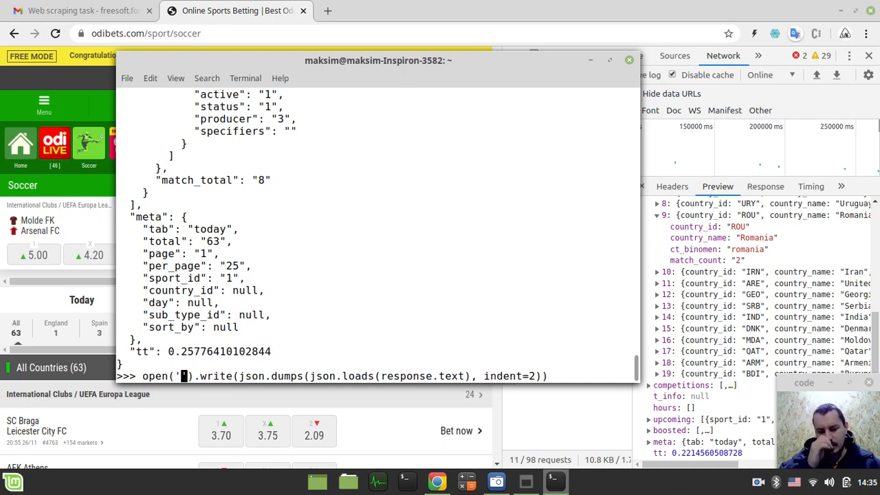
text(./Des)
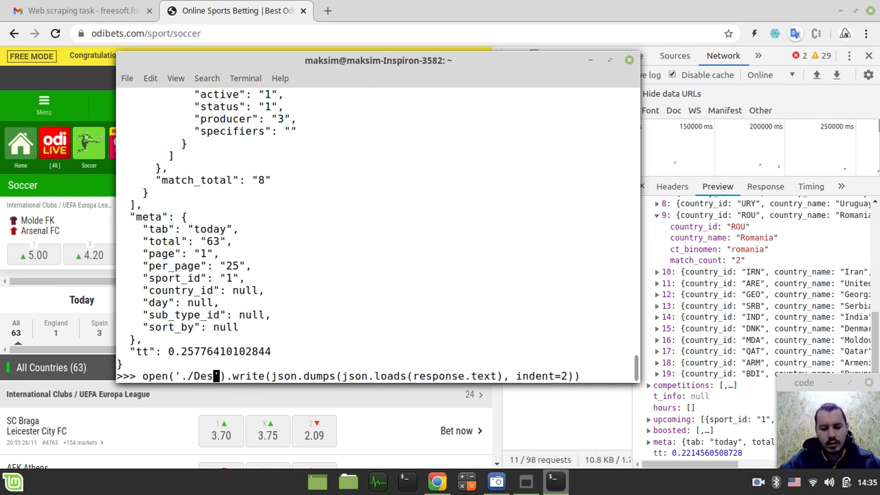
text(kr)
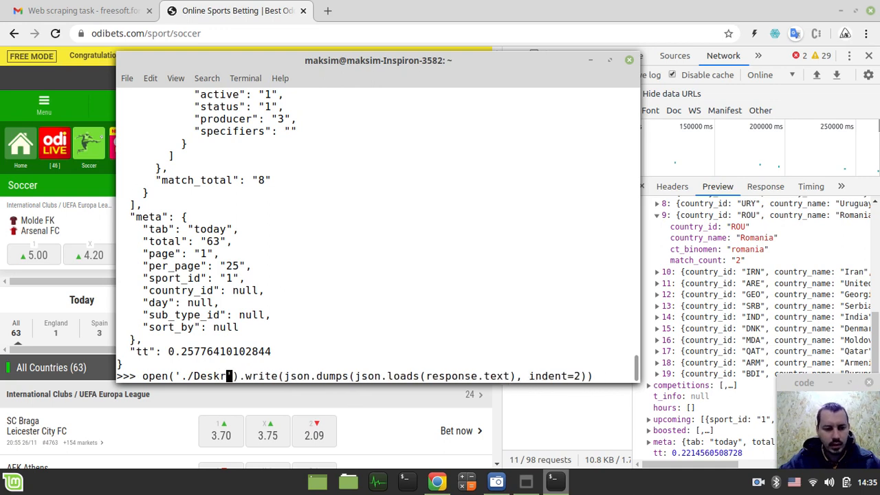
text(op)
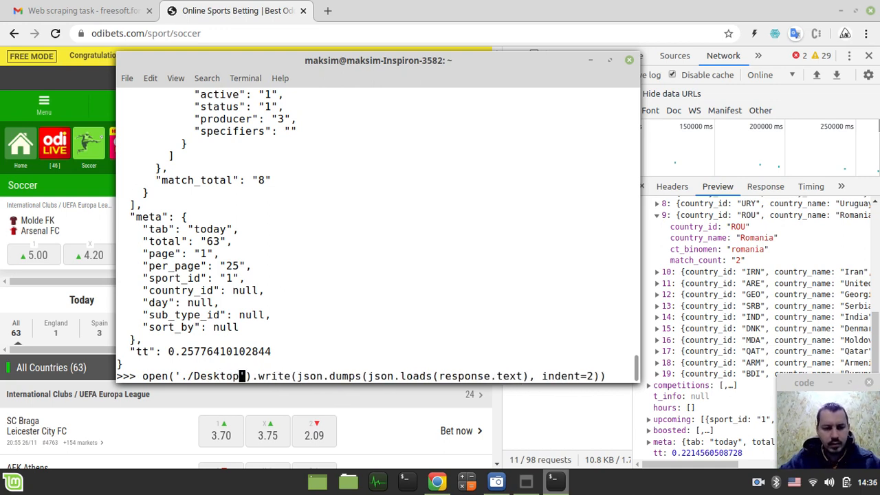
text(odds.)
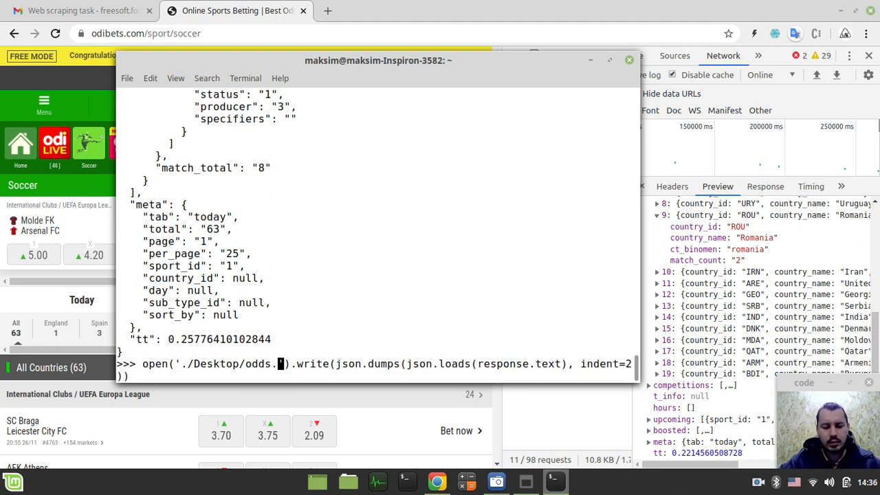
key(Return)
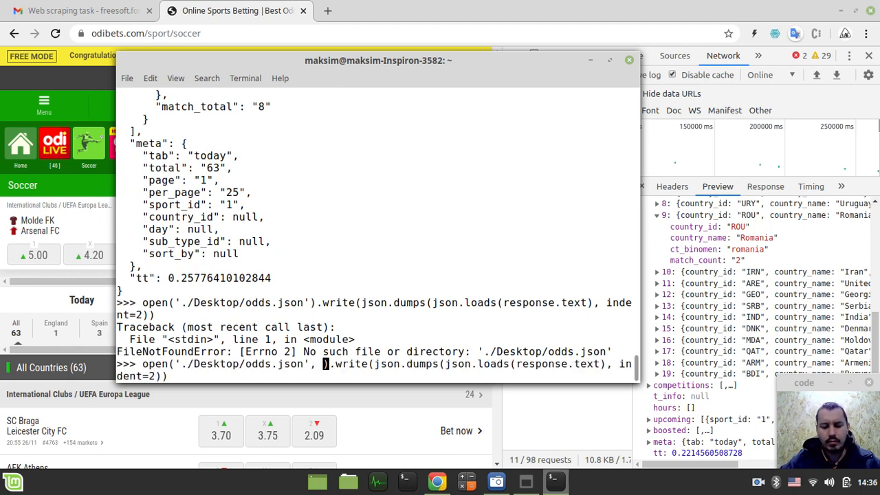
text(w')
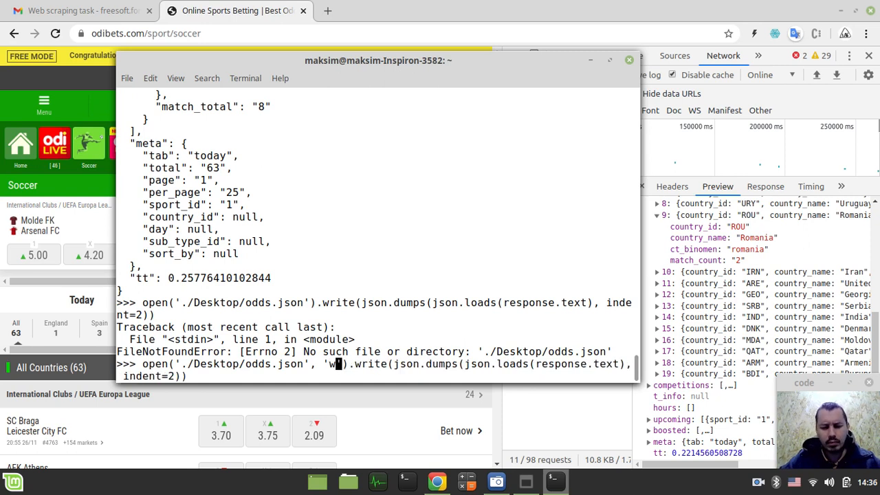
key(Return)
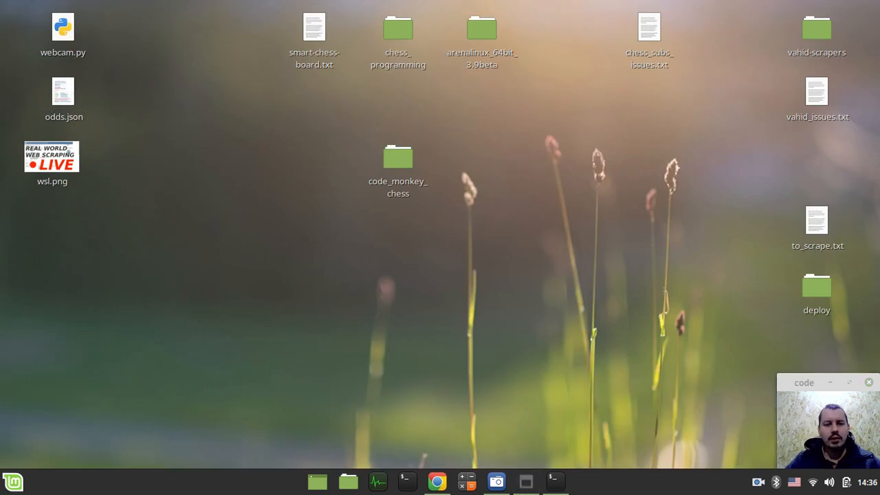
Open odds.json in Xed and scroll through the indented match odds past line 460.
double_click(64, 92)
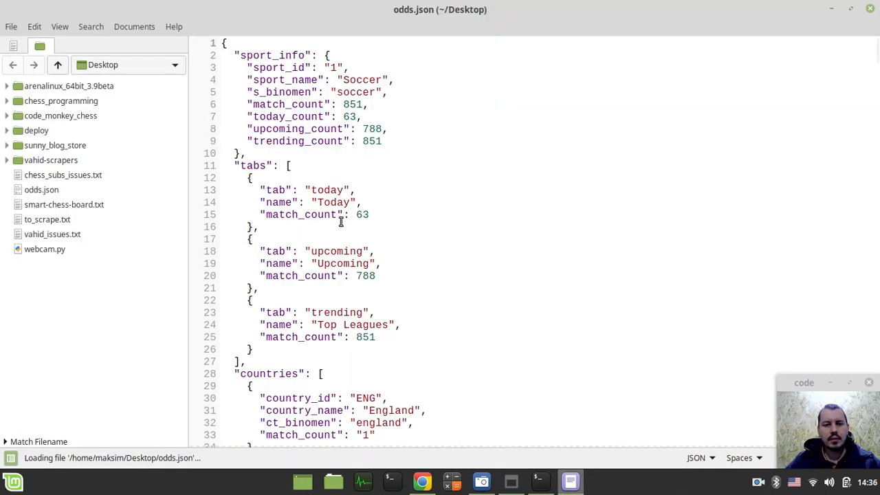
scroll(down, 3)
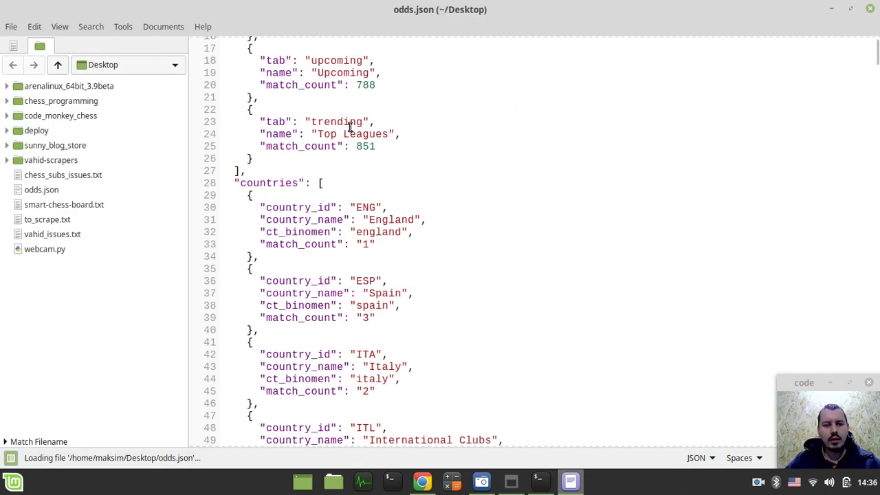
scroll(down, 3)
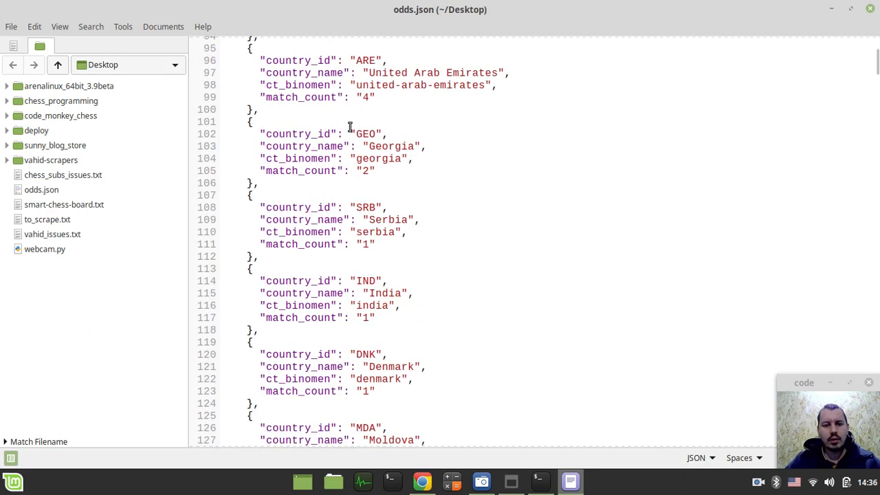
scroll(down, 3)
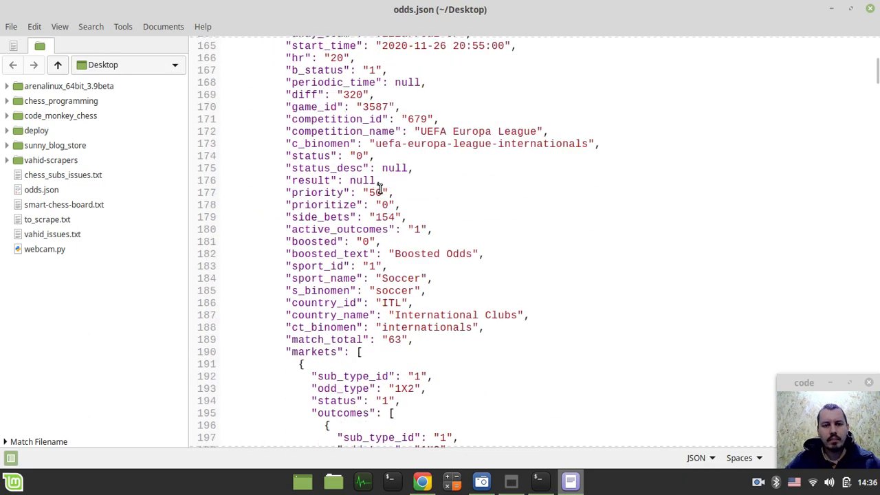
scroll(up, 3)
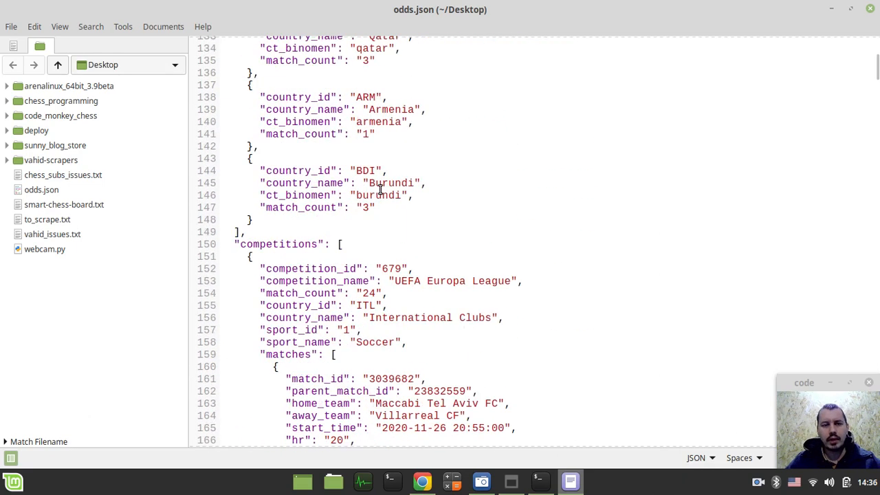
scroll(down, 3)
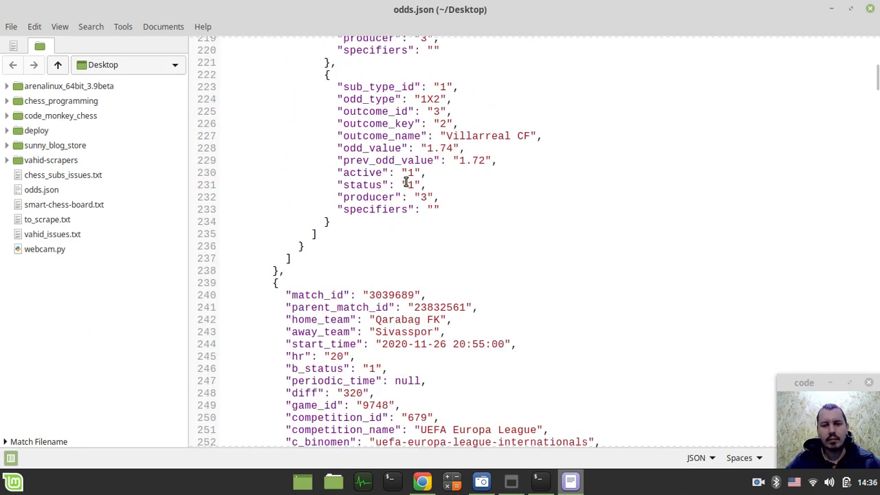
scroll(down, 3)
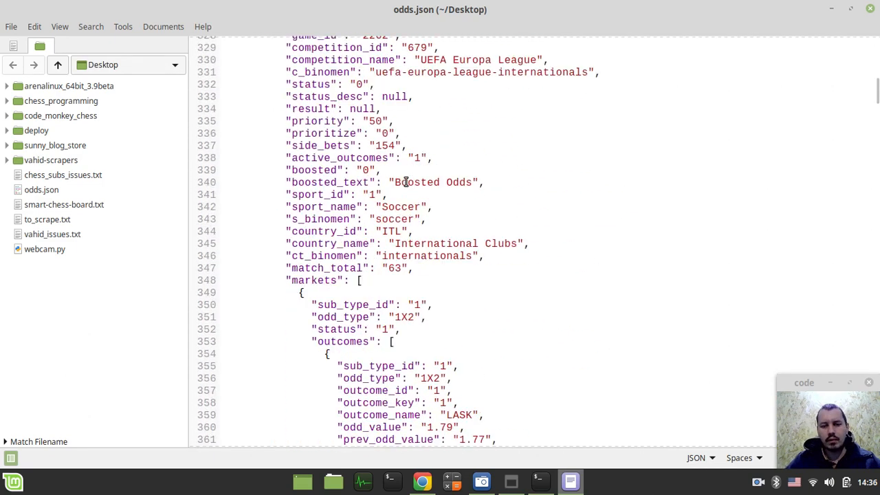
scroll(down, 3)
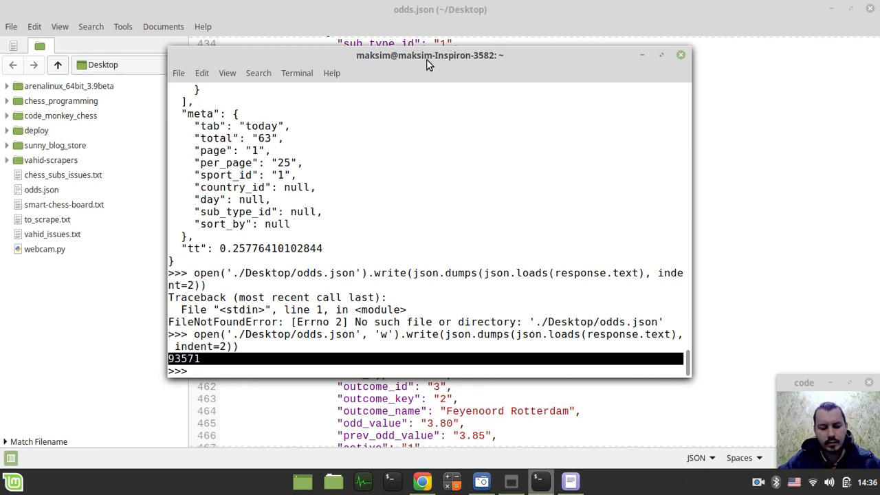
Parse the response into json_data with json.loads(response.text).
text(jso)
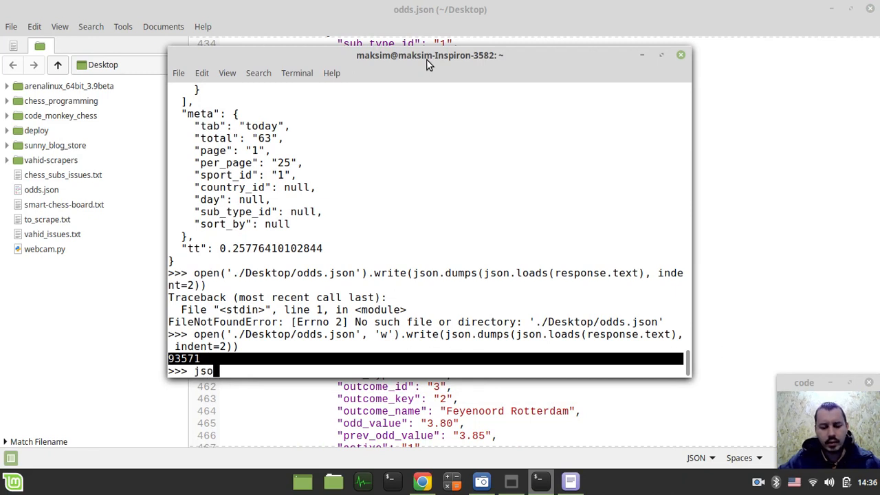
text(n_data)
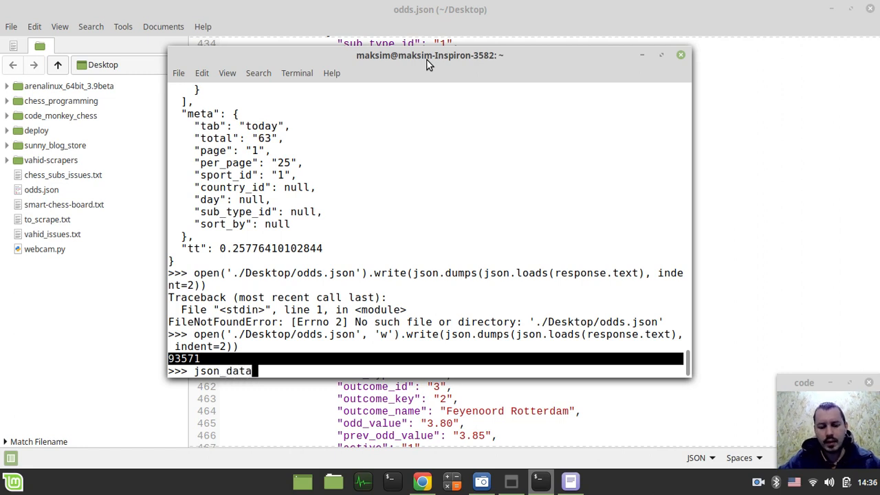
text(= resp)
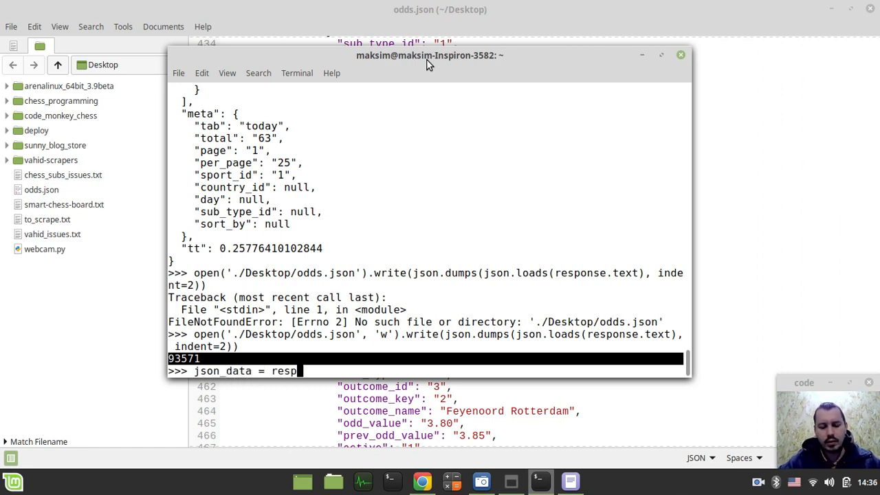
text(json)
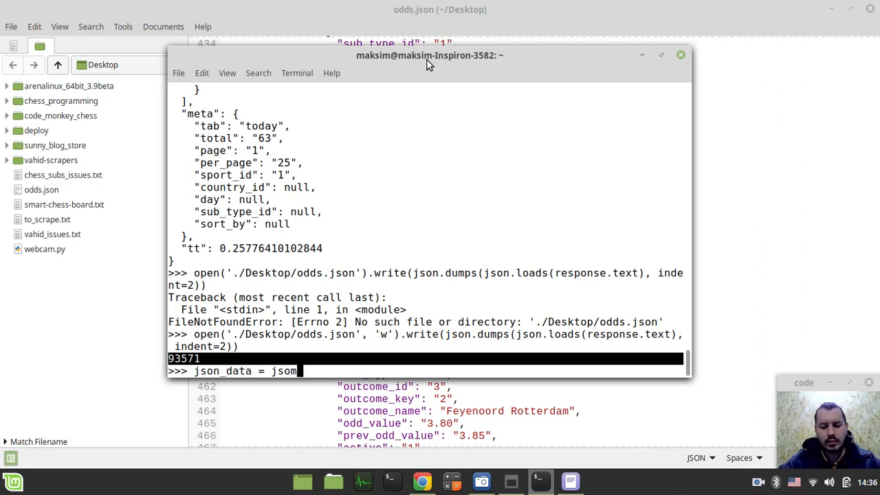
text(.dum)
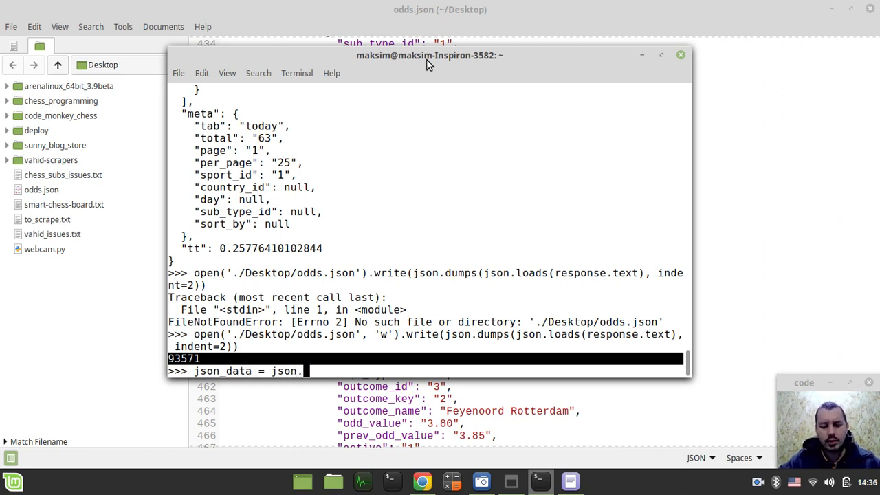
text(loads()
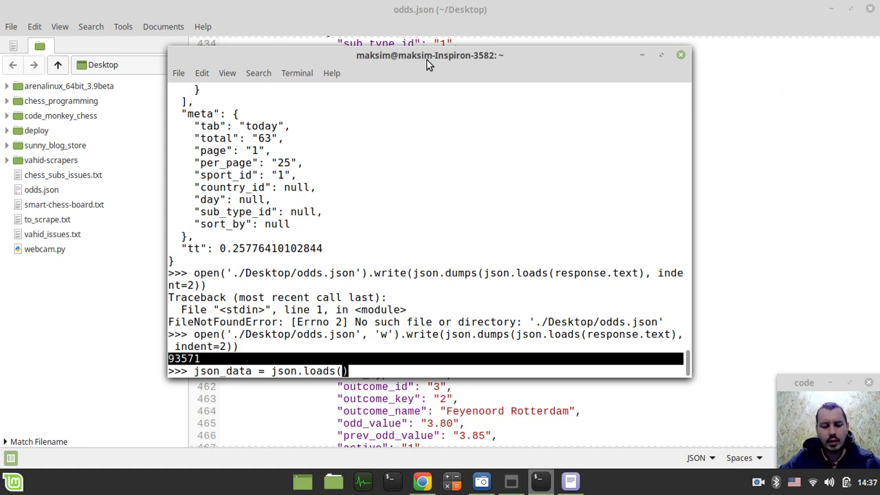
text(response.tex)
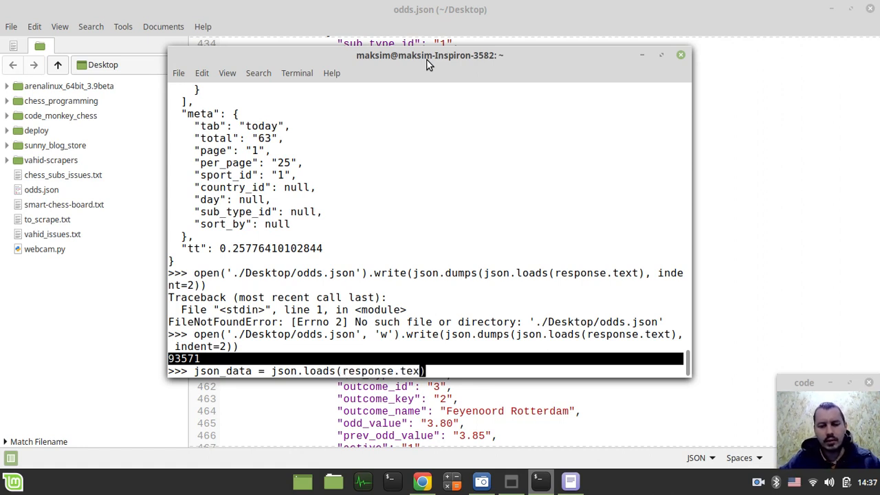
key(Return)
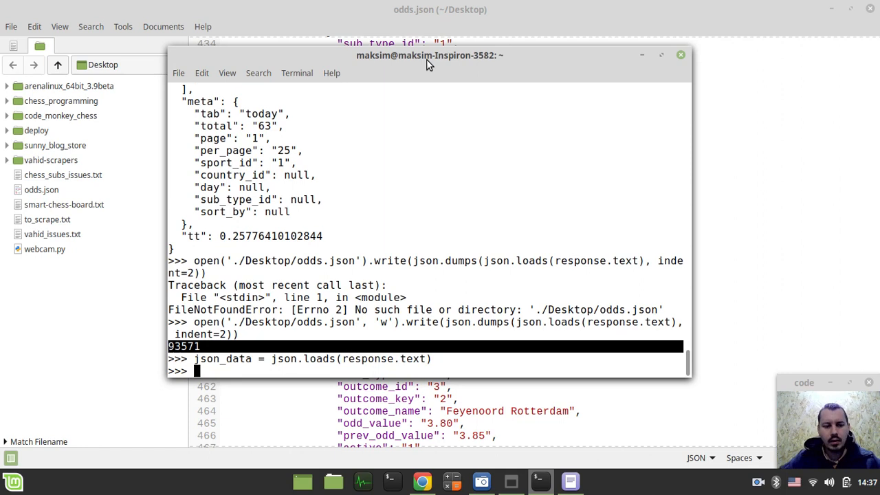
Print json_data as a dictionary and begin checking type(json_data).
text(json_)
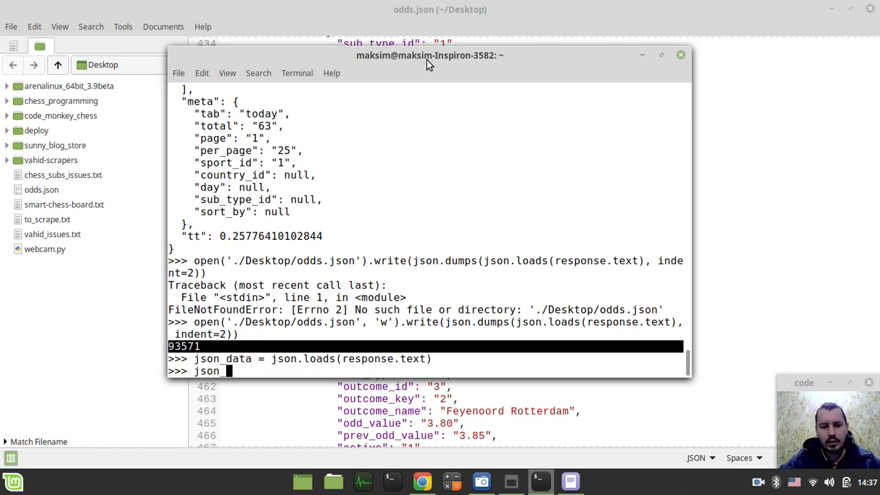
key(Return)
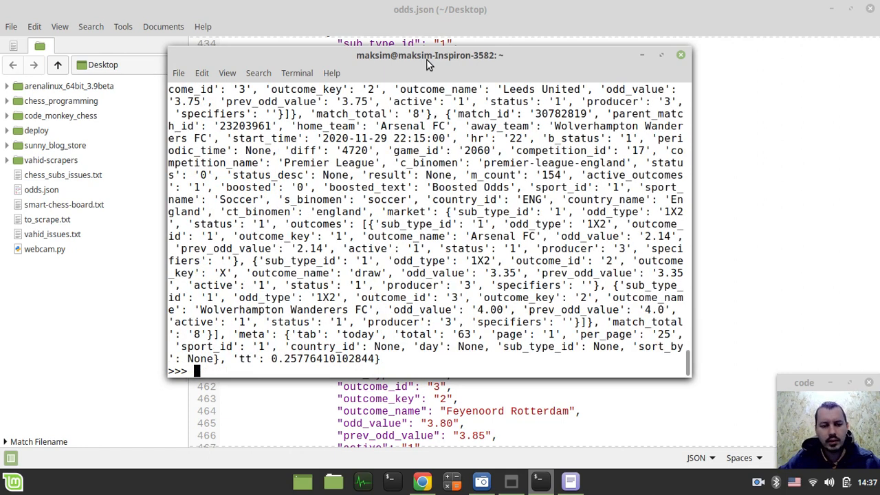
text(json_dat)
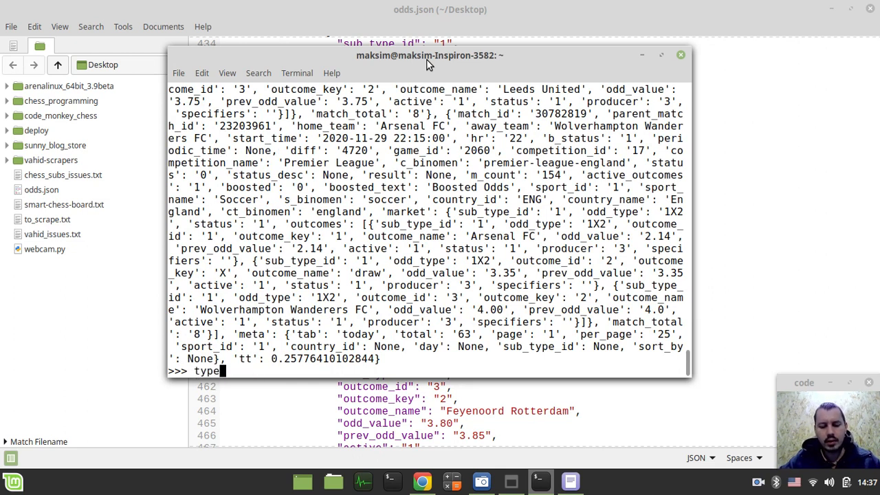
text((js)
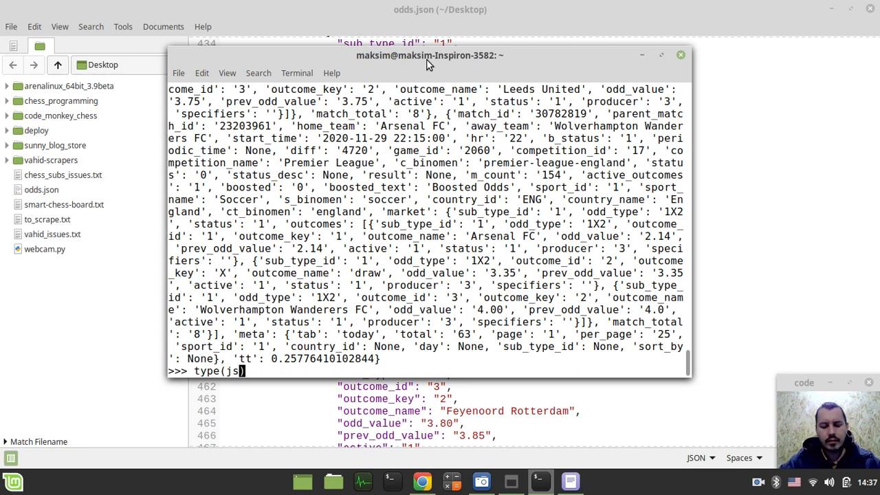
key(Return)
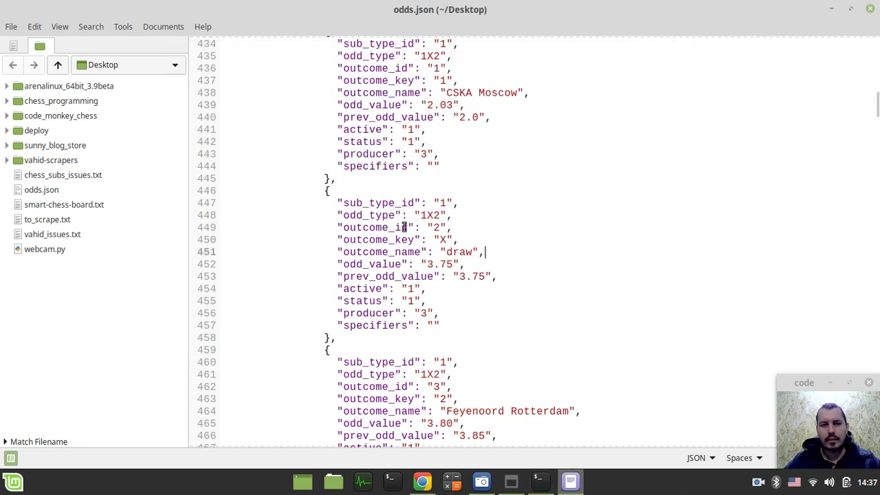
Jump to the top of odds.json to see sport_info, tabs and countries.
scroll(up, 3)
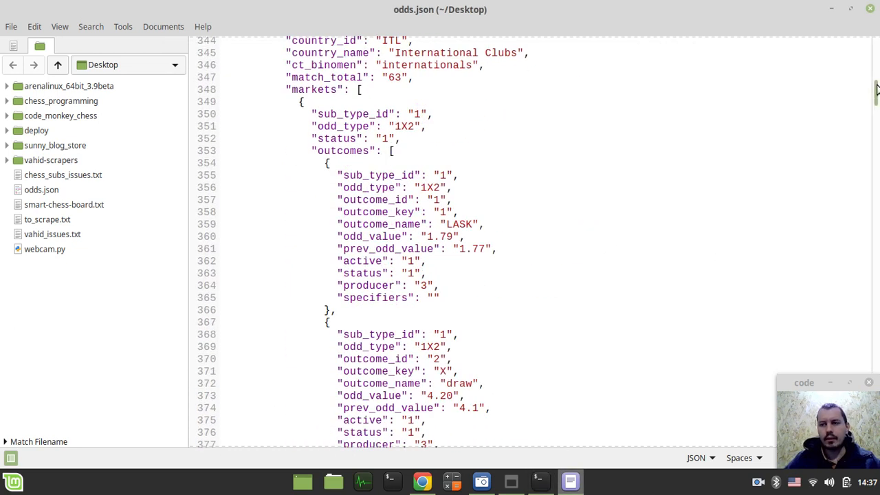
key(ctrl+Home)
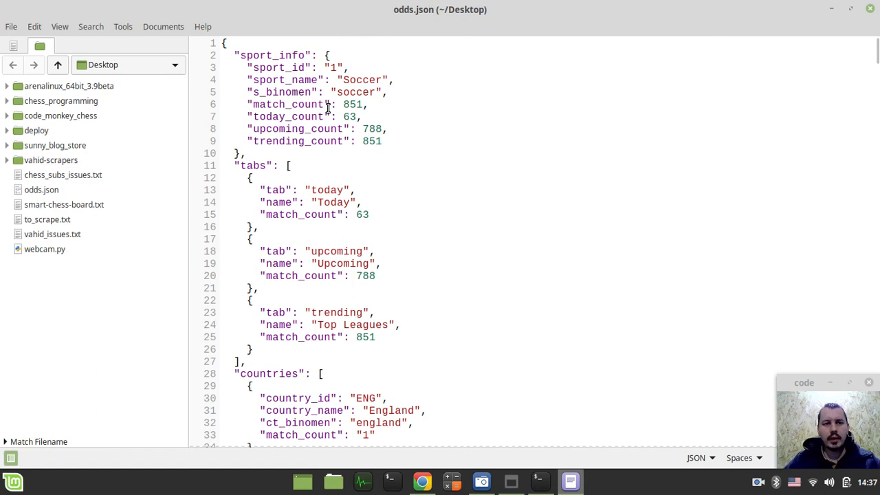
mouse_move(282, 80)
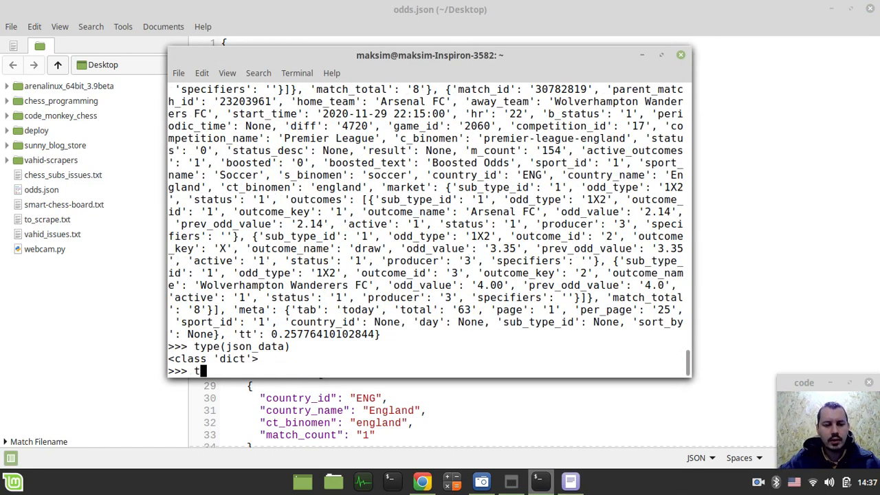
After seeing json_data is a dict, start typing json_data['t'] at the prompt.
text(son)
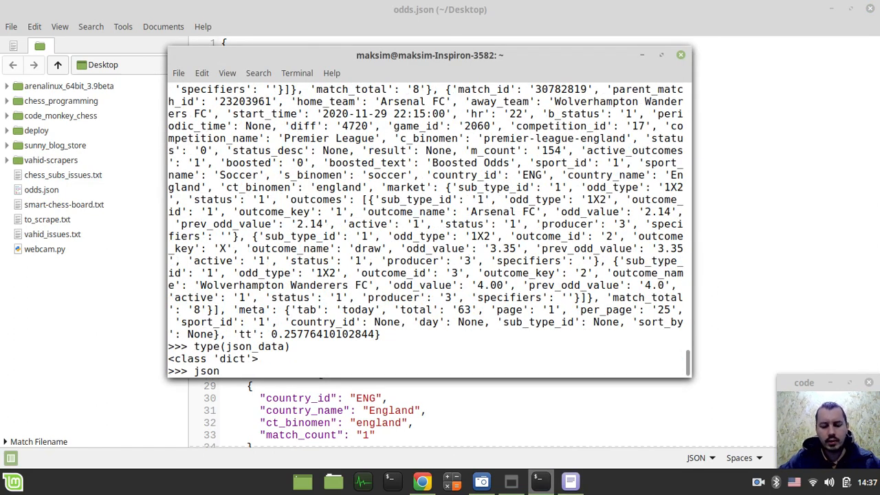
text(_data)
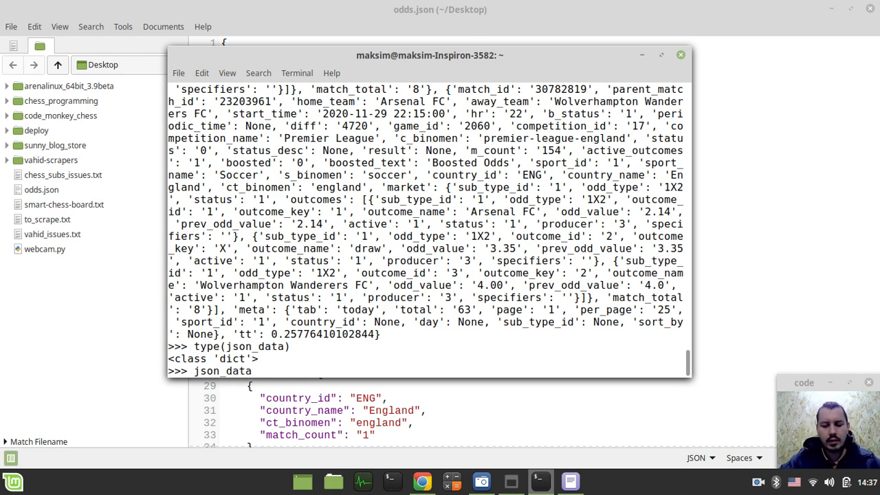
text(['t'])
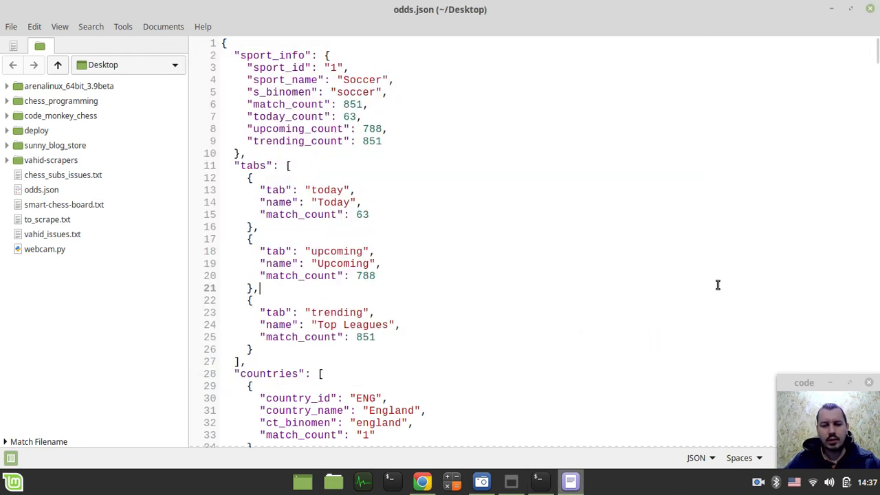
scroll(down, 3)
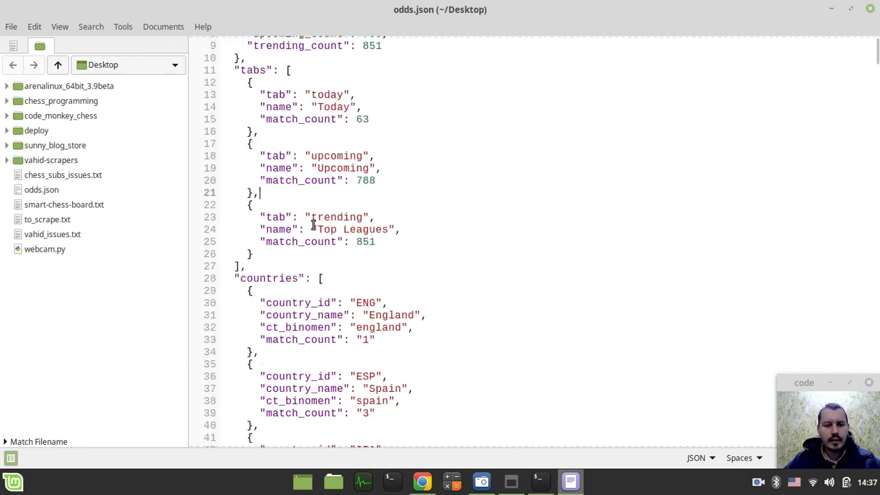
scroll(down, 3)
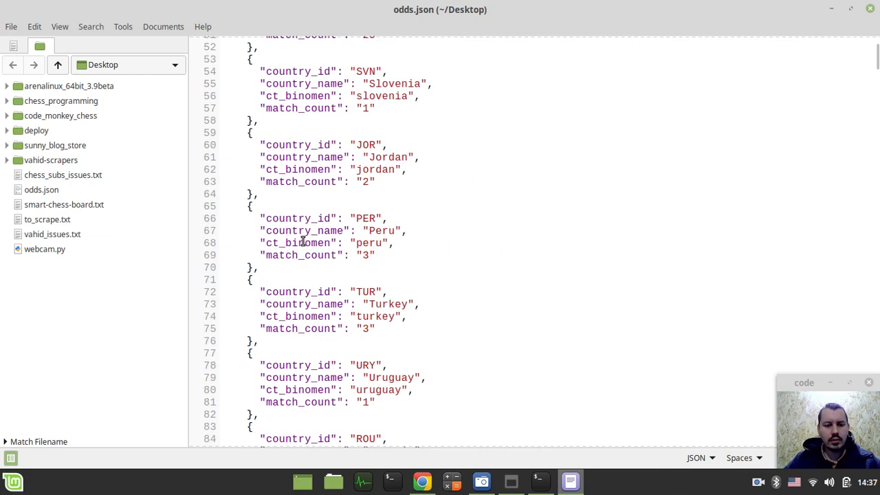
scroll(down, 3)
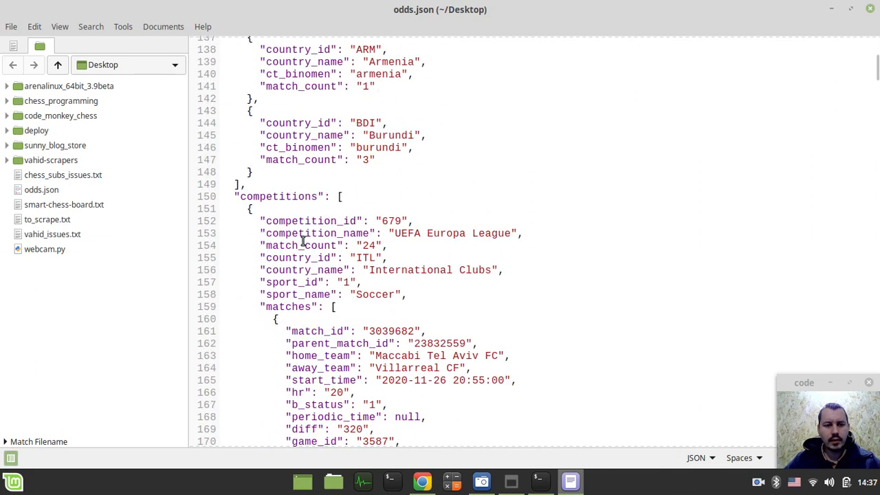
scroll(down, 3)
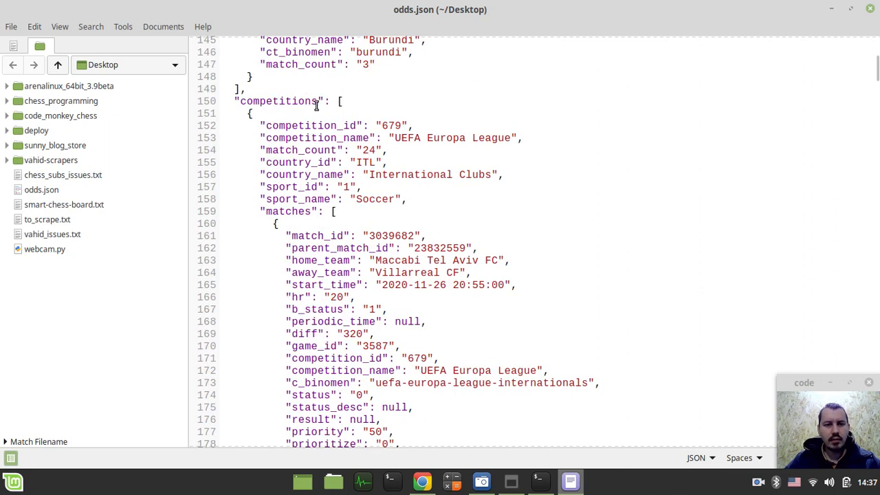
scroll(down, 3)
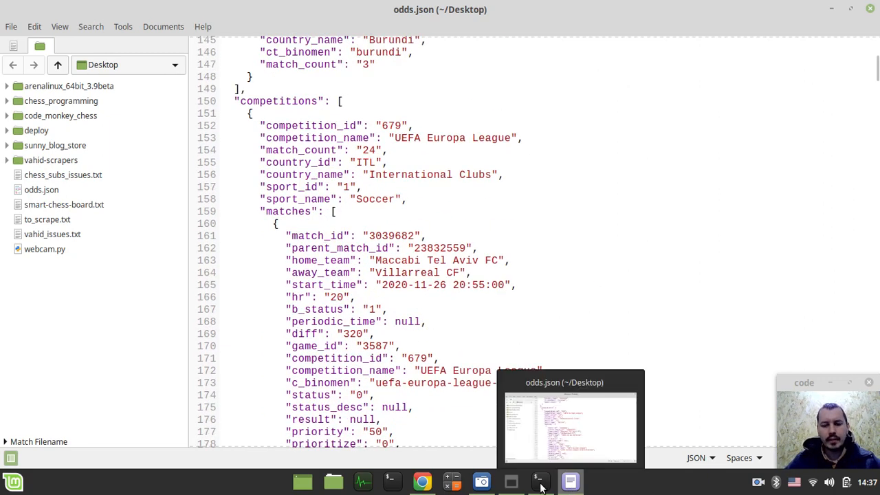
Try indexing json_data['competitions'], which raises a TypeError.
click(539, 481)
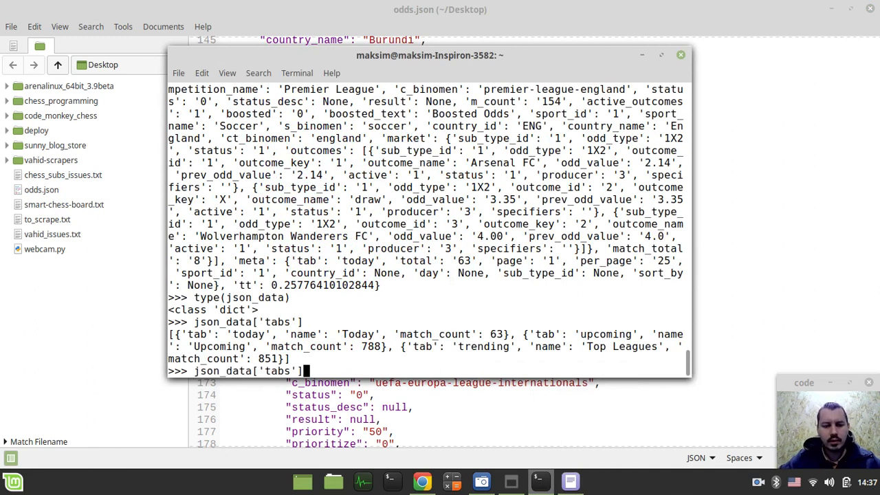
text(compe)
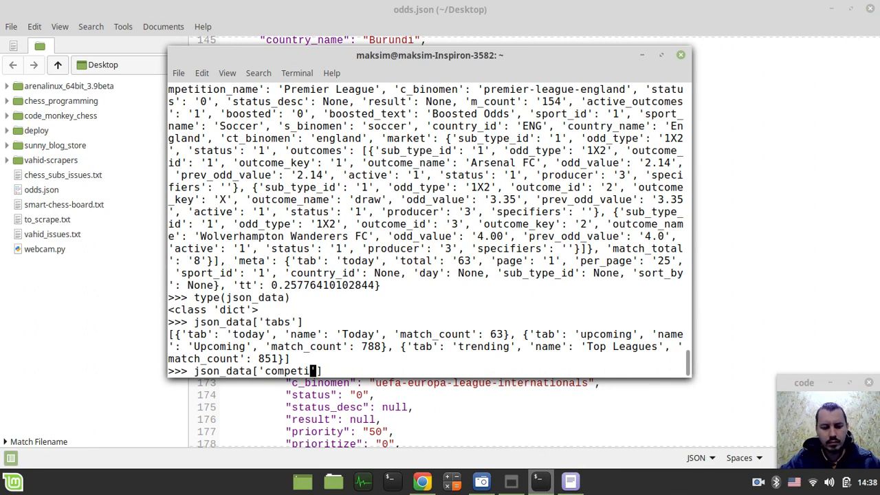
text(tions'][)
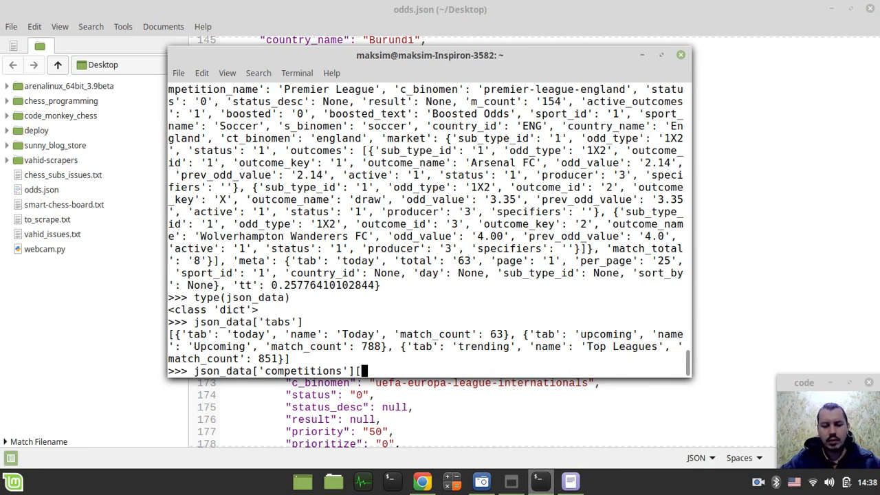
text(''])
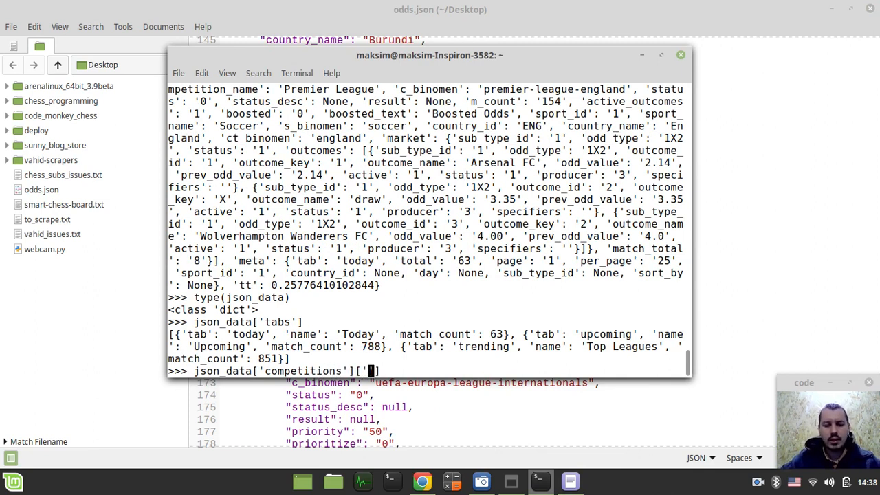
key(Return)
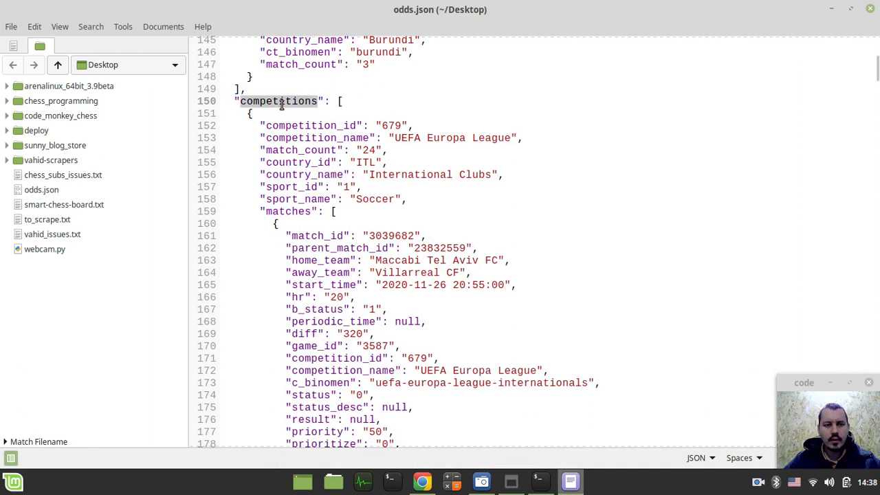
Check competitions in odds.json and revise the lookup to json_data['competitions'][0]['matches'].
click(540, 481)
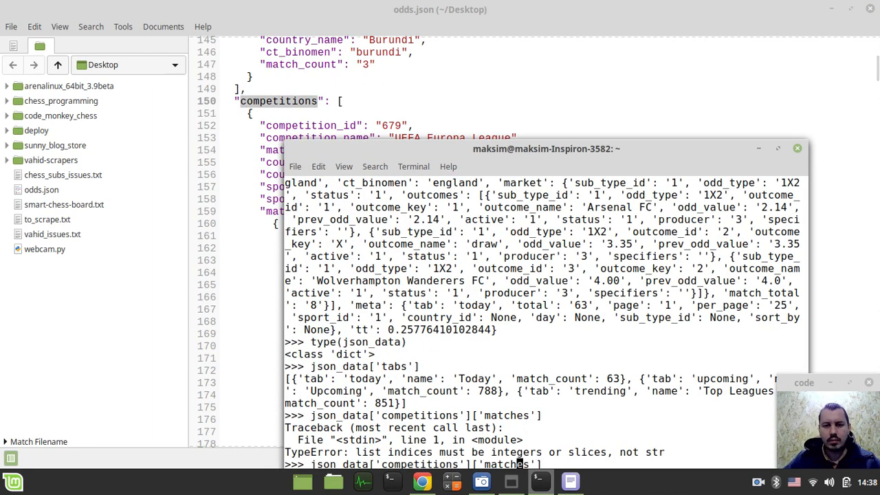
drag(546, 149, 466, 69)
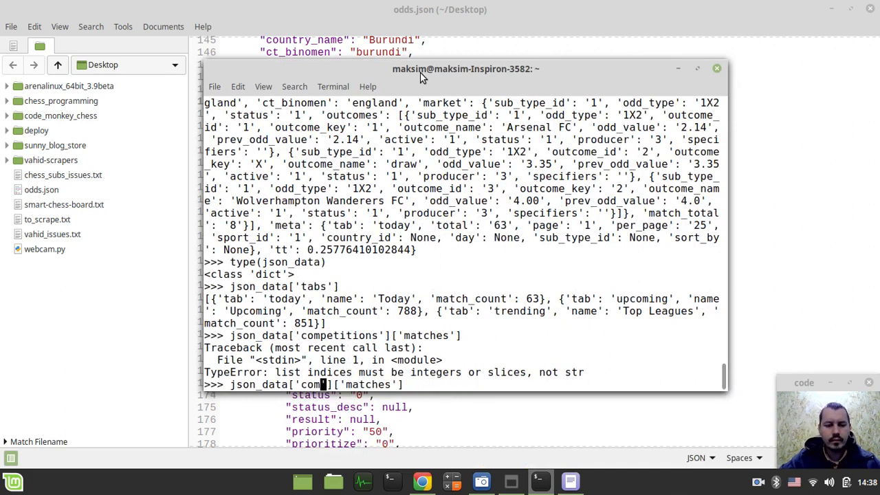
key(Return)
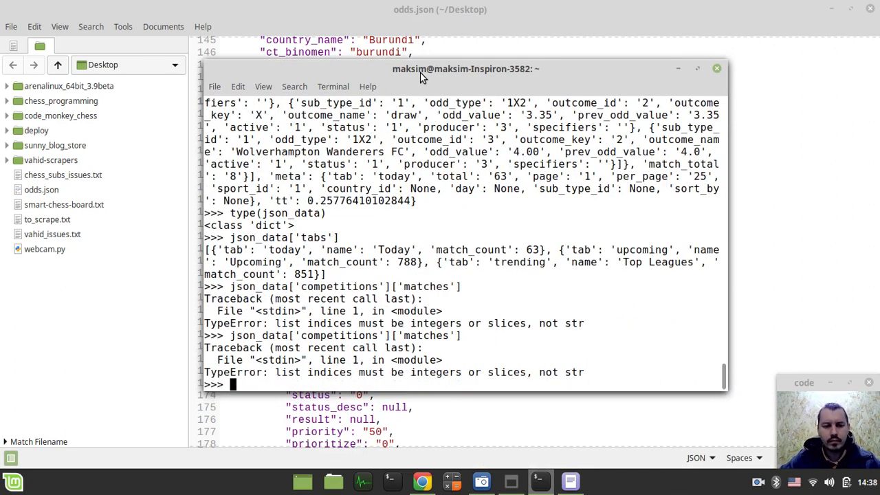
text(json_data['competitions']['matches'])
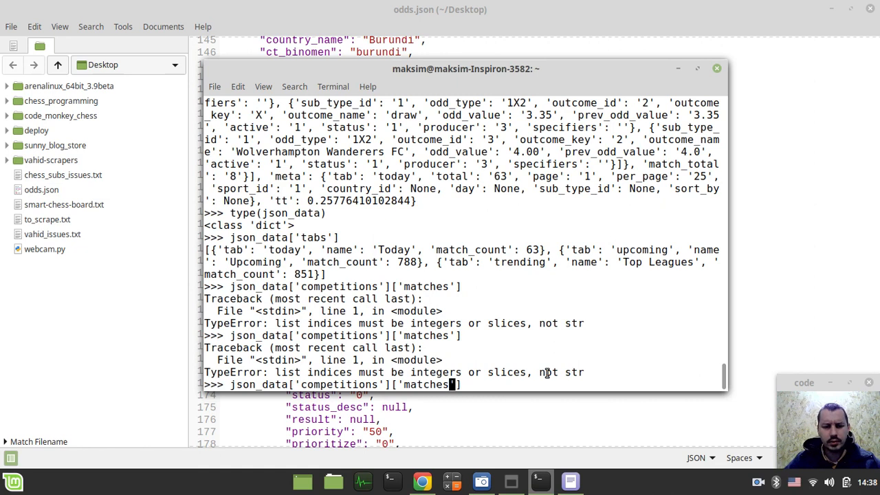
drag(467, 68, 540, 261)
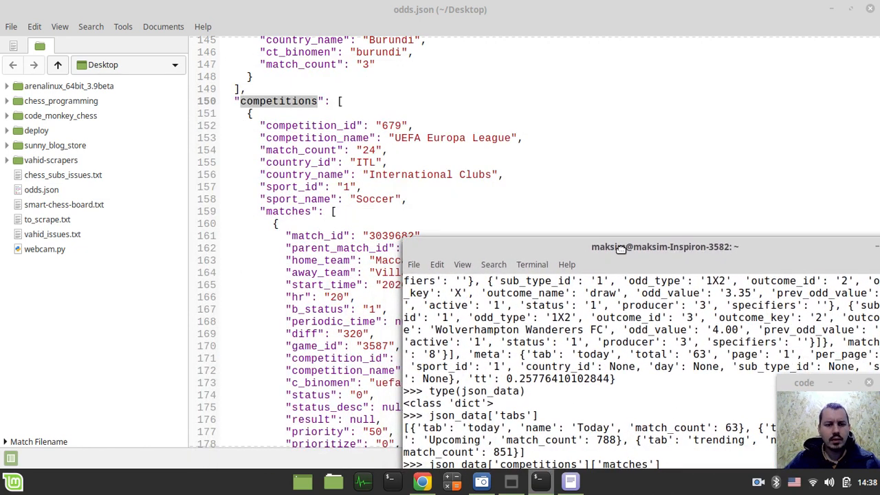
drag(663, 246, 502, 90)
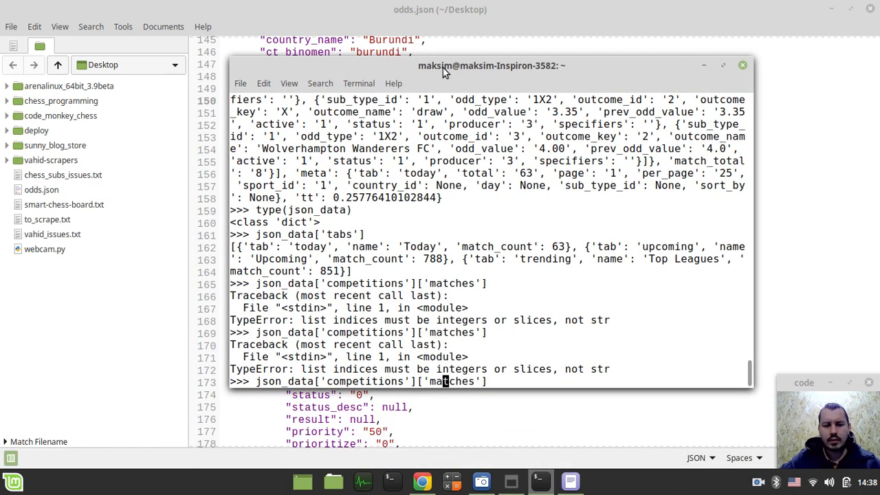
text(0)
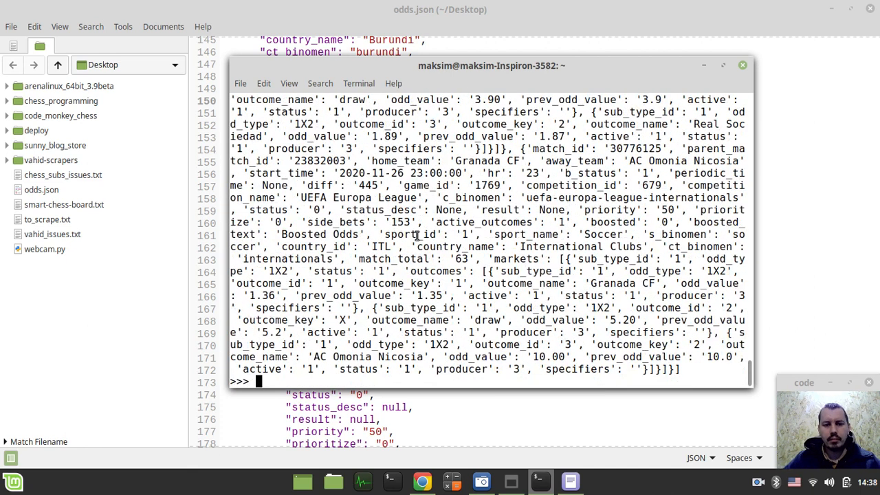
Print the matches via json.dumps with indent, scrolling down to AC Omonia Nicosia's odds.
text(json_data['competitions'][0]['matches'])
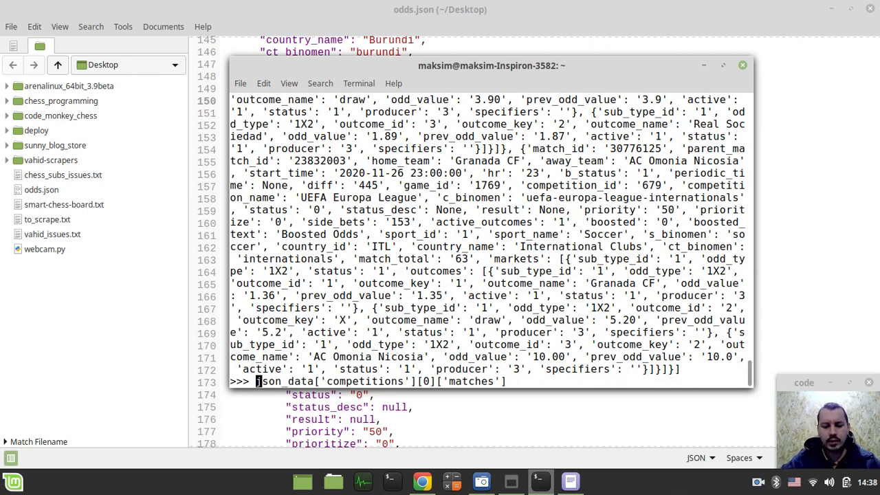
text(print(json)
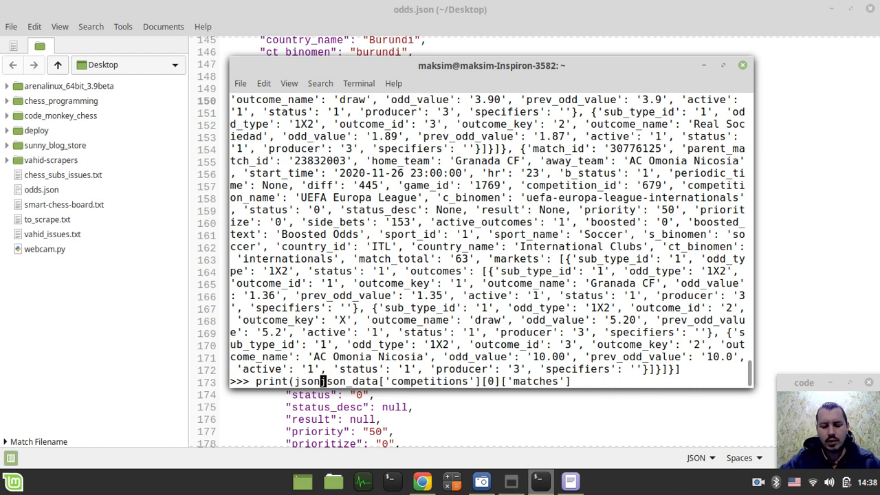
text(dumps)
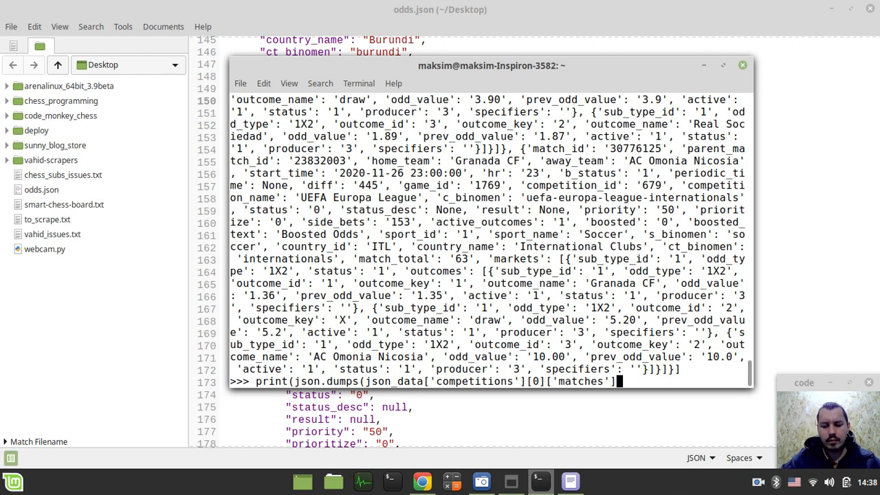
text(, indent)
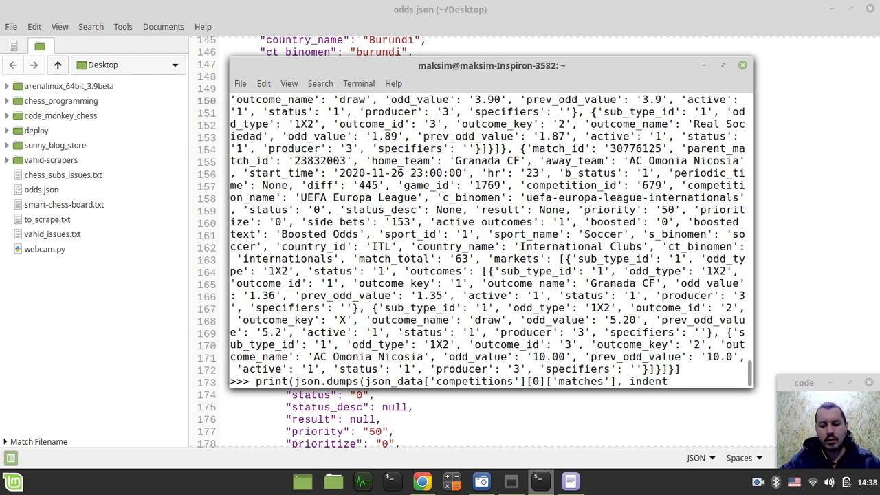
key(Return)
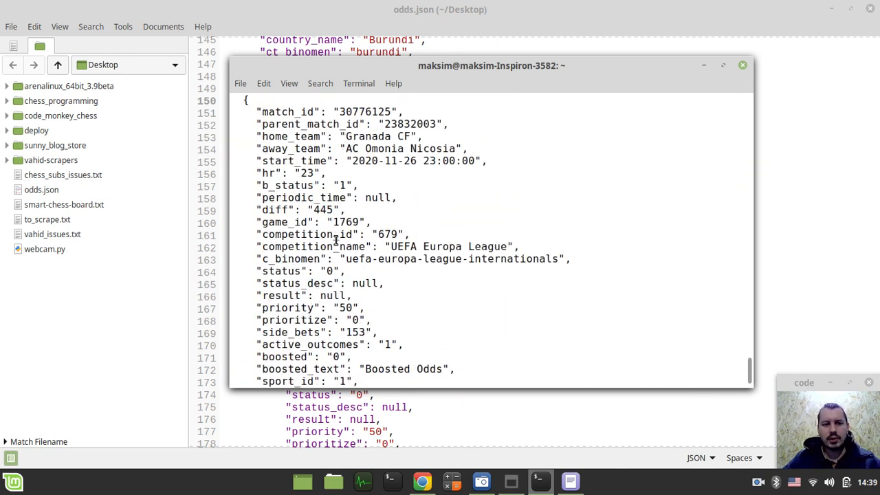
scroll(down, 3)
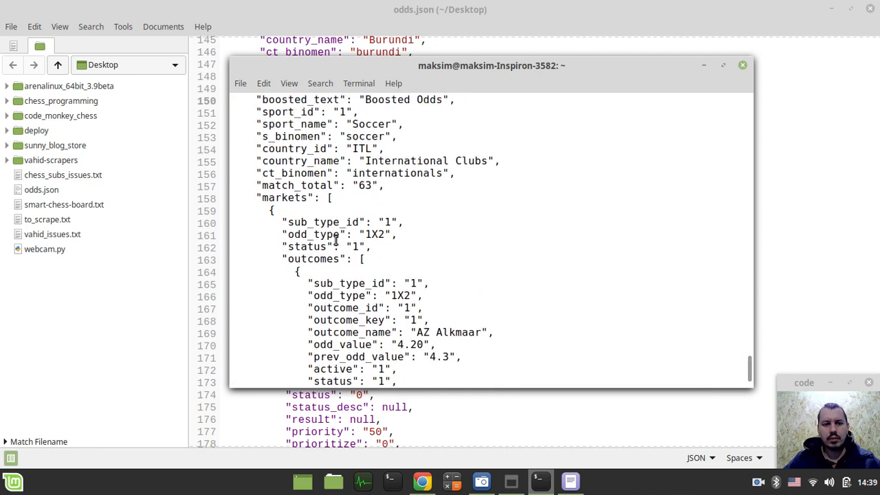
scroll(down, 3)
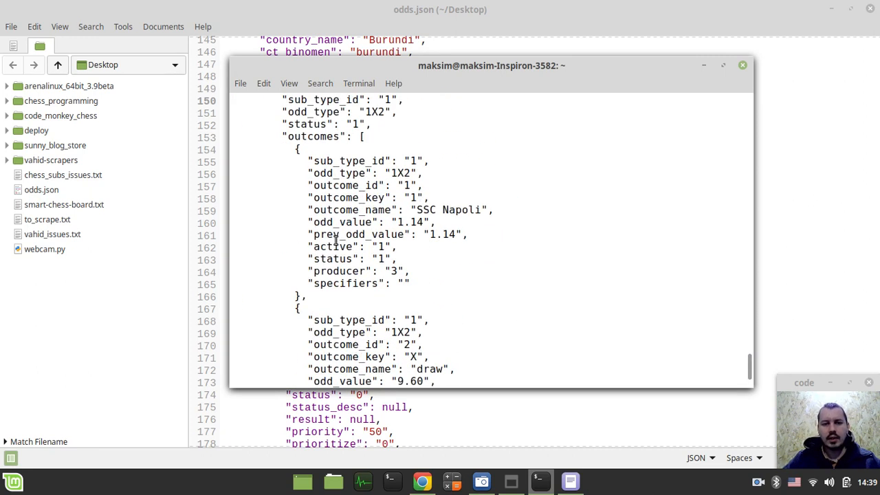
scroll(down, 3)
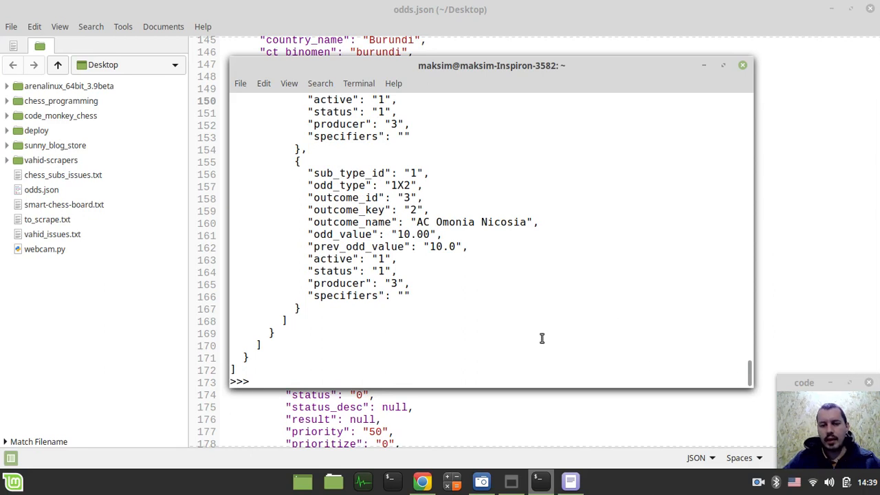
Scroll the odibets soccer page in Chrome through the match list and league groups.
click(422, 481)
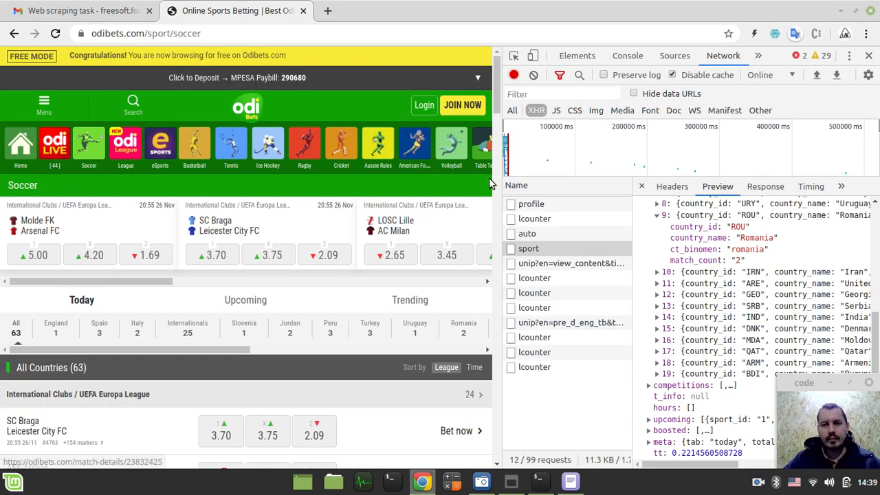
scroll(down, 3)
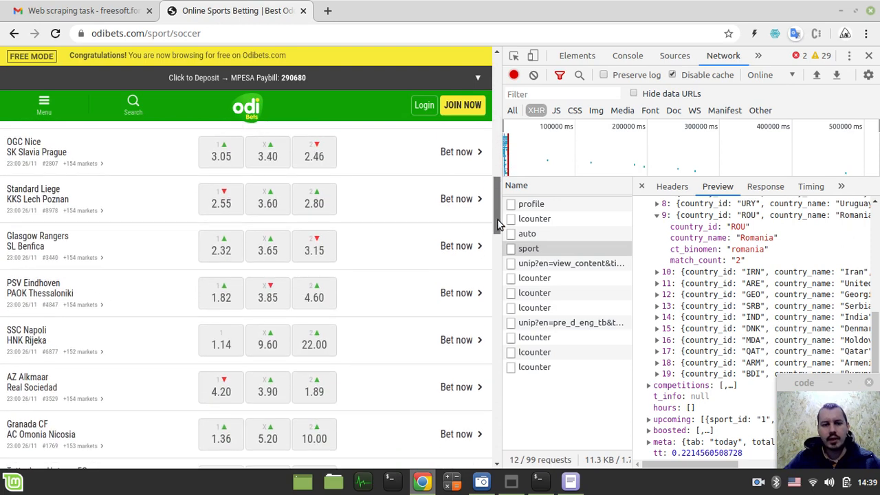
scroll(up, 3)
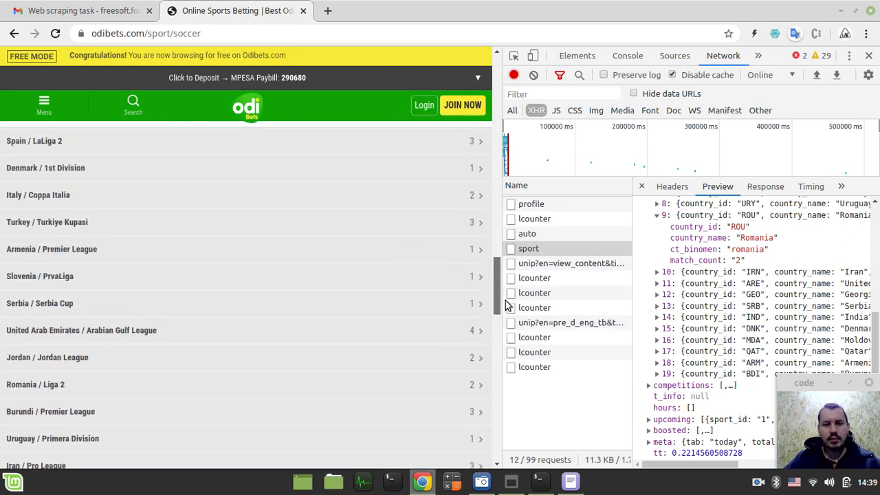
scroll(up, 3)
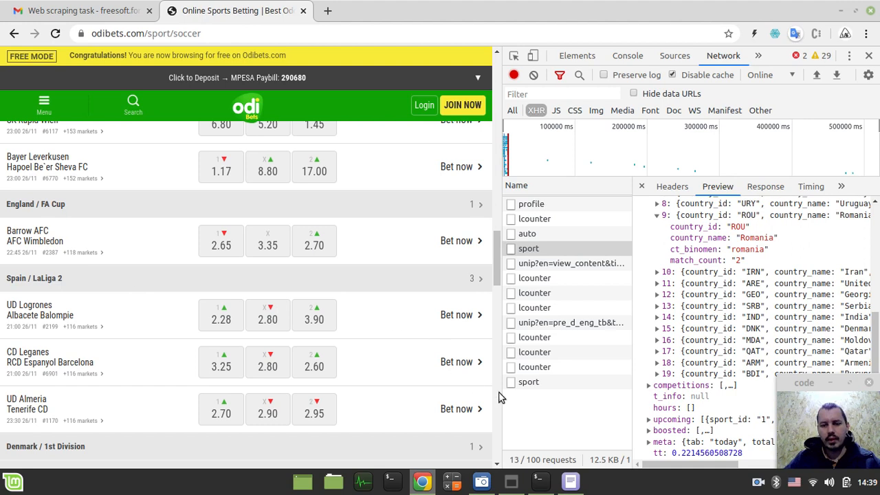
View the newest sport request's raw Form Data, including tab=today, src=2 and competition_id=54.
click(529, 382)
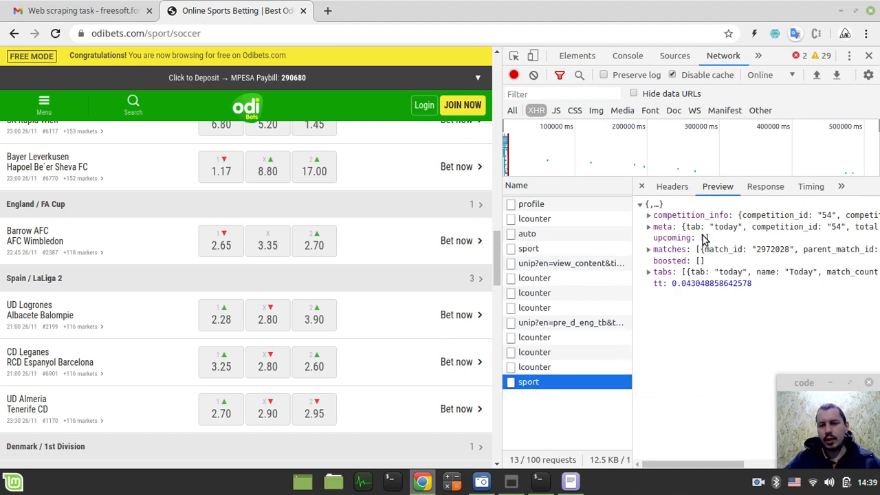
click(672, 186)
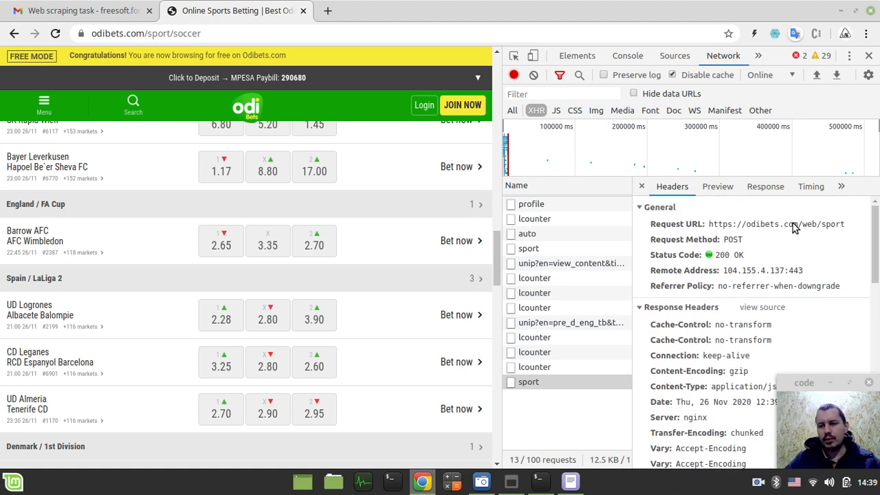
scroll(down, 3)
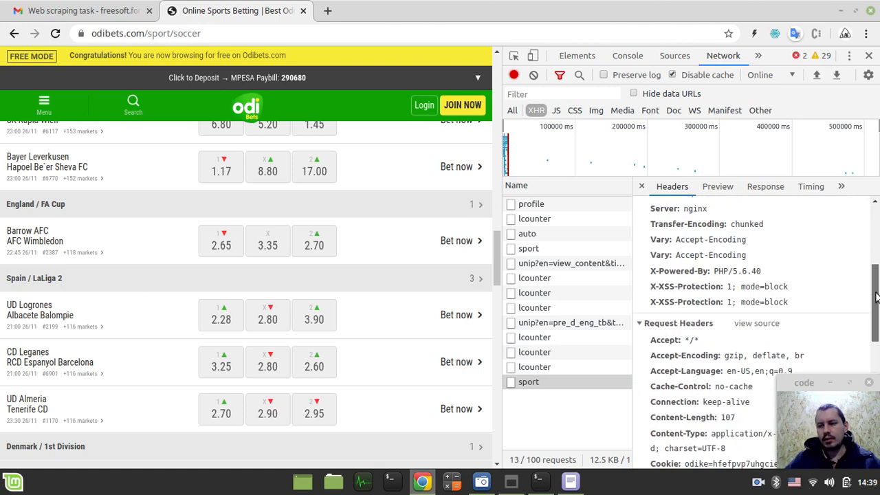
scroll(down, 3)
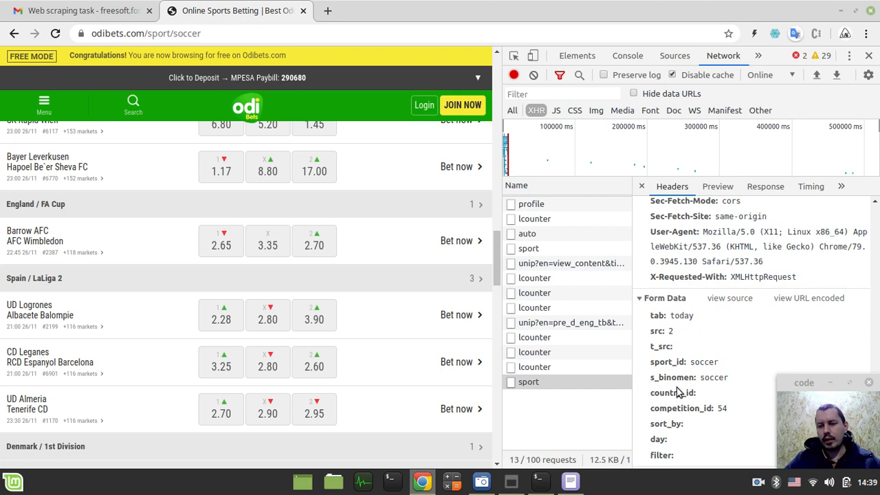
mouse_move(673, 342)
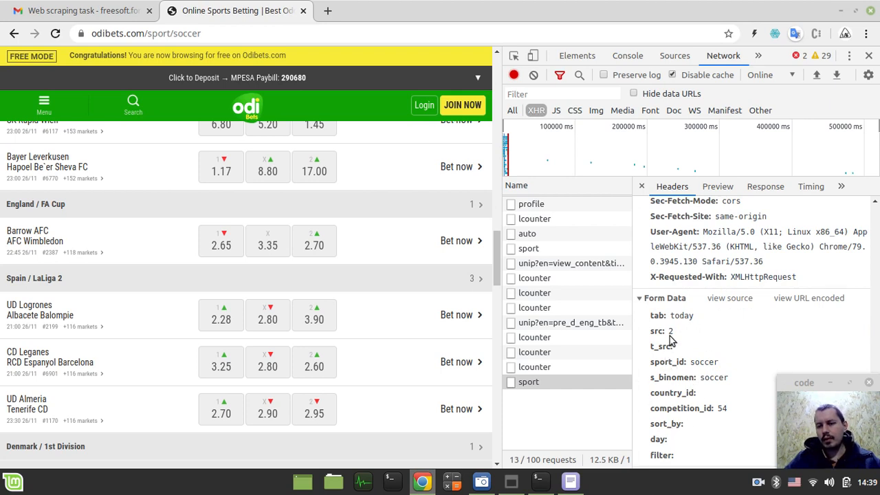
mouse_move(697, 404)
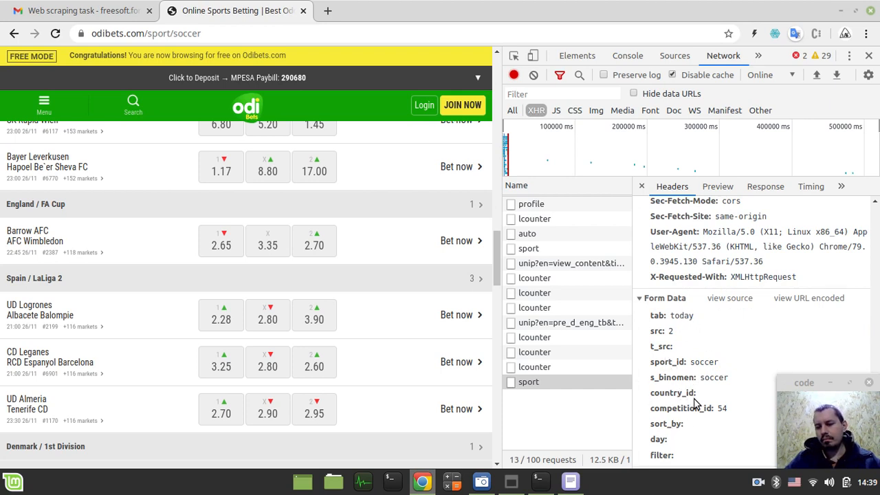
mouse_move(730, 298)
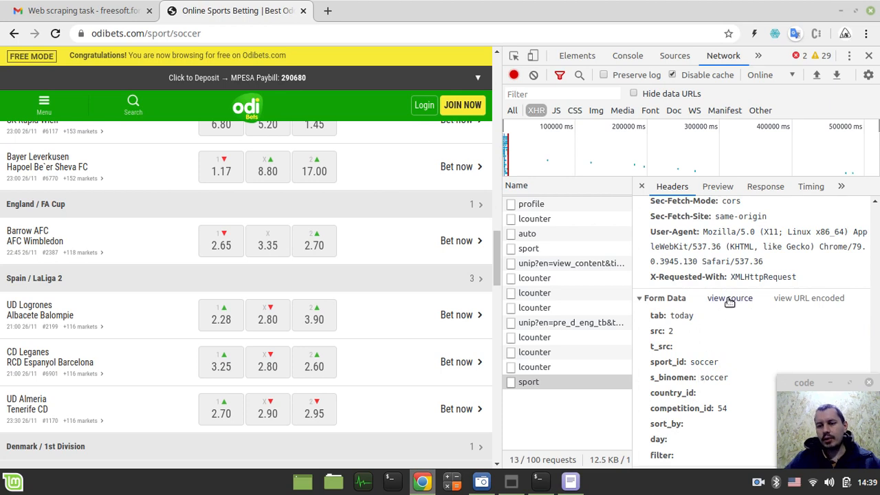
click(730, 298)
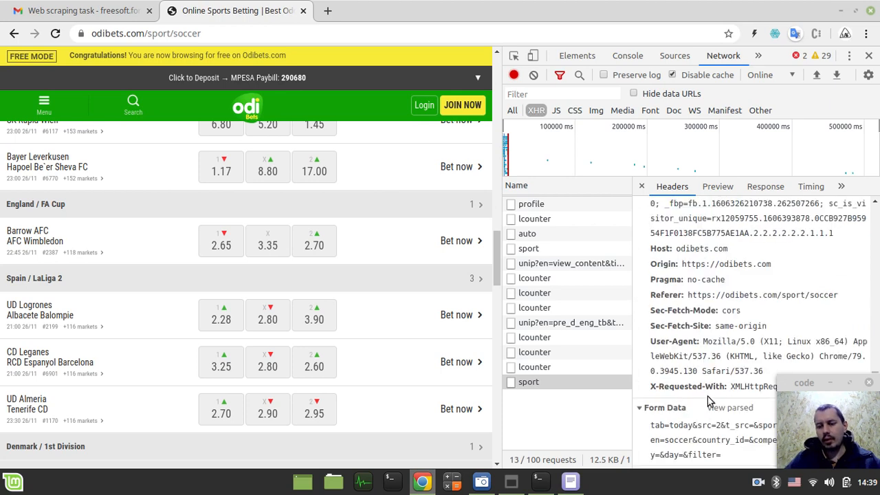
mouse_move(728, 431)
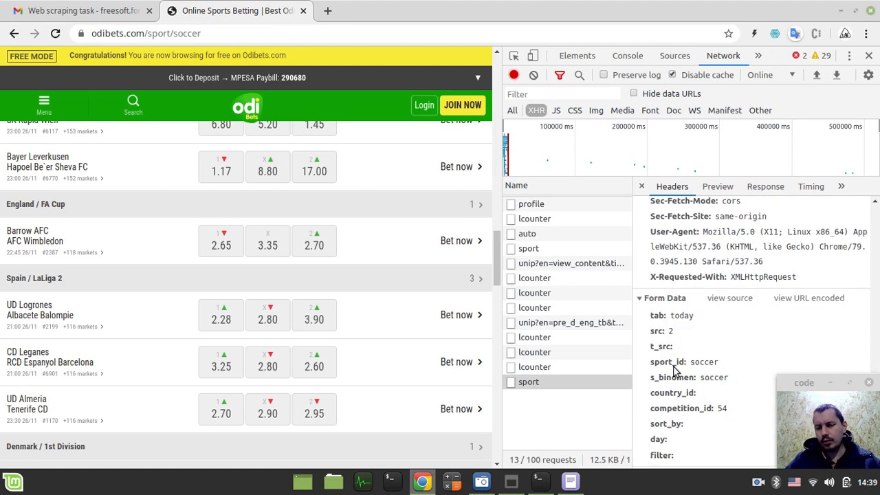
mouse_move(697, 376)
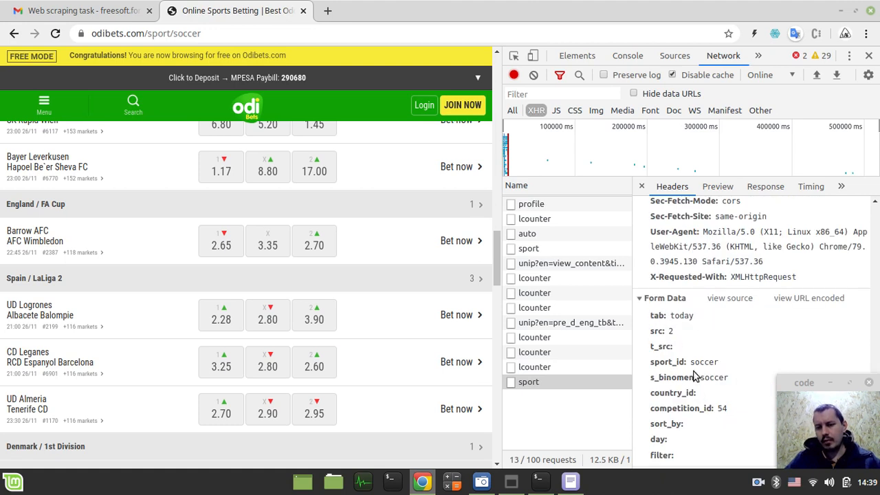
mouse_move(671, 337)
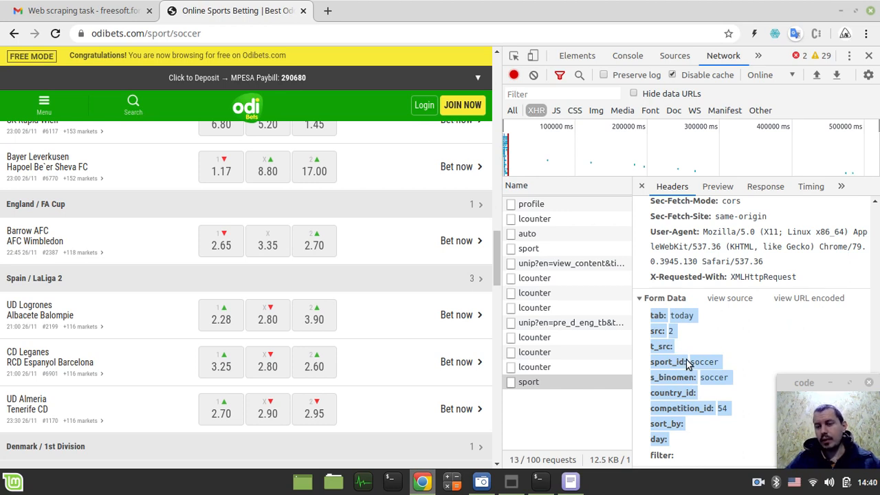
mouse_move(687, 368)
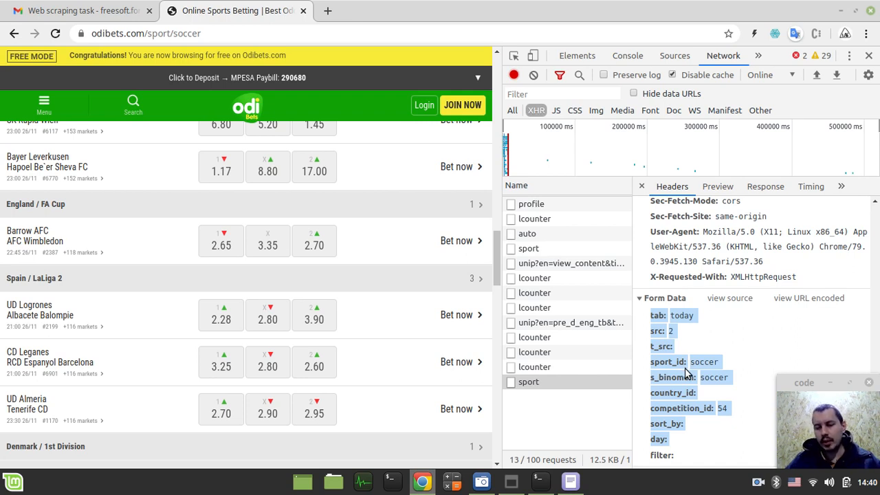
mouse_move(727, 327)
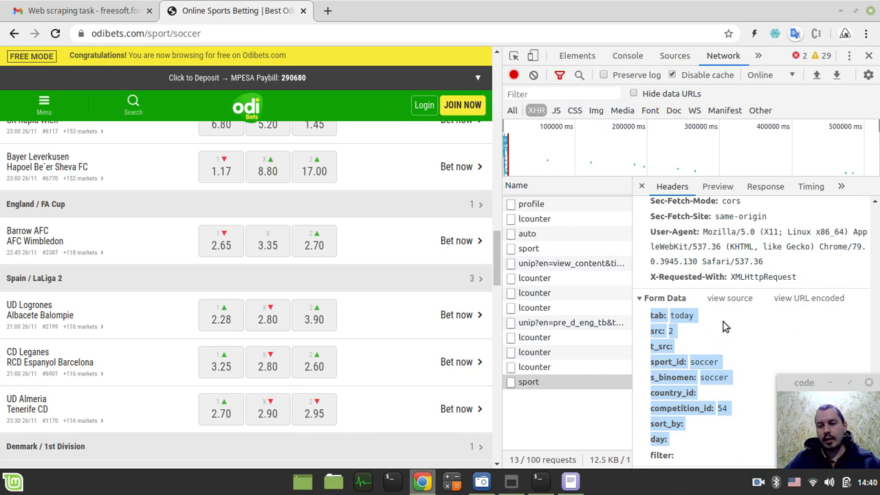
mouse_move(539, 480)
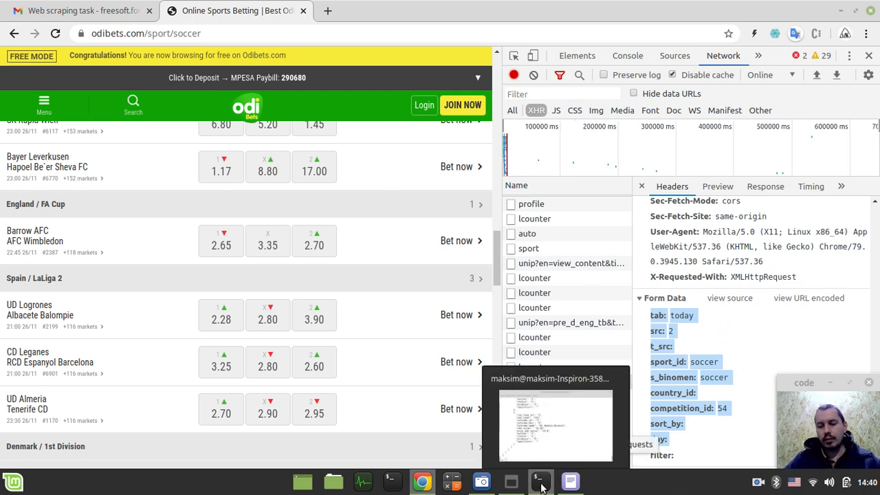
Launch an interactive Scrapy shell in the terminal.
click(540, 480)
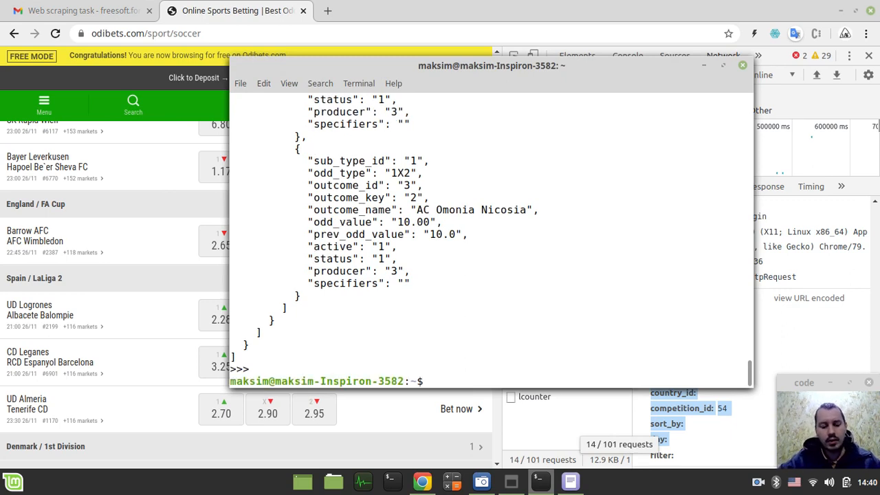
text(scrapy shell)
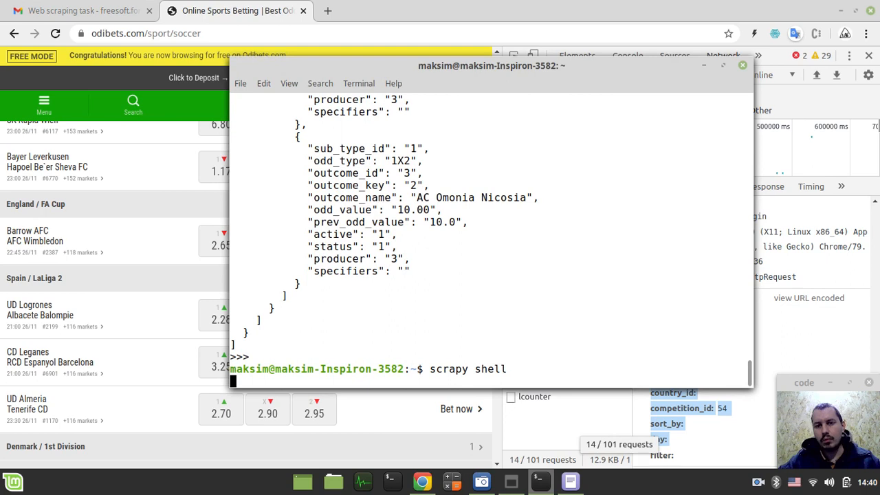
mouse_move(466, 66)
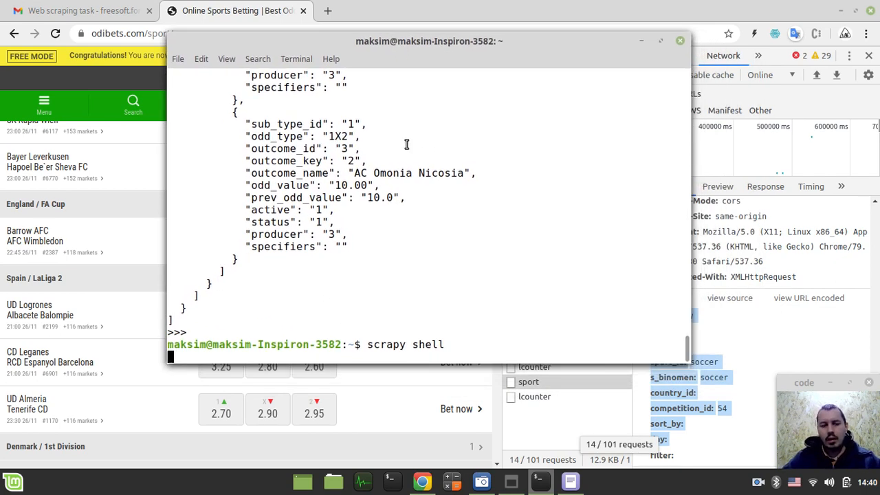
key(Return)
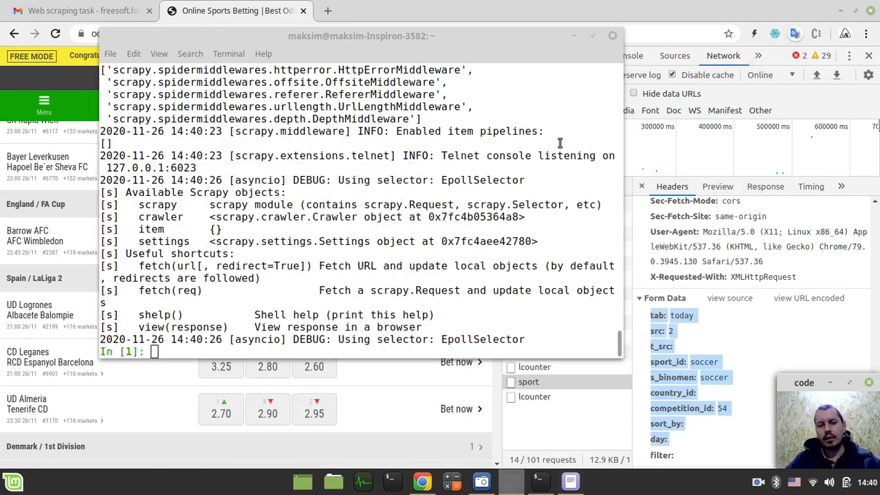
mouse_move(431, 211)
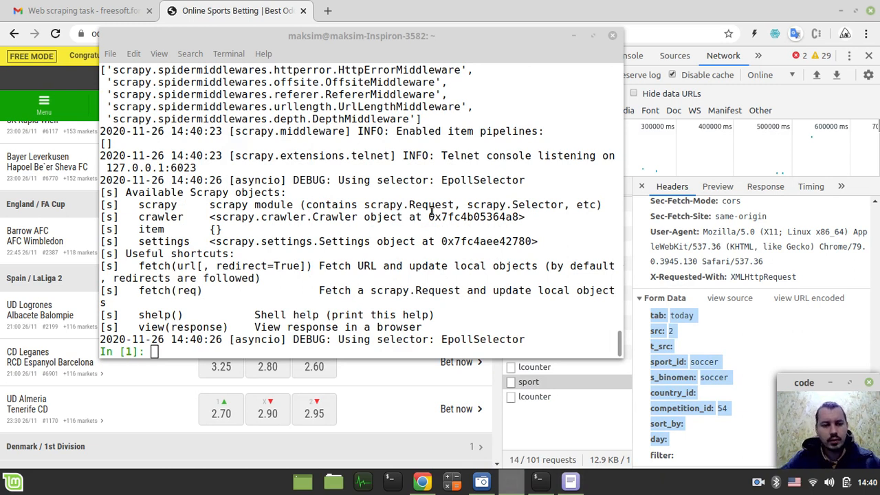
text(import)
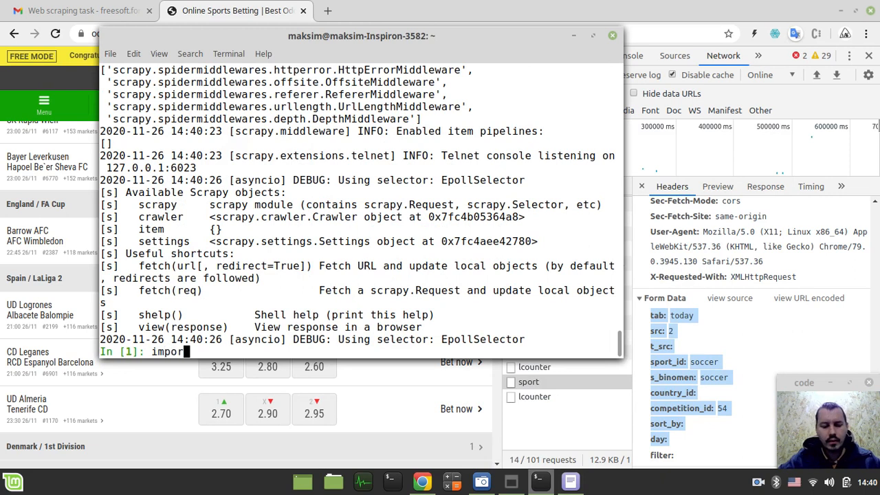
text(scra)
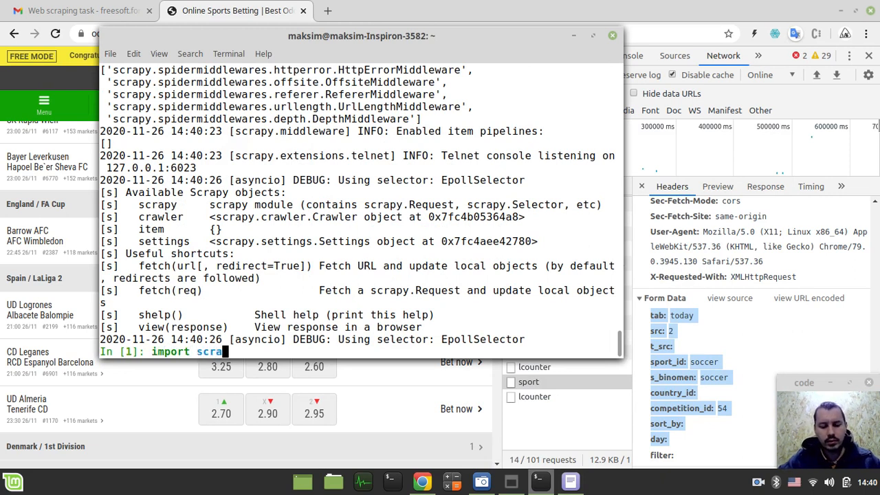
text(py; f)
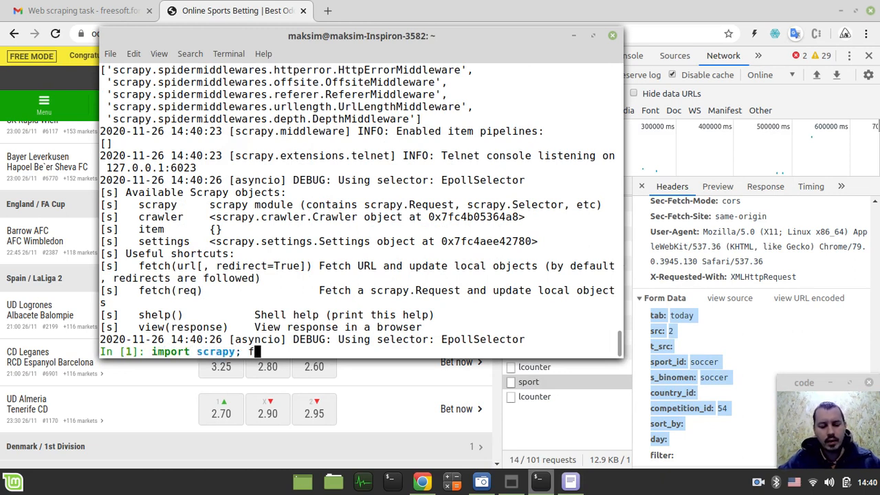
text(etch())
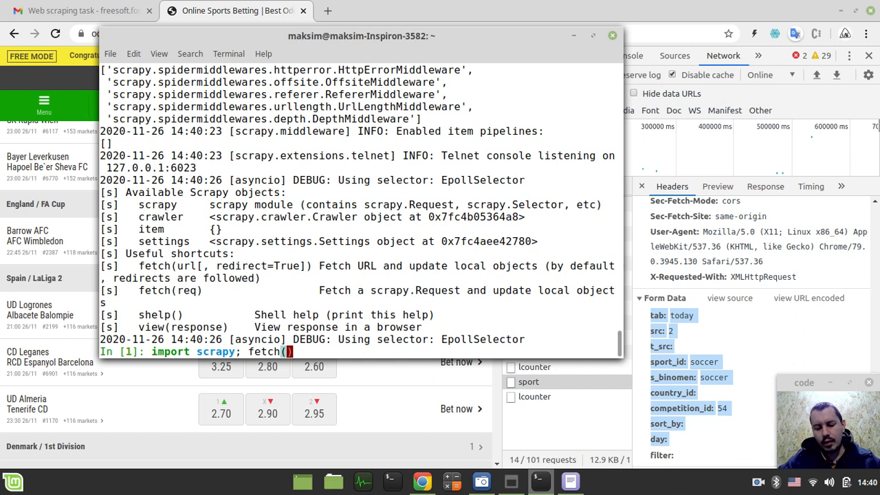
text(scr)
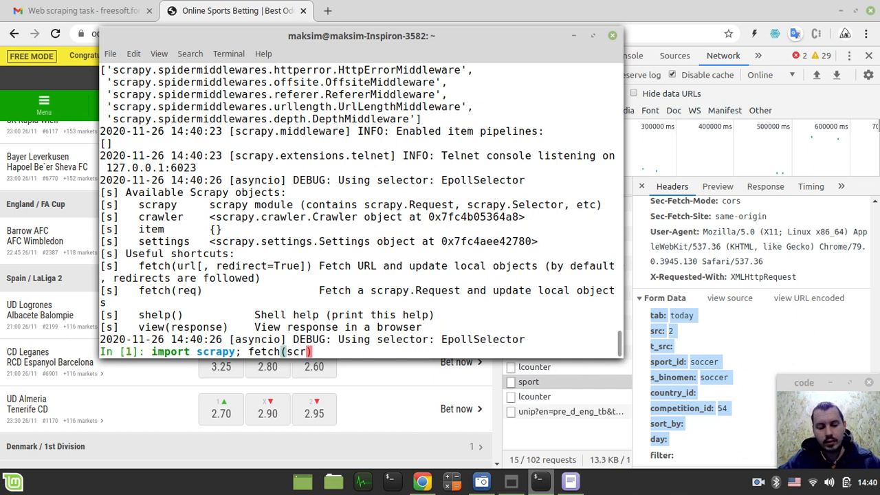
text(apy.)
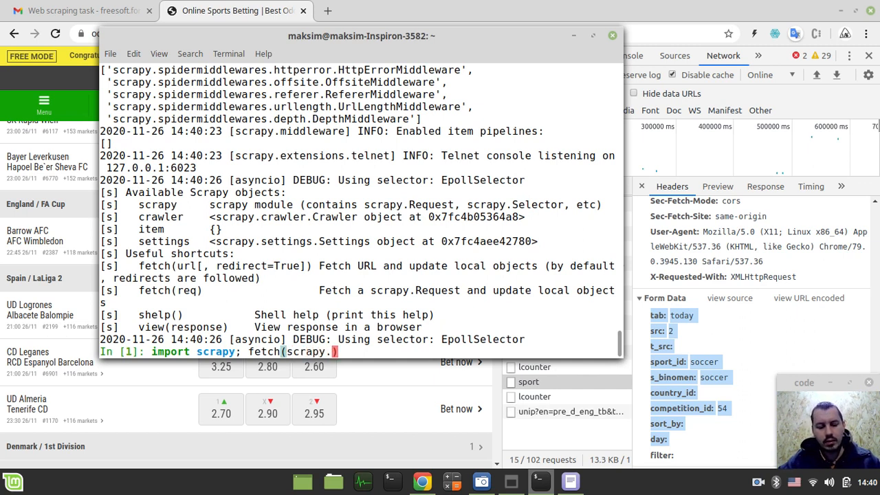
text(Request(')
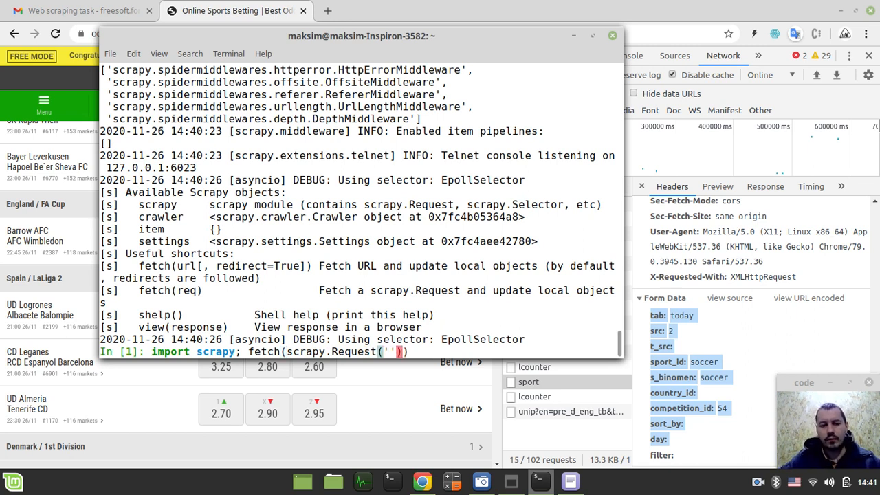
scroll(up, 3)
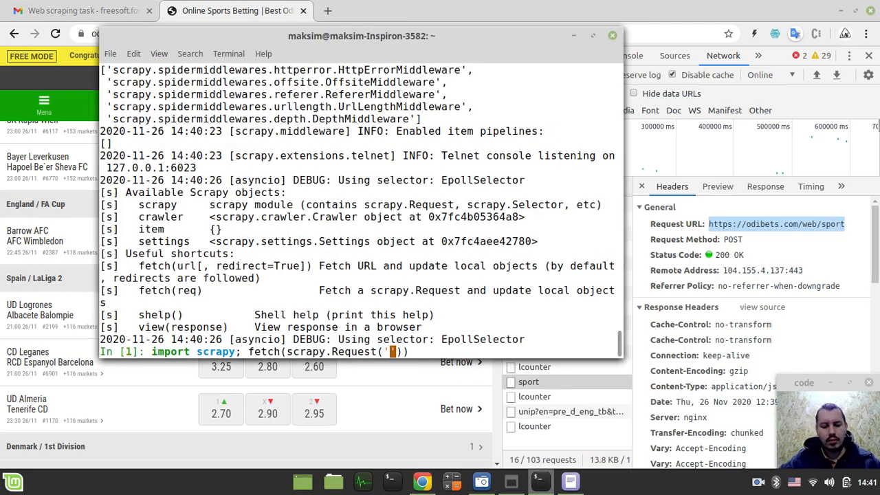
text(https://odibets.com/web/sport', hea)
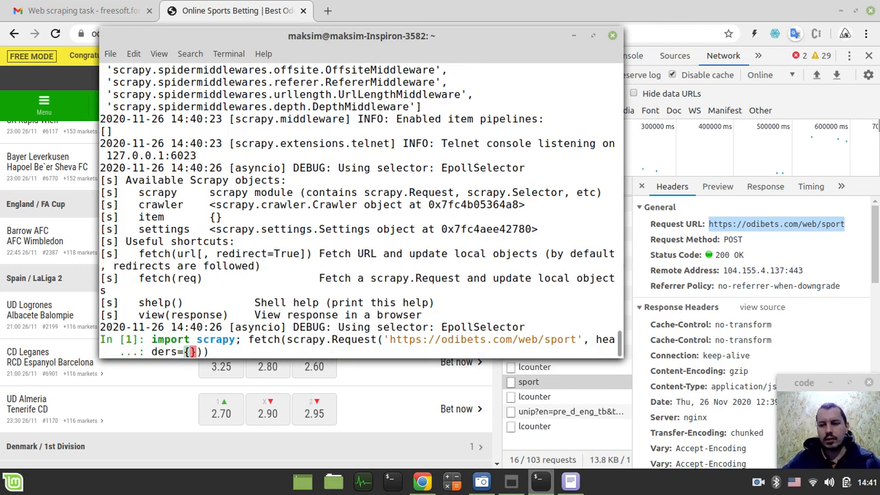
Add the form-urlencoded Content-Type header, POST method and body arguments to the request.
scroll(down, 3)
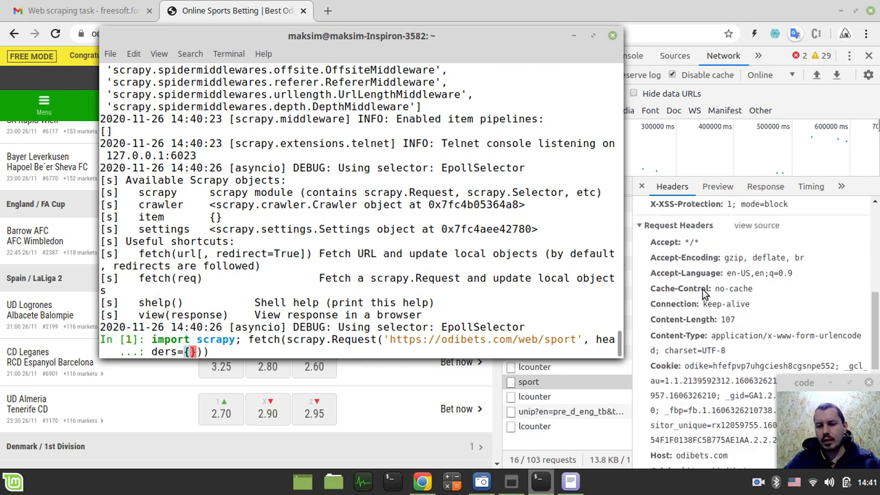
scroll(down, 3)
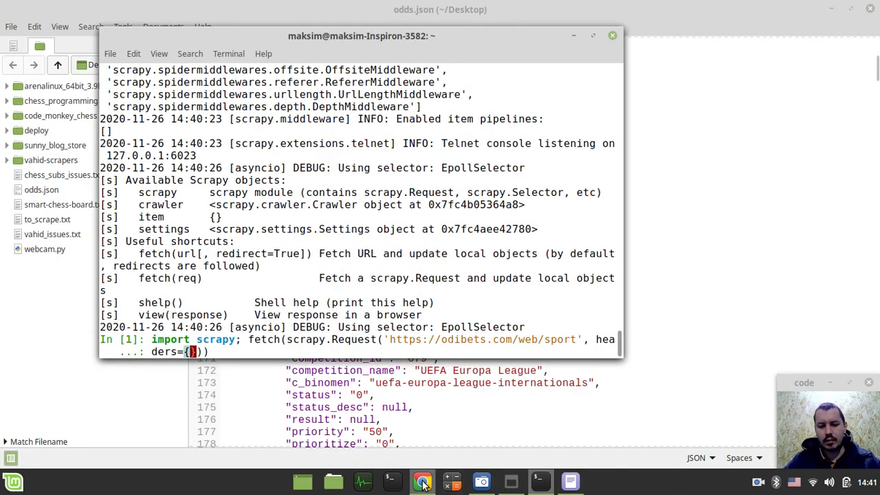
click(422, 481)
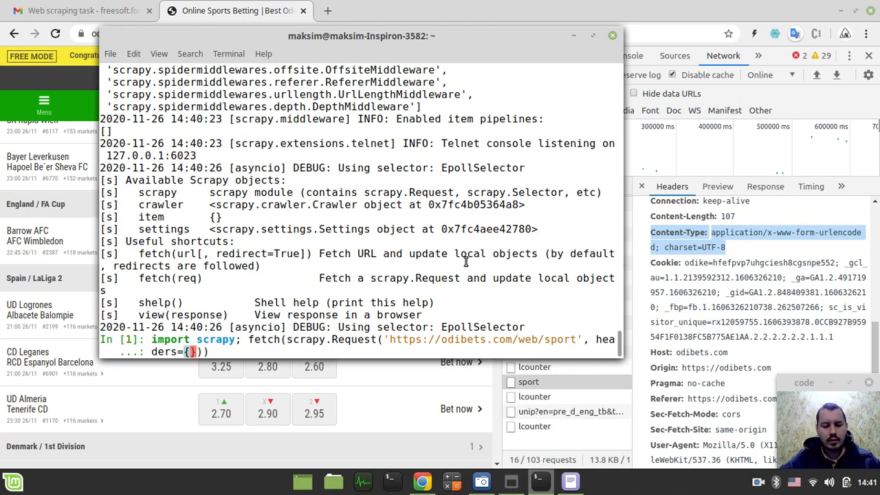
text(Content-Type: application/x-www-form-urlencoded; charset=UTF-8')
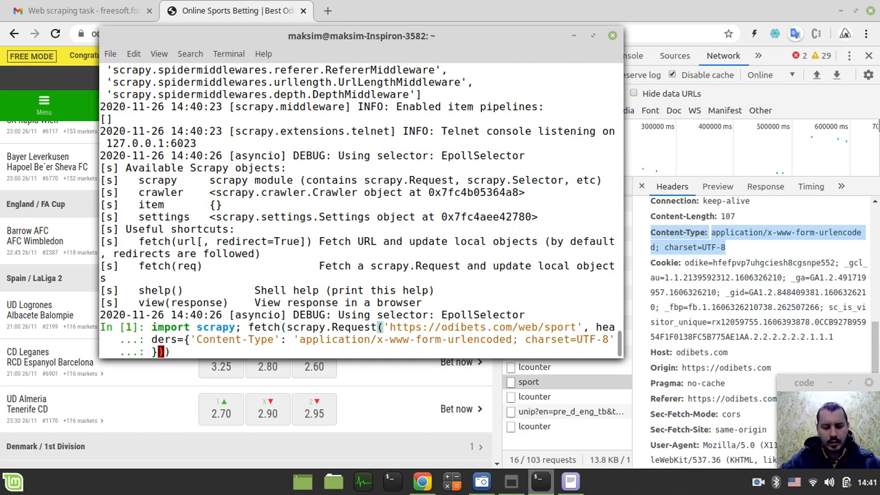
text(, method='POST',)
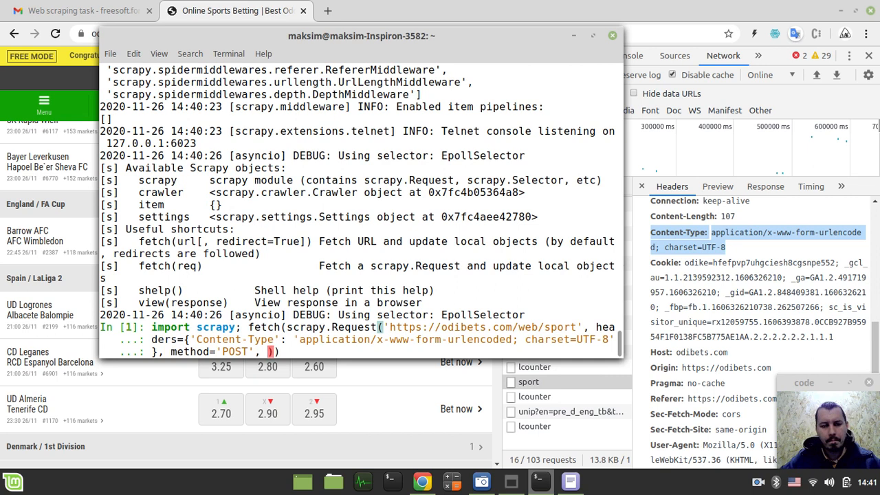
text(body)
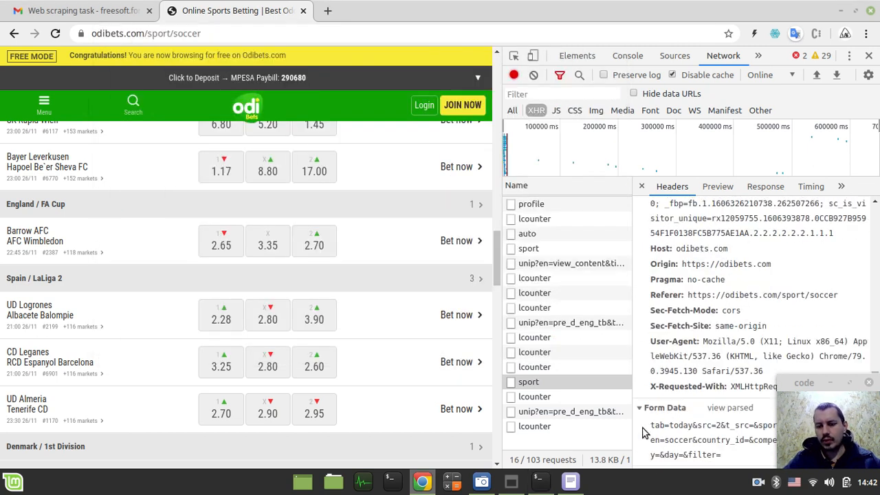
Bring up the copy option for the sport request's raw form data in DevTools.
right_click(687, 440)
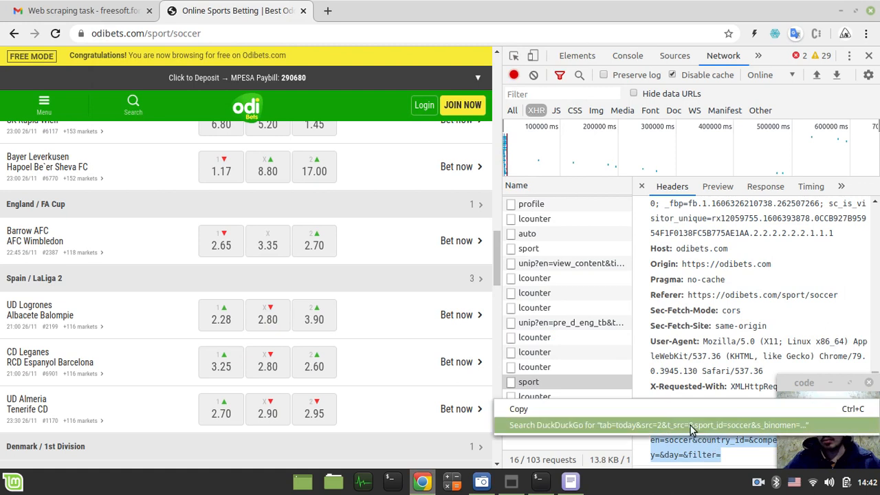
mouse_move(569, 480)
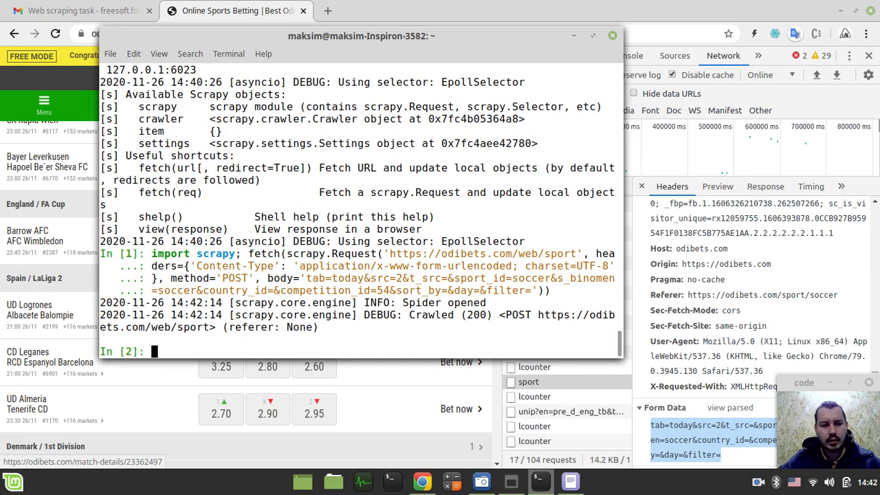
Print response.text to show the returned odds JSON, then start an open() file-writing command.
text(response)
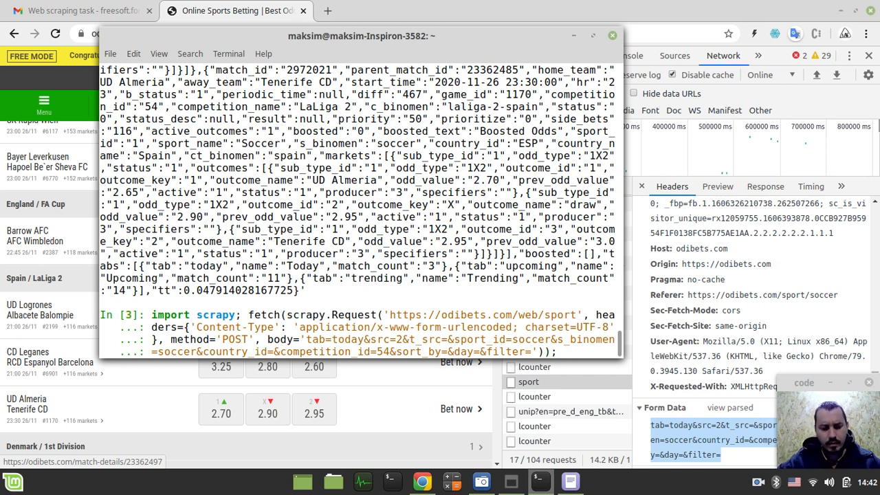
text(open())
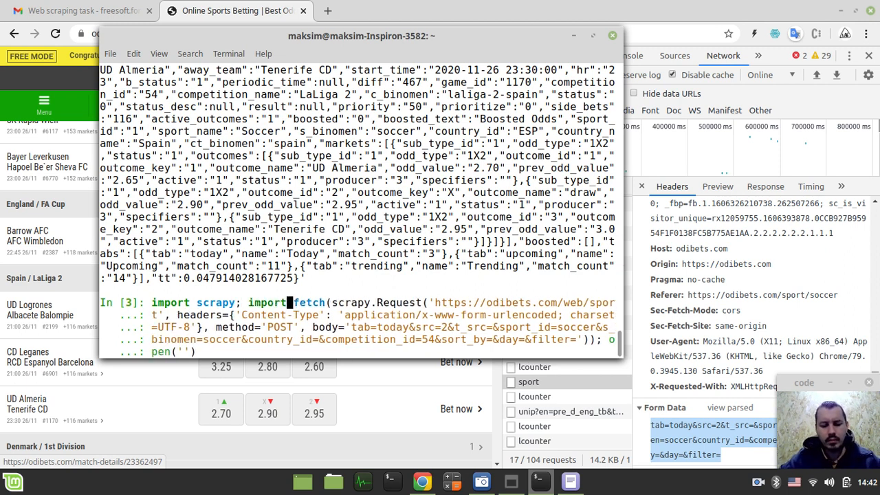
Add import json and open('./Desktop/odds_scrapy.json', 'w') to the fetch one-liner.
text(json;)
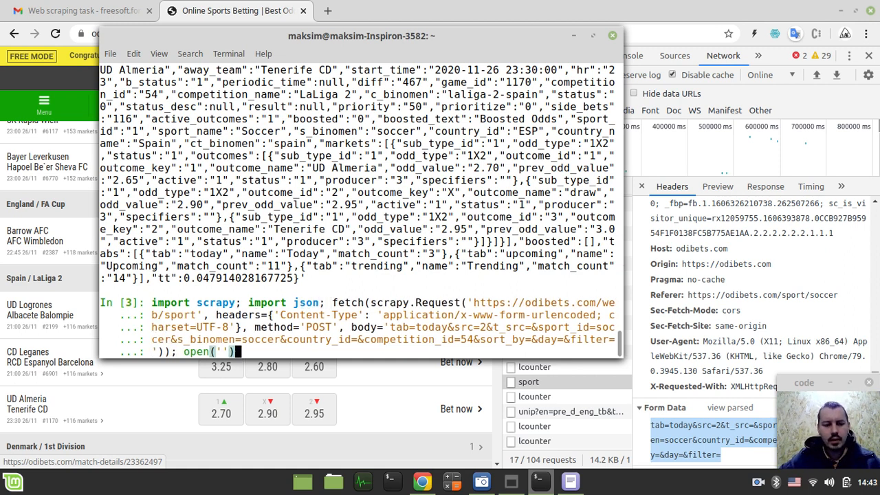
text(./)
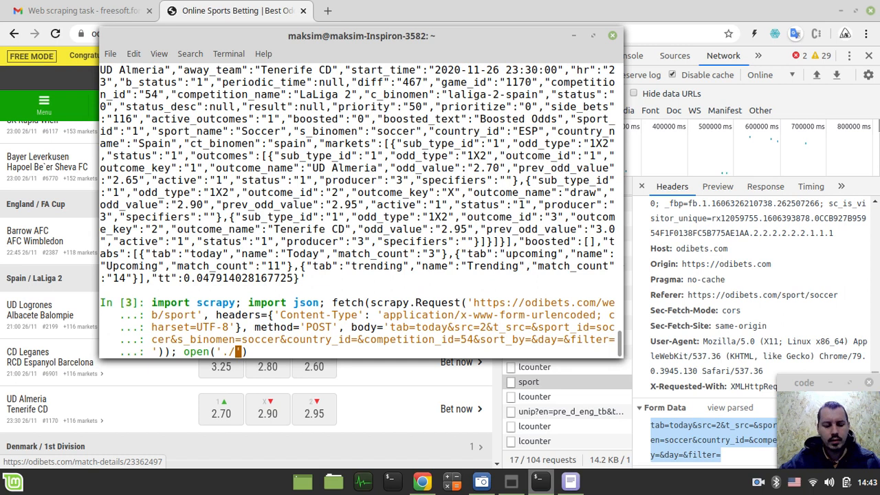
text(Desk)
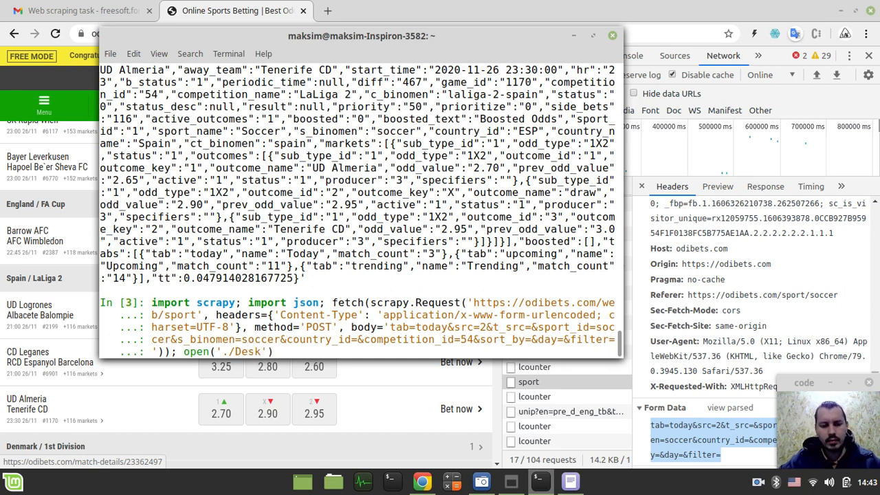
text(top)
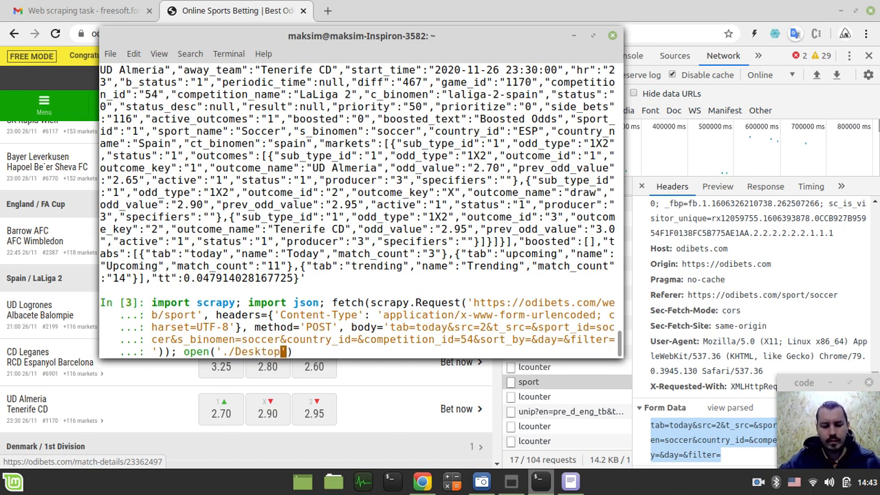
text(odds_s)
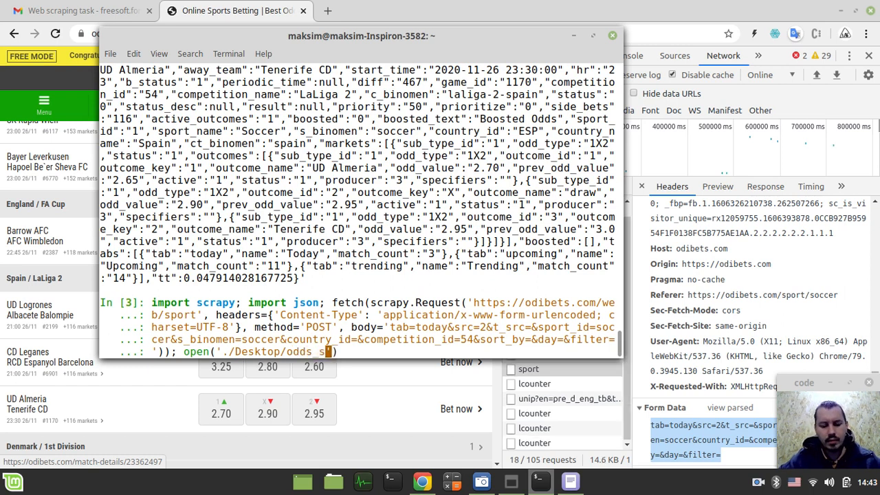
text(crapy.)
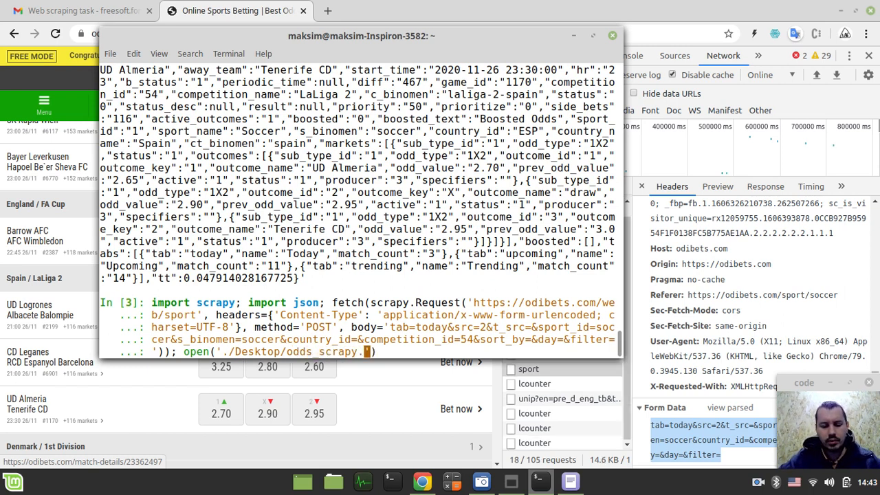
text(json'))
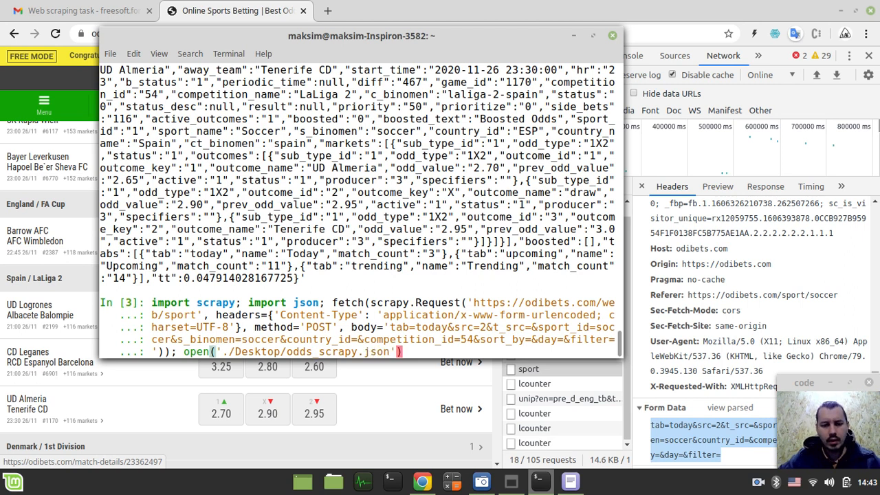
text(, 'w')
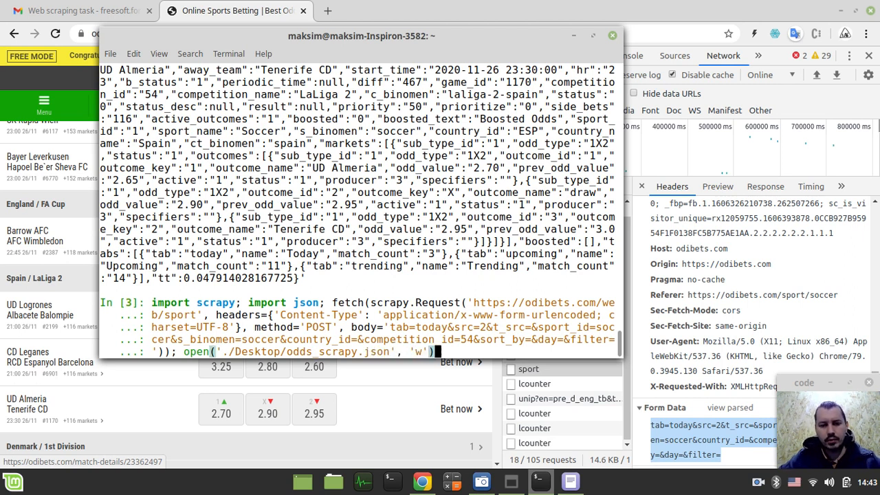
Append .write(json.dumps(json.loads(response.text), indent=2)) and run the command.
text(.writ)
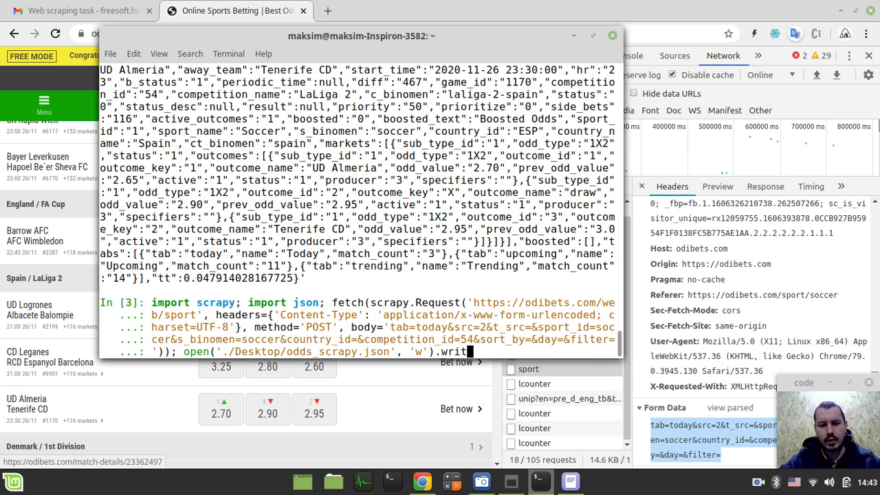
text(())
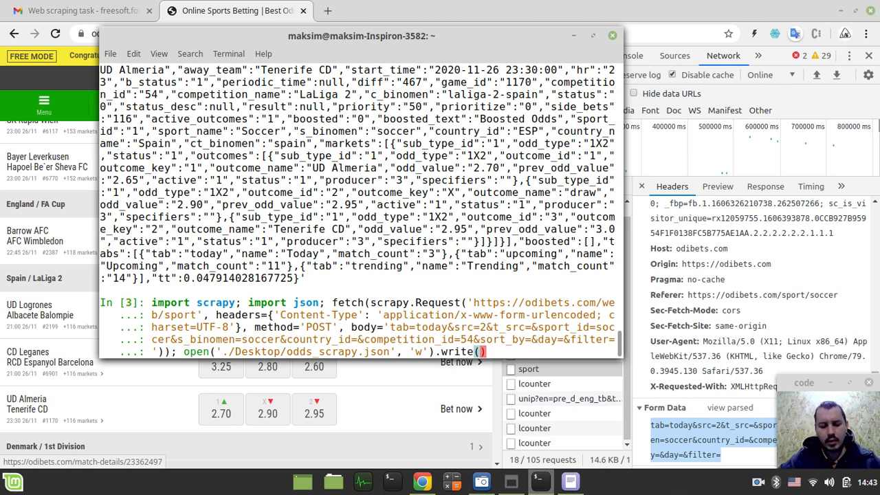
text(json)
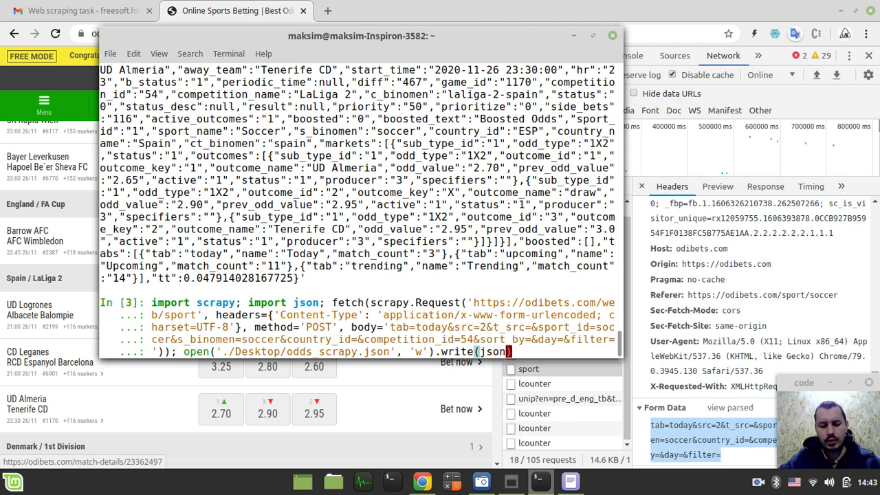
text(.dumps))
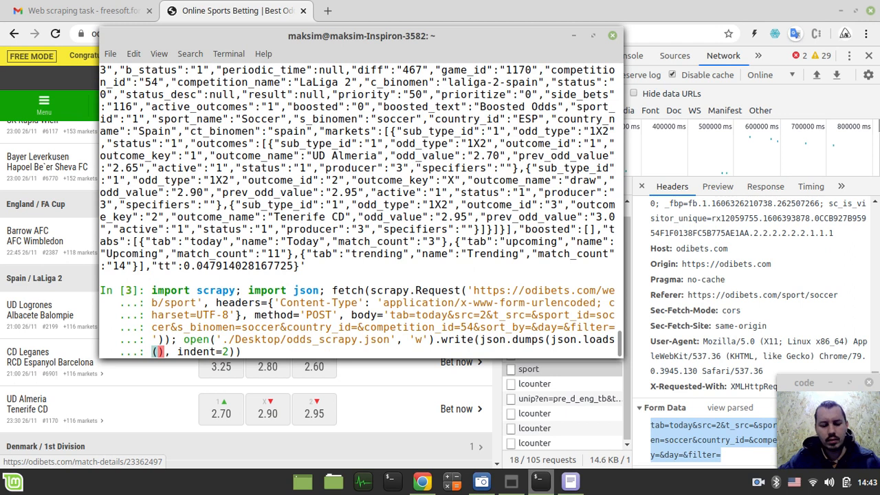
text(response.te)
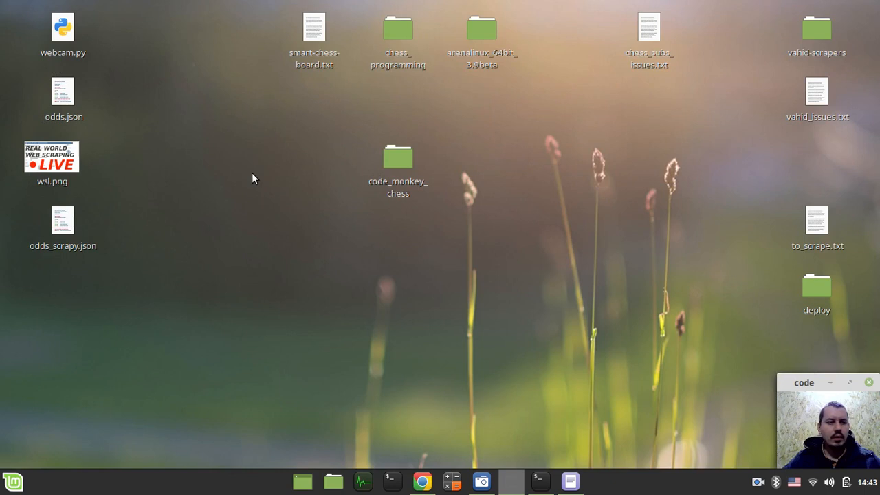
Open odds_scrapy.json in Xed and scroll through its indented LaLiga 2 odds.
double_click(63, 218)
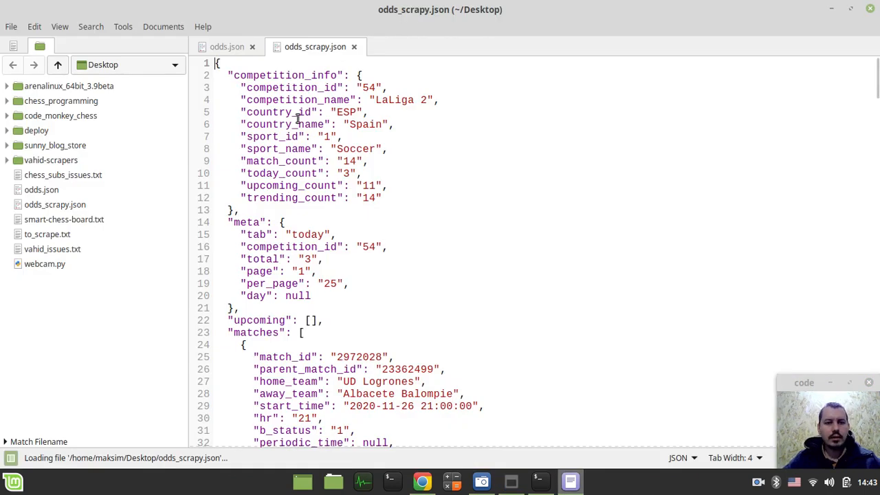
scroll(down, 3)
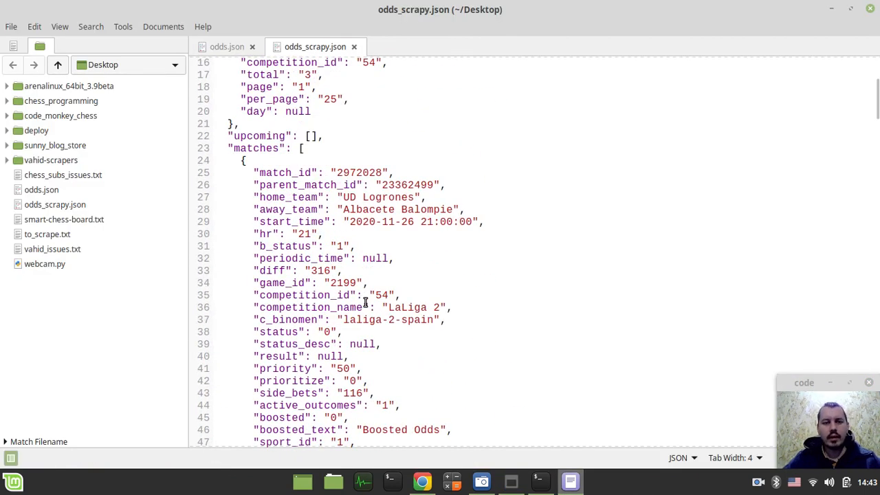
scroll(down, 3)
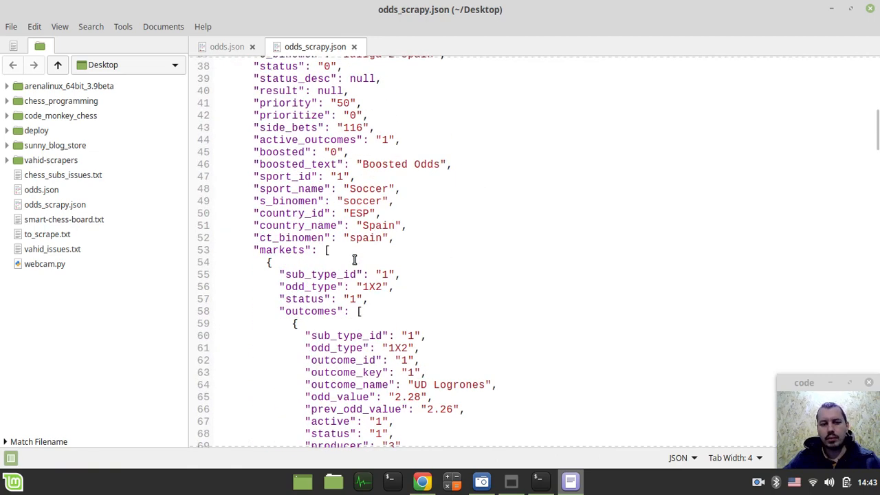
scroll(down, 3)
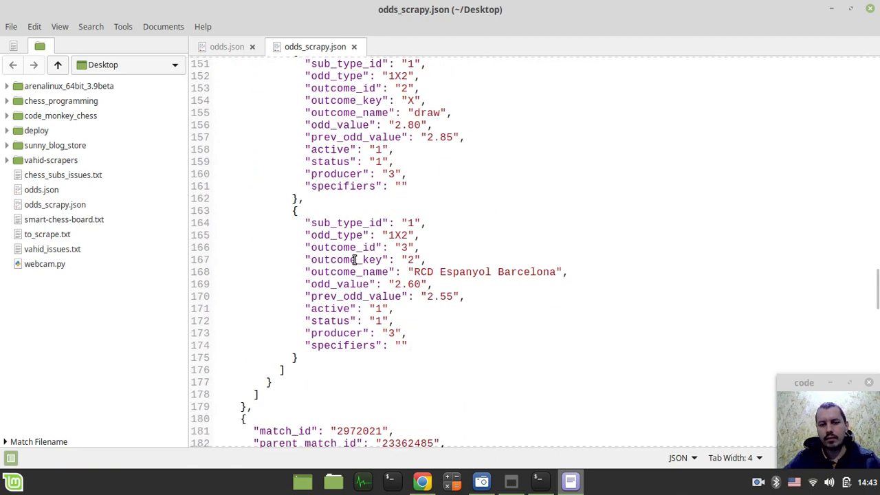
scroll(down, 3)
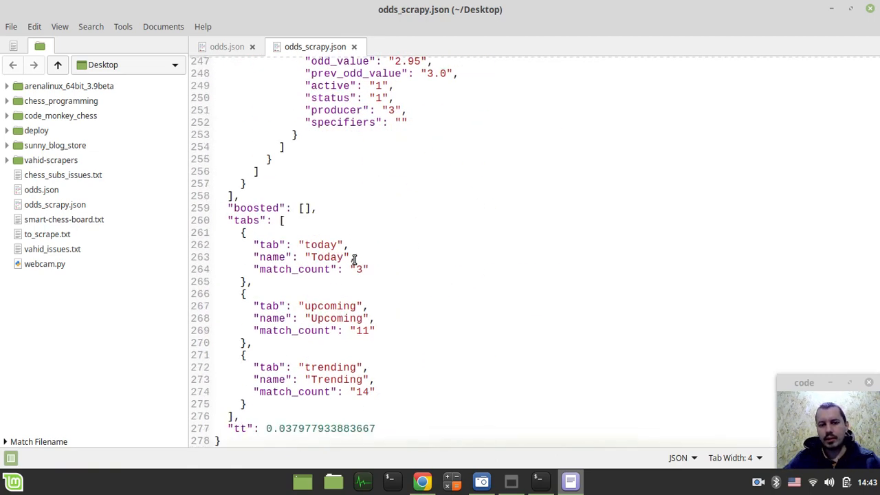
scroll(up, 3)
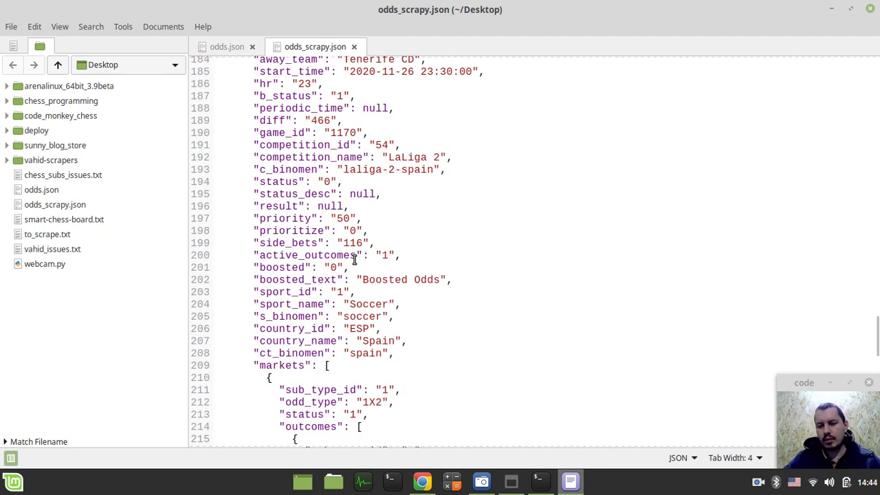
scroll(up, 3)
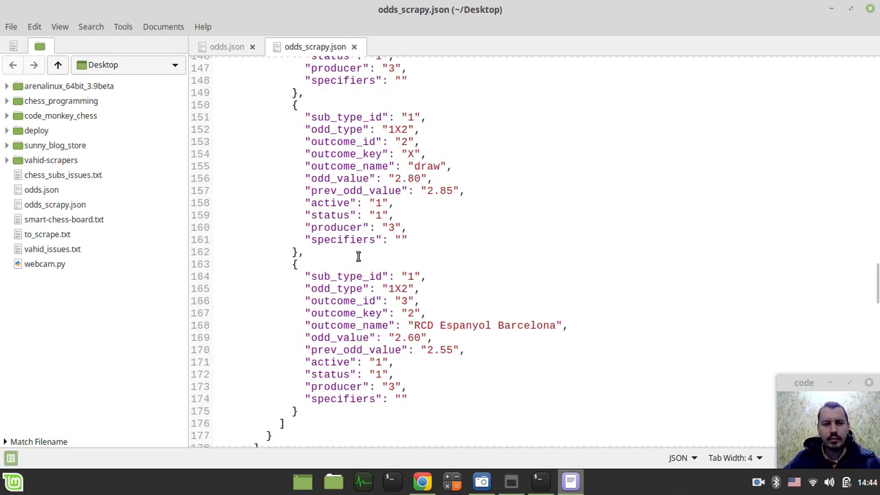
scroll(up, 3)
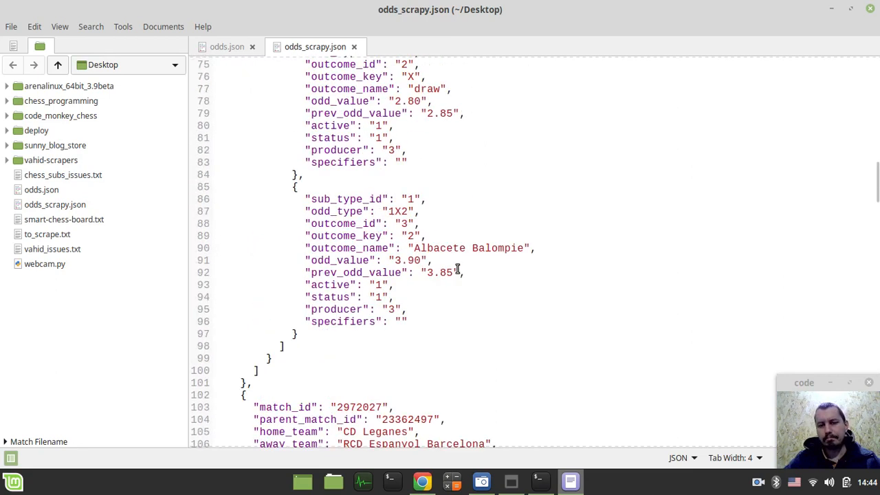
Jump to the file's top, compare with the odds.json tab, then return to Chrome.
key(ctrl+Home)
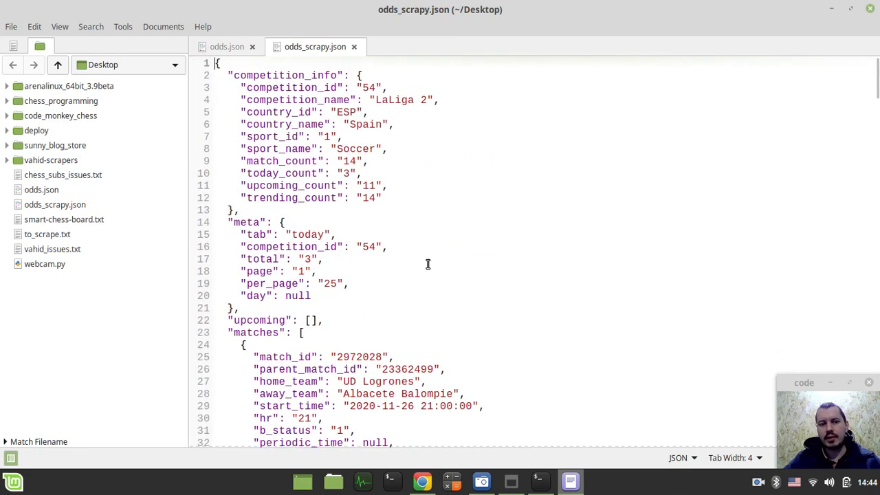
click(227, 46)
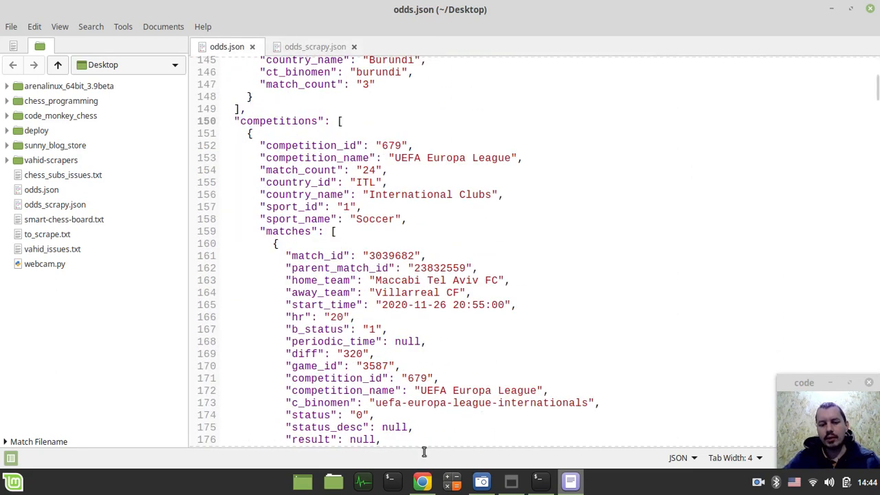
click(422, 481)
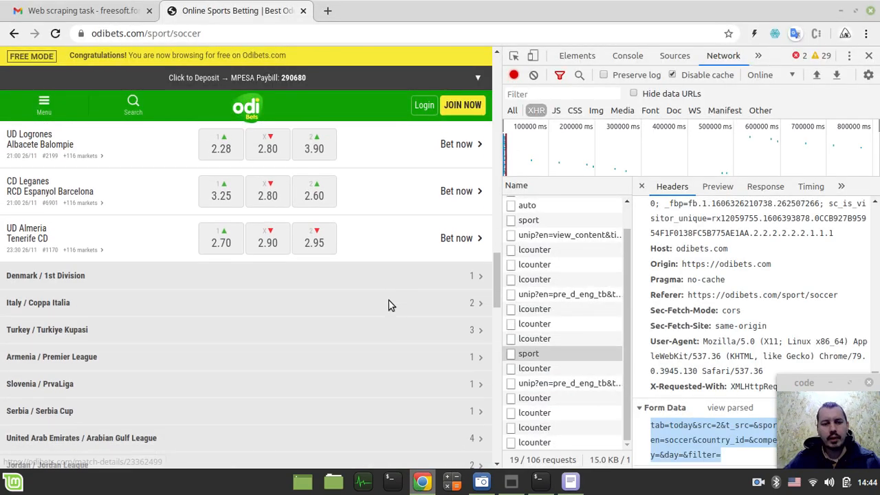
Compare the newest and earlier sport requests' form data: competition_id 562 versus 54.
scroll(down, 3)
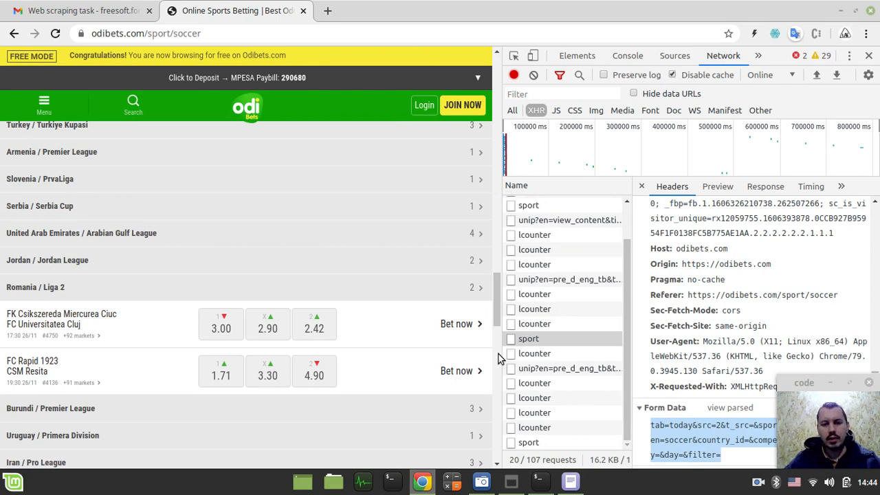
click(529, 338)
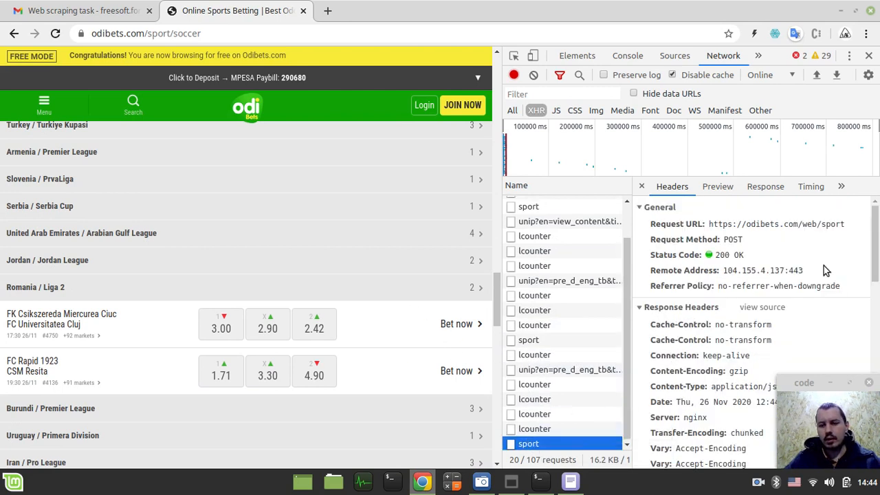
scroll(down, 3)
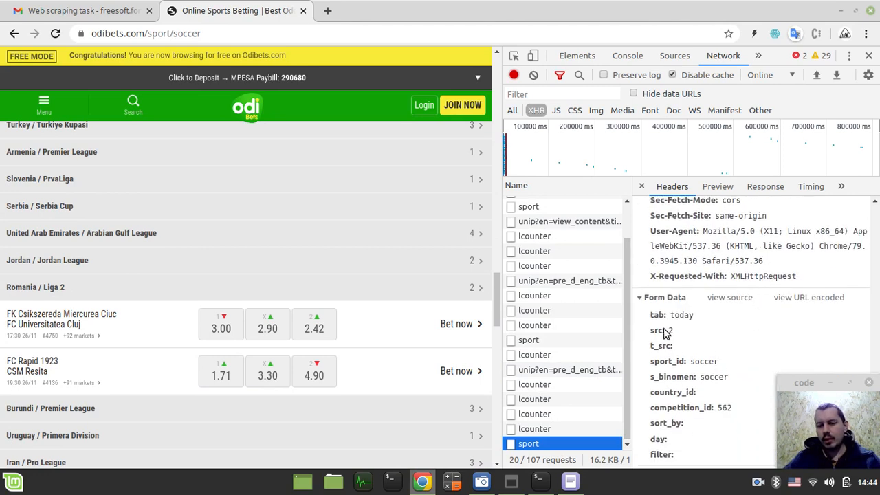
mouse_move(529, 340)
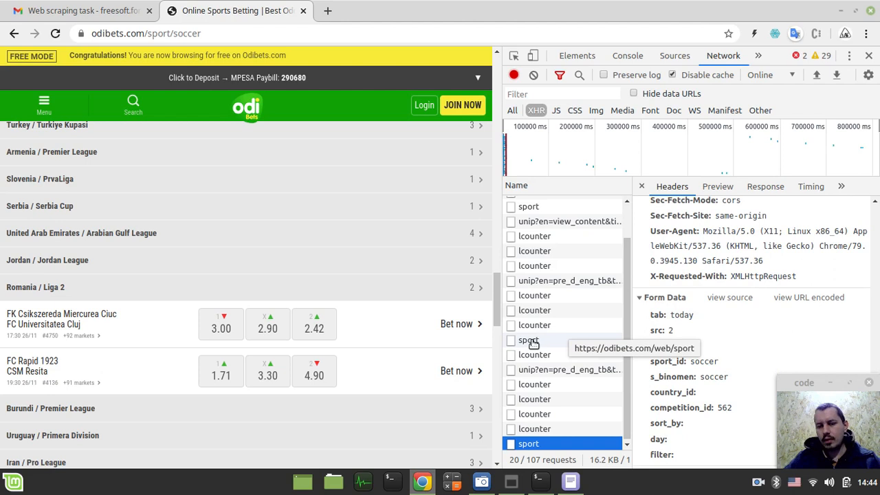
click(529, 339)
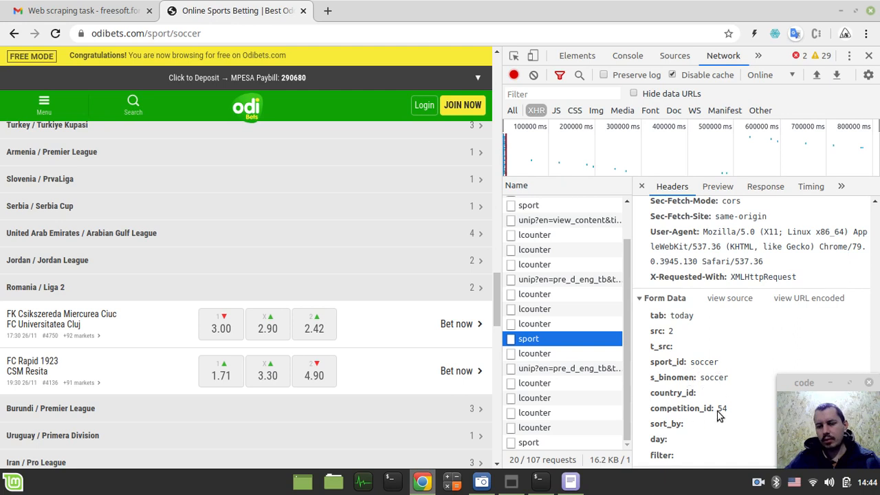
mouse_move(528, 442)
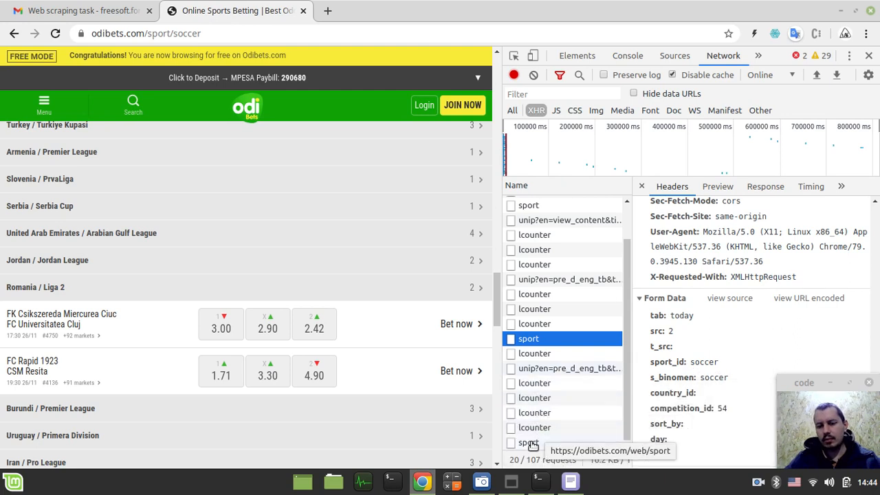
click(528, 443)
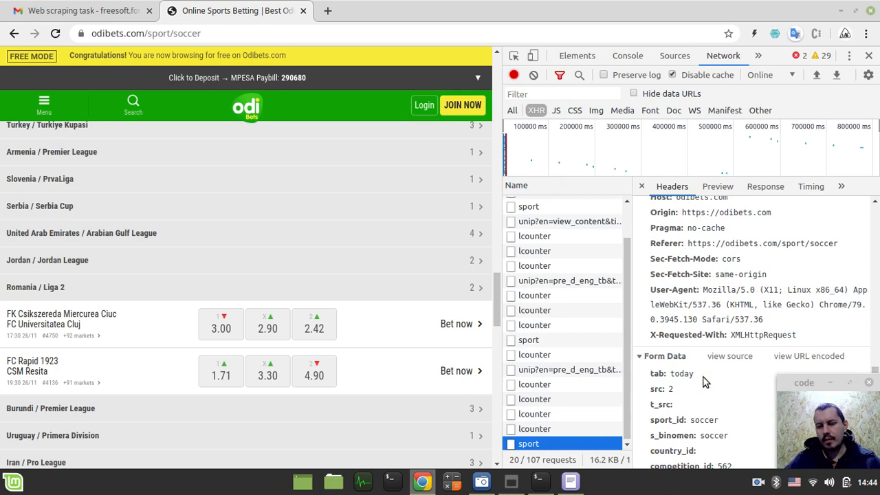
scroll(down, 3)
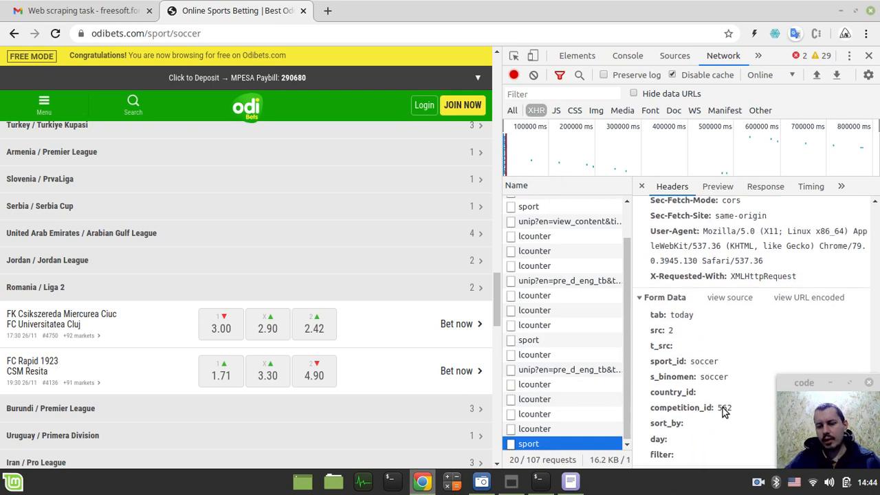
mouse_move(728, 414)
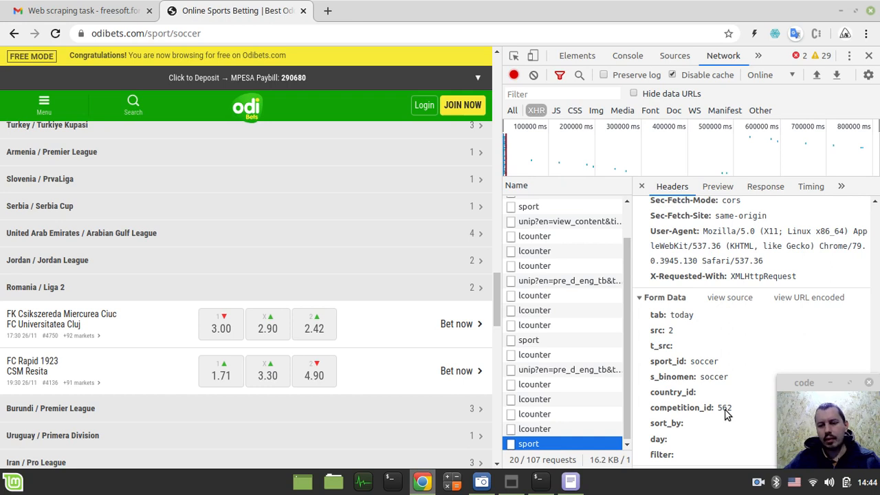
mouse_move(701, 417)
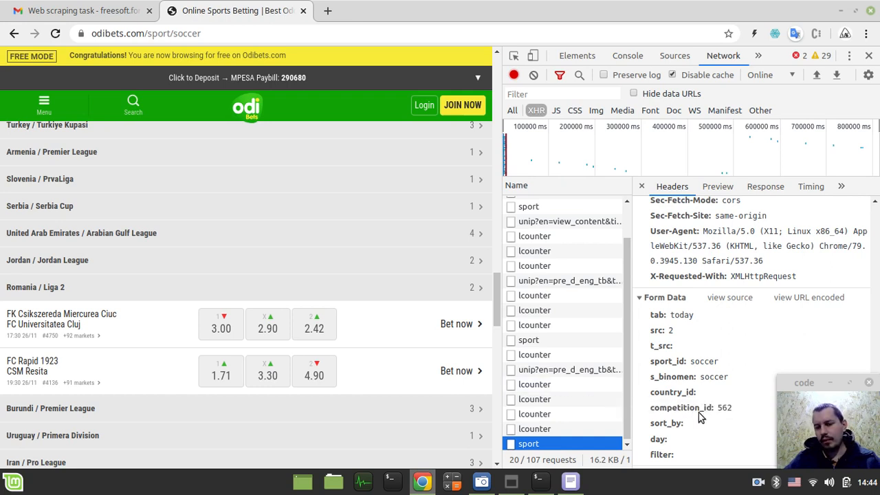
mouse_move(727, 418)
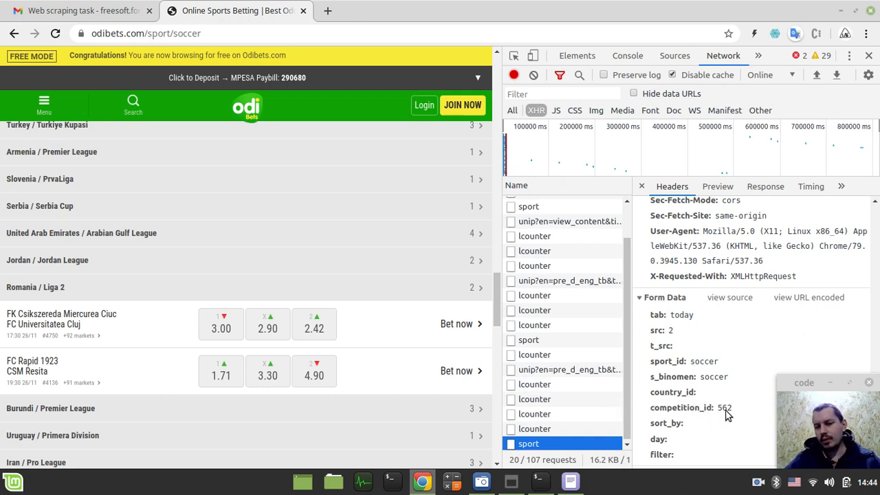
scroll(down, 3)
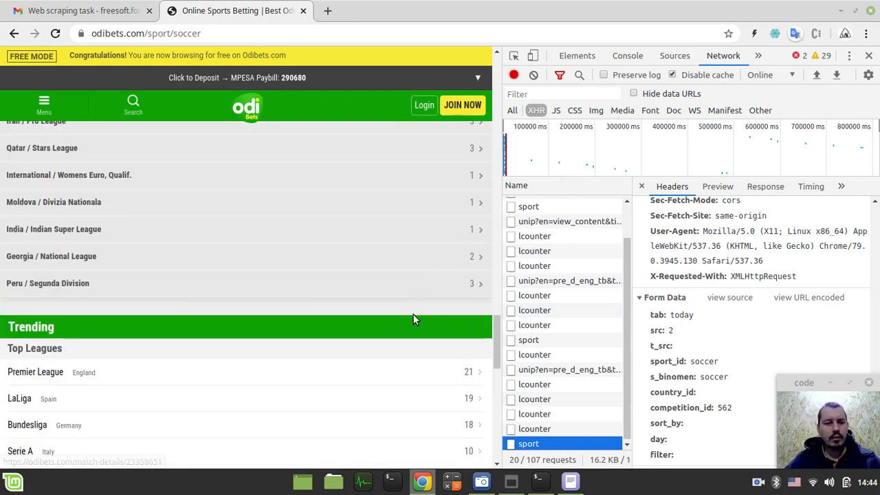
scroll(down, 3)
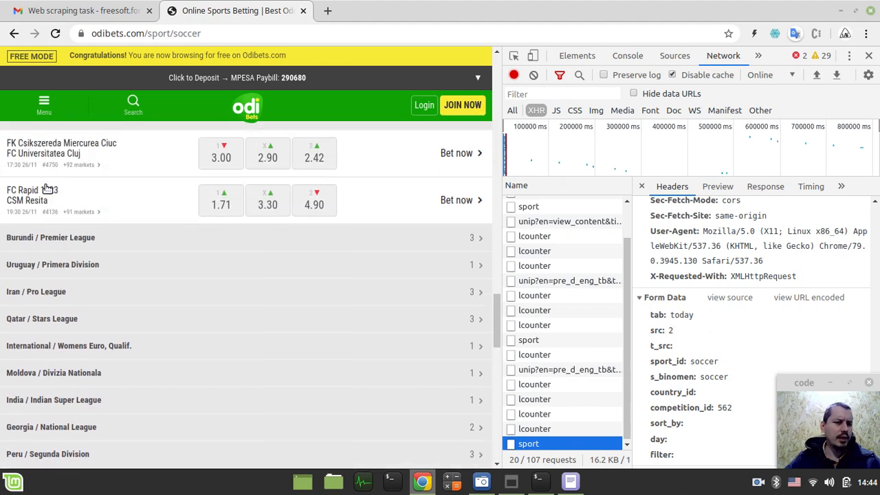
scroll(down, 3)
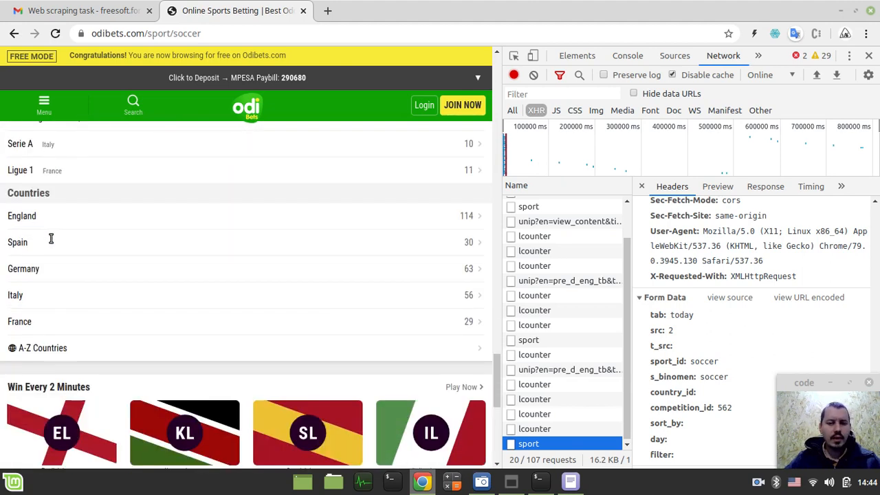
mouse_move(301, 284)
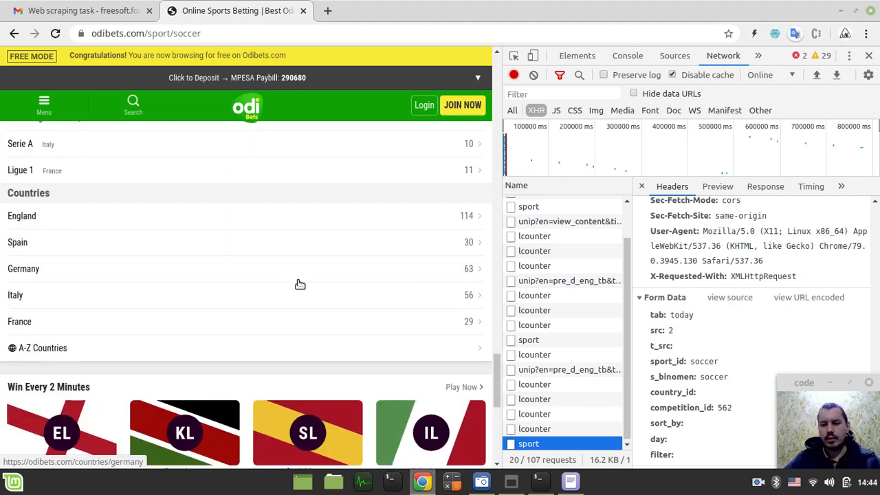
mouse_move(667, 425)
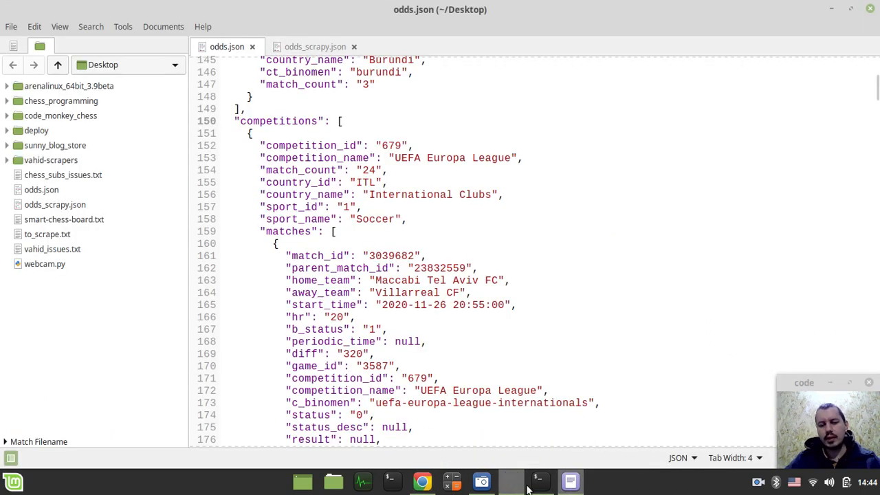
View the terminal's Out[3] result of 7377 characters written, then go back to Chrome.
click(539, 482)
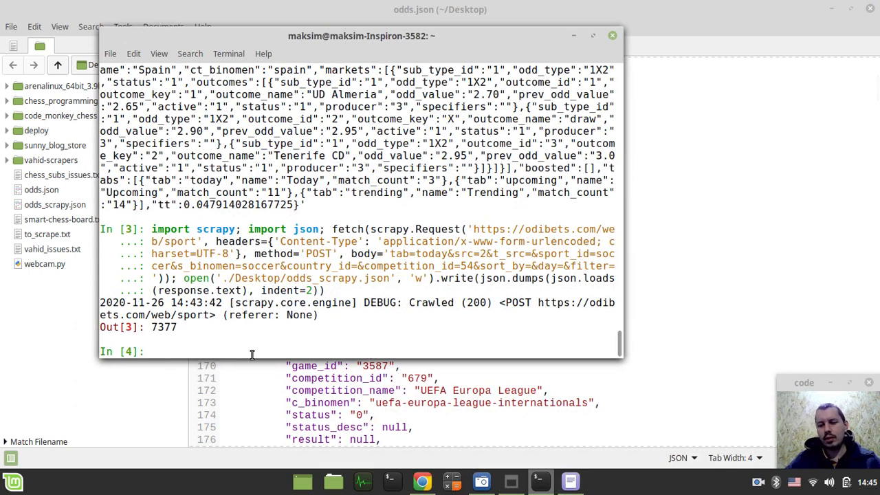
mouse_move(288, 349)
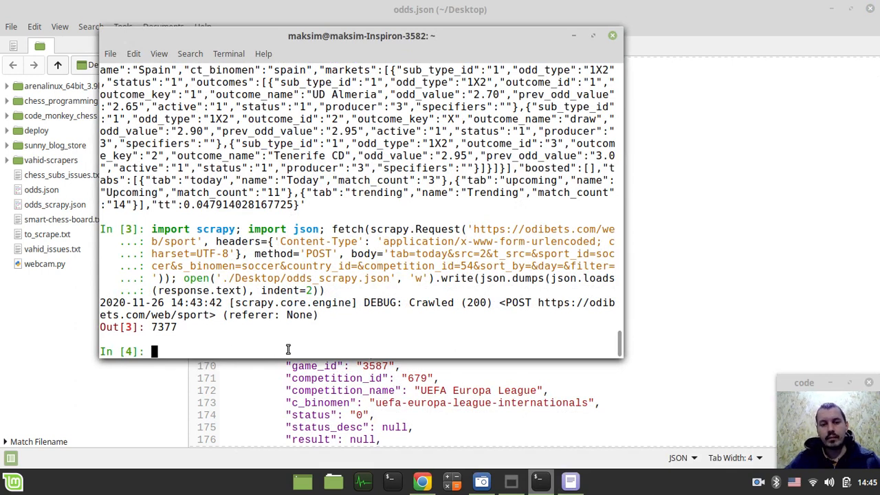
mouse_move(441, 240)
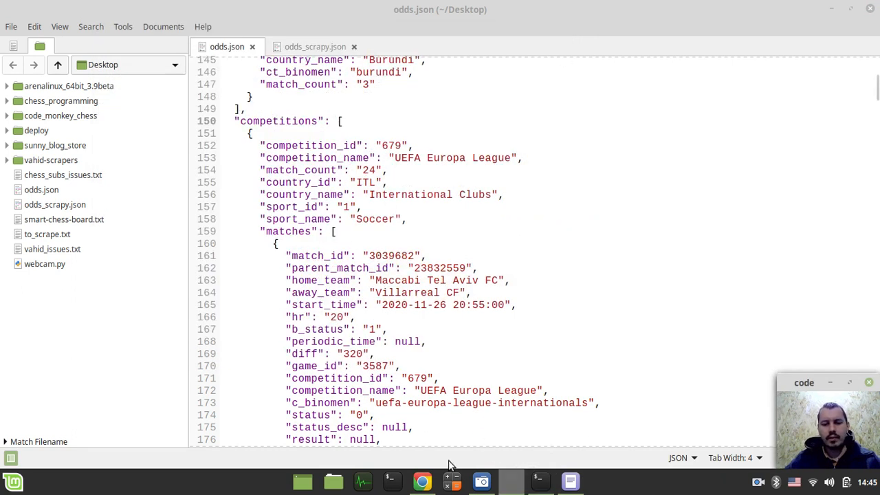
click(422, 481)
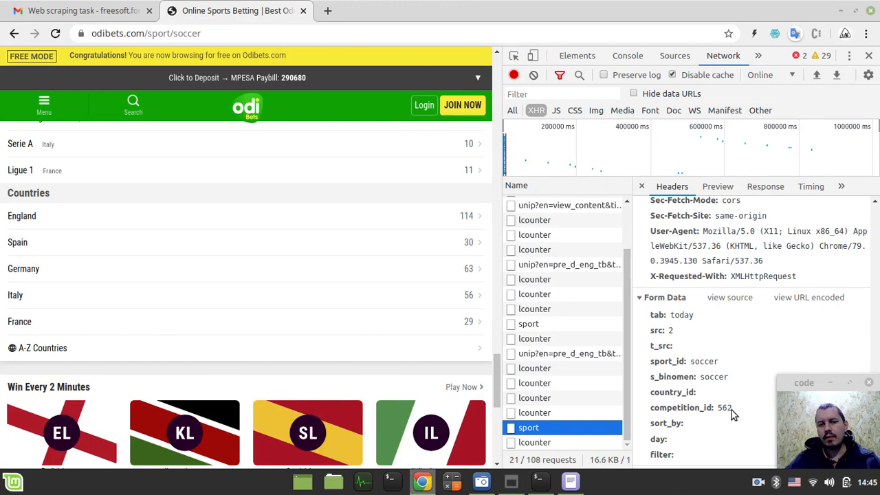
mouse_move(346, 263)
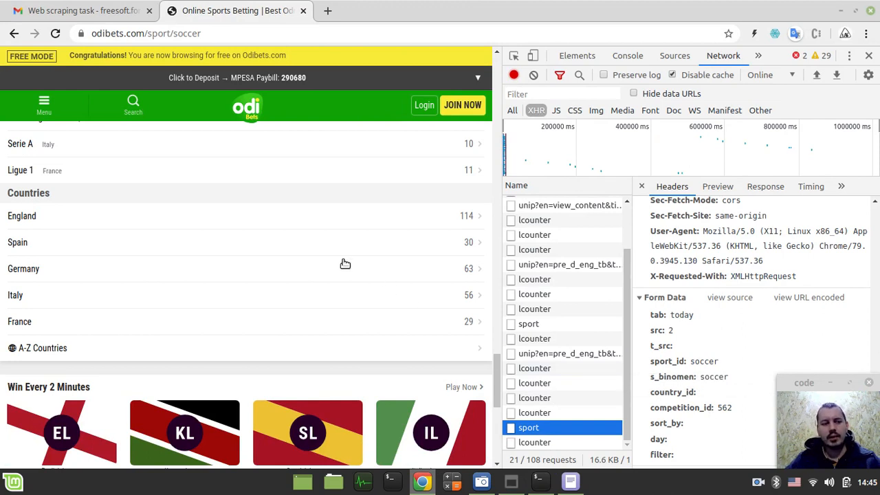
Scroll through the odibets soccer odds listings, then switch to the Gmail task email.
scroll(up, 3)
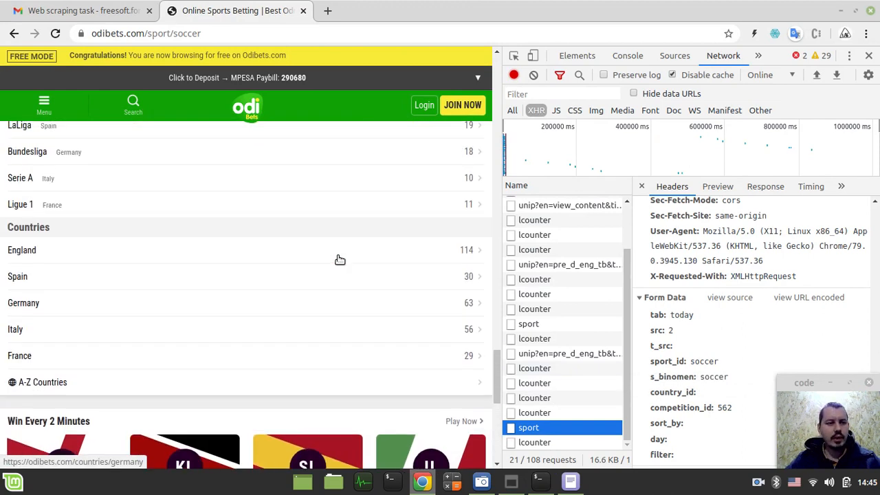
scroll(down, 3)
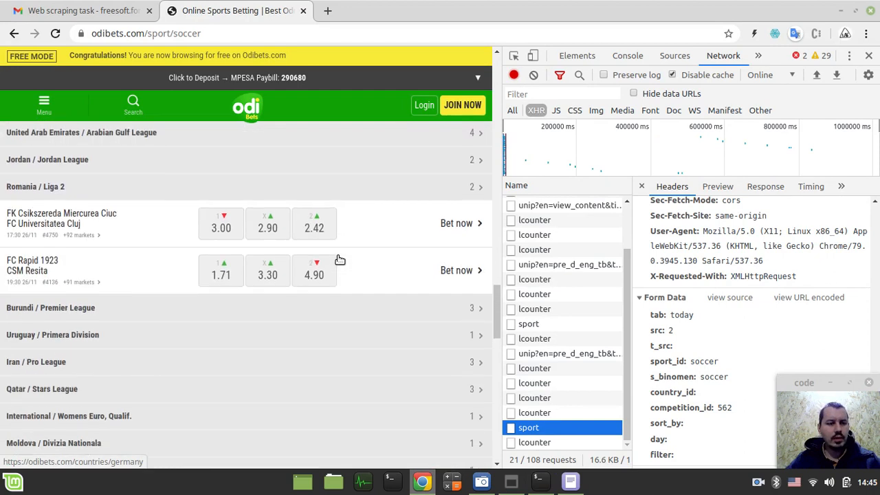
scroll(down, 3)
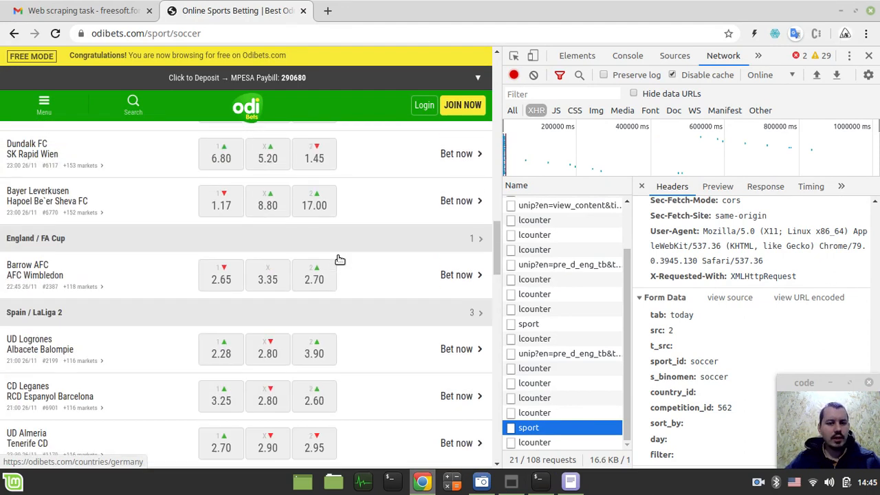
scroll(down, 3)
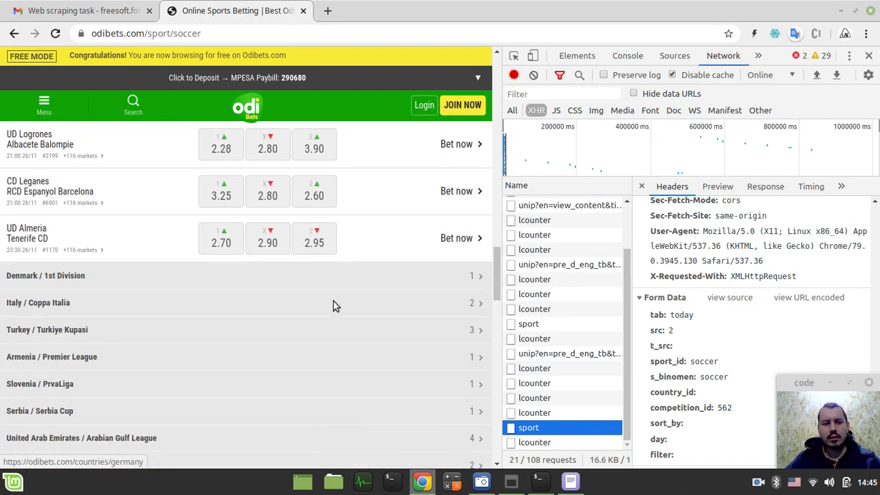
scroll(down, 3)
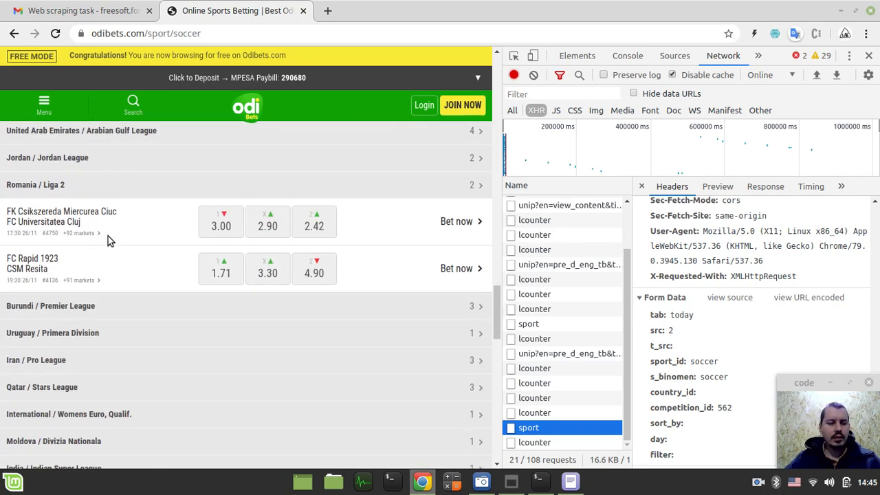
scroll(down, 3)
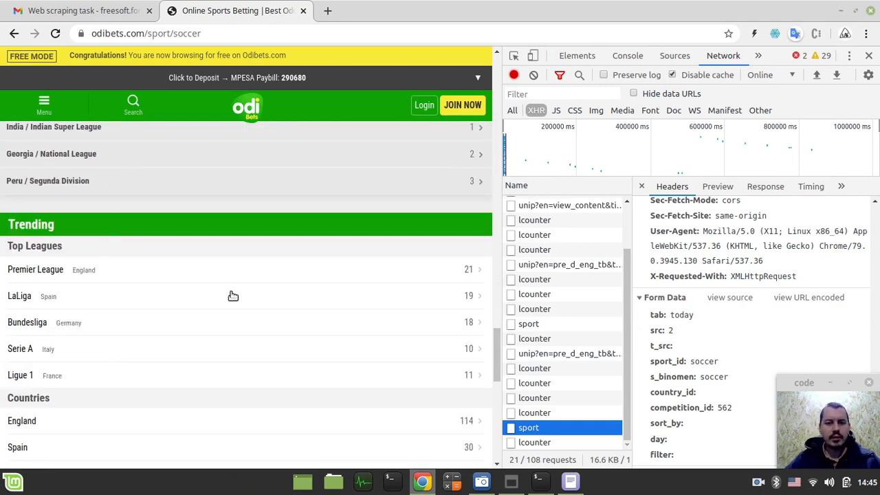
click(79, 10)
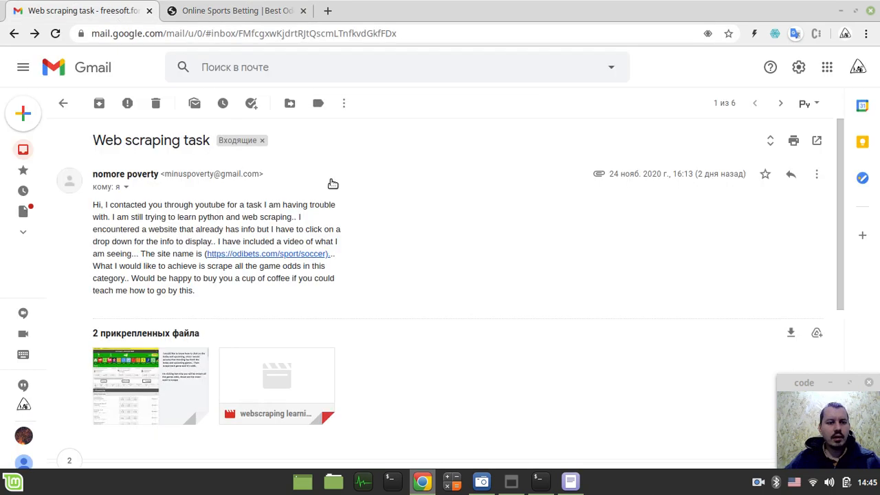
mouse_move(132, 282)
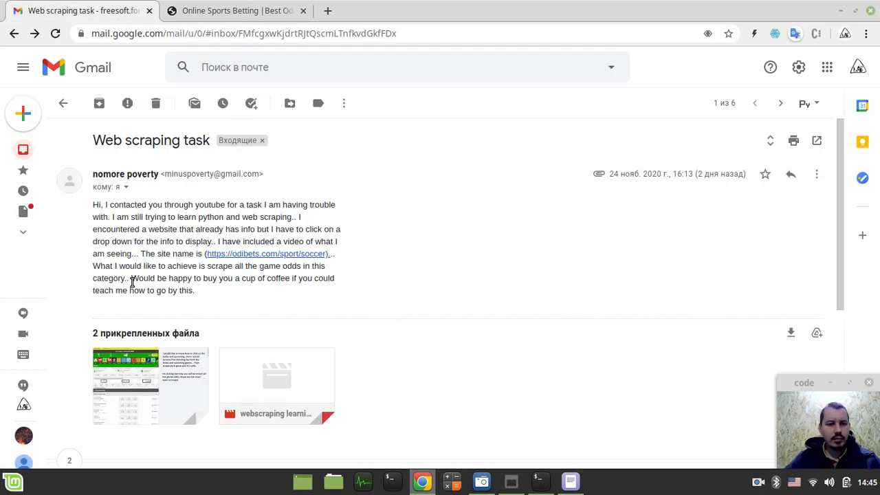
mouse_move(212, 289)
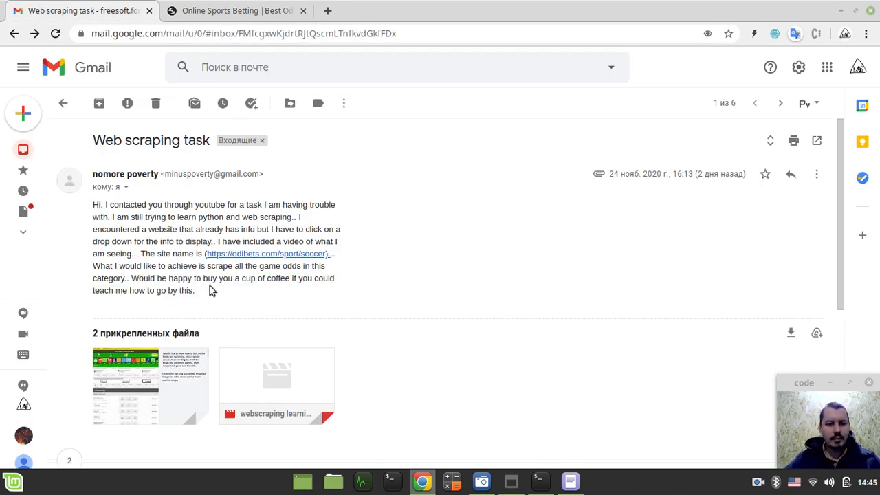
mouse_move(246, 290)
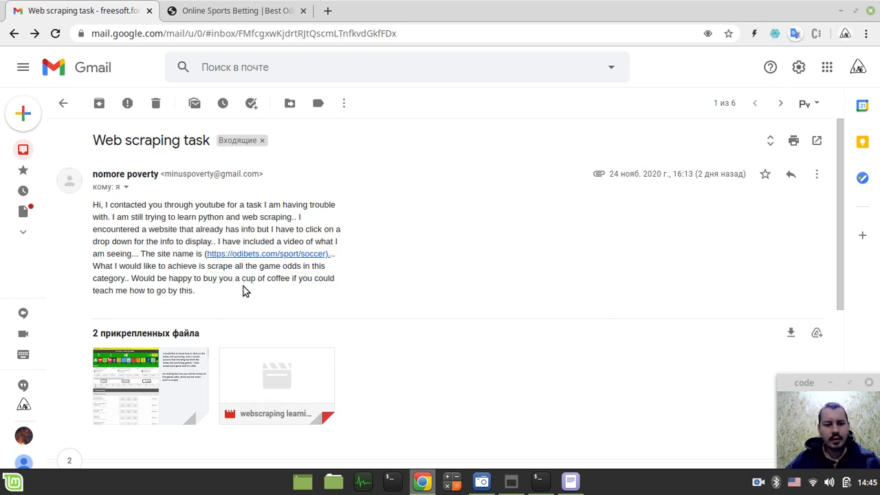
mouse_move(241, 302)
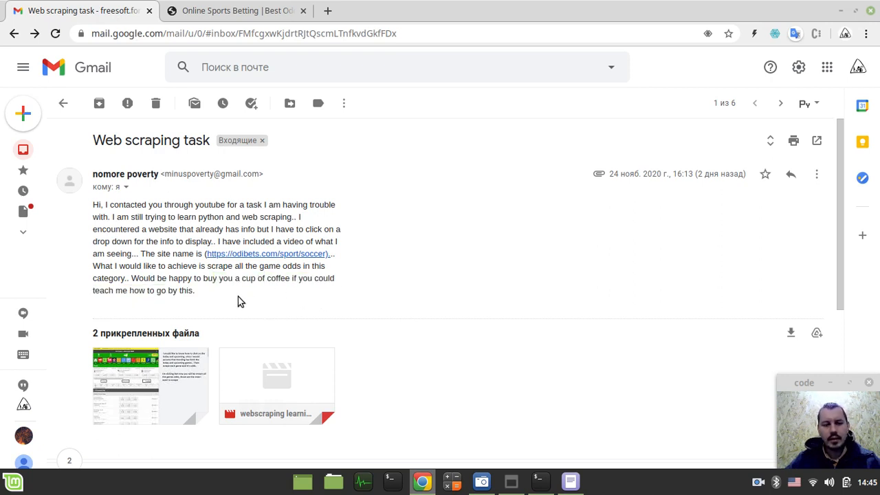
Highlight the email's coffee-offer sentence, glance at odds.json in Xed, then return to odibets.
drag(129, 278, 195, 291)
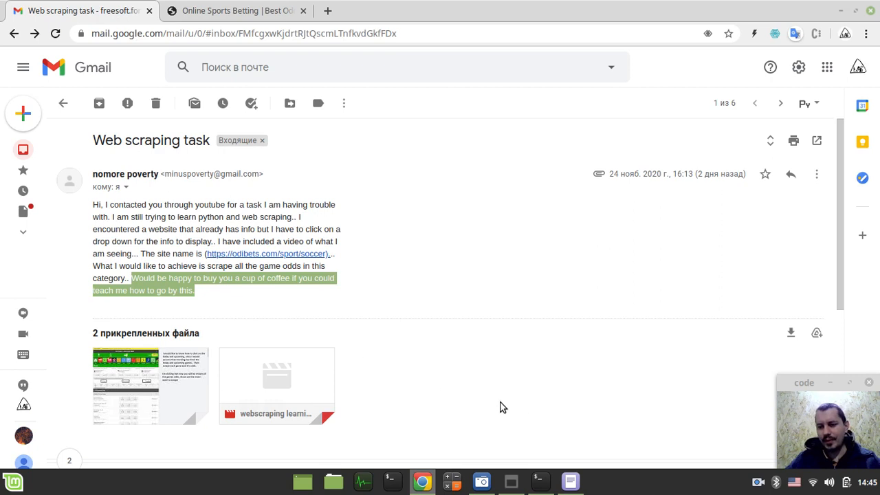
click(570, 481)
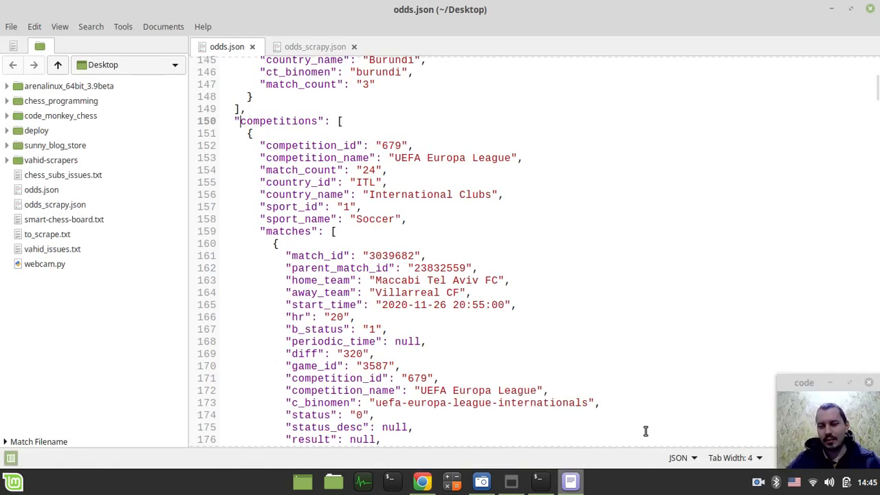
mouse_move(423, 464)
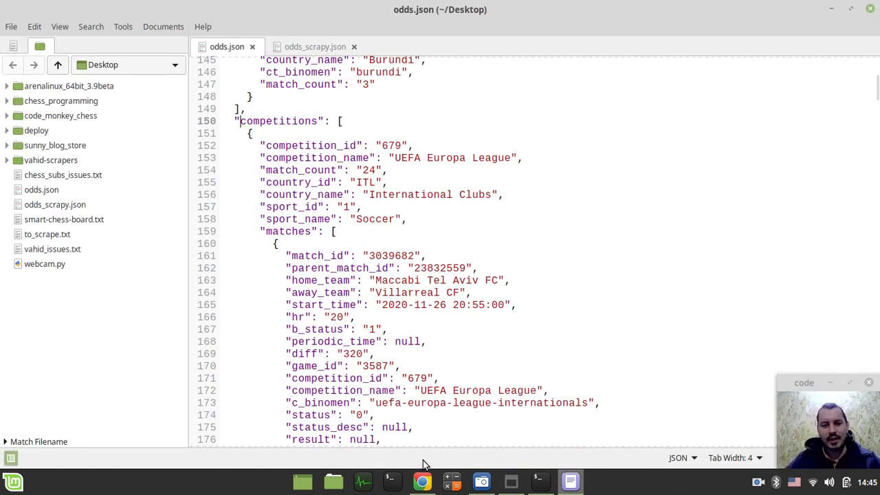
mouse_move(422, 482)
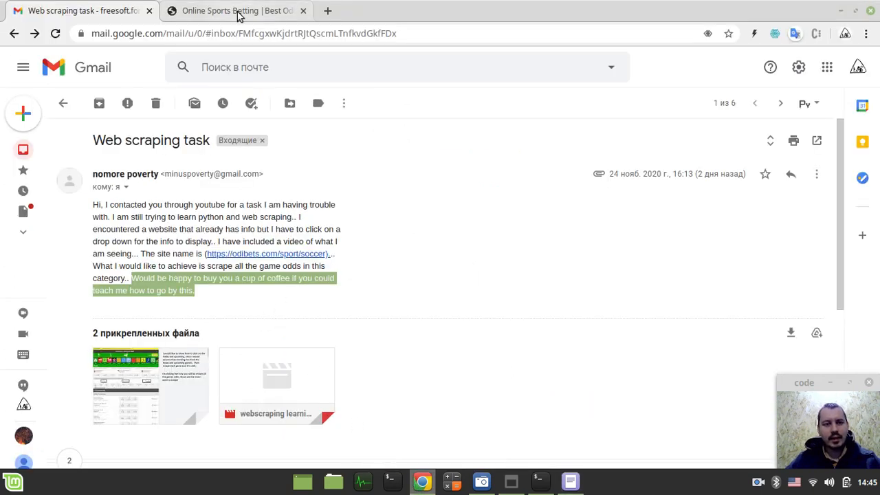
click(237, 10)
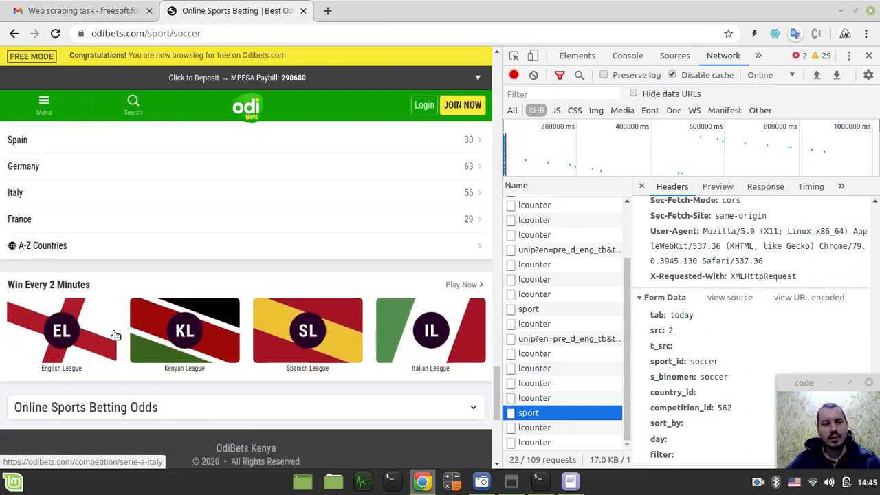
Scroll down the odibets soccer page to the league groups with Romania Liga 2 odds.
scroll(down, 3)
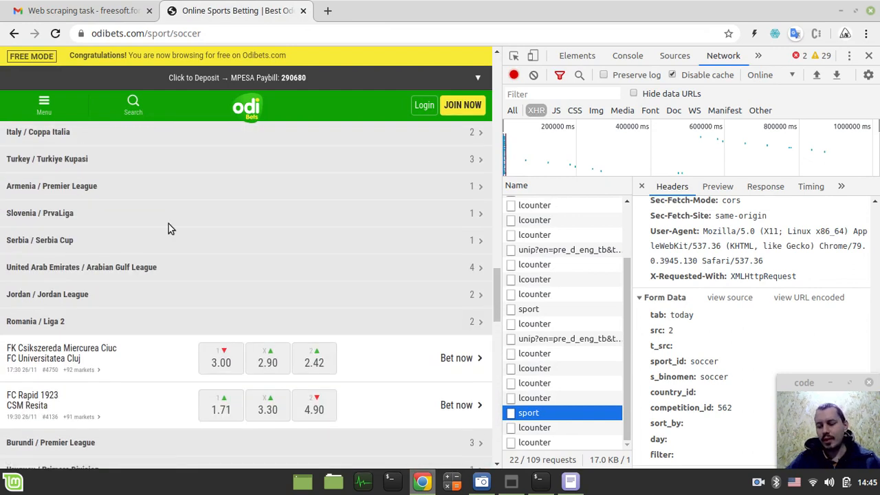
mouse_move(336, 255)
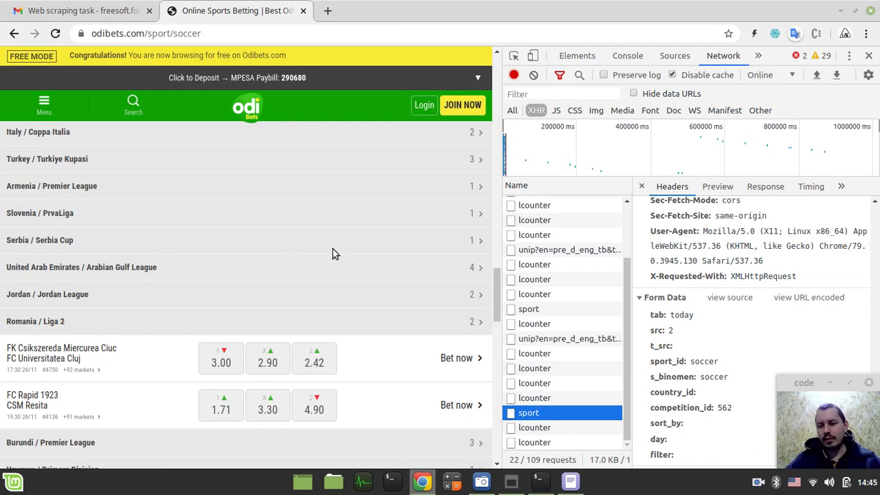
mouse_move(341, 252)
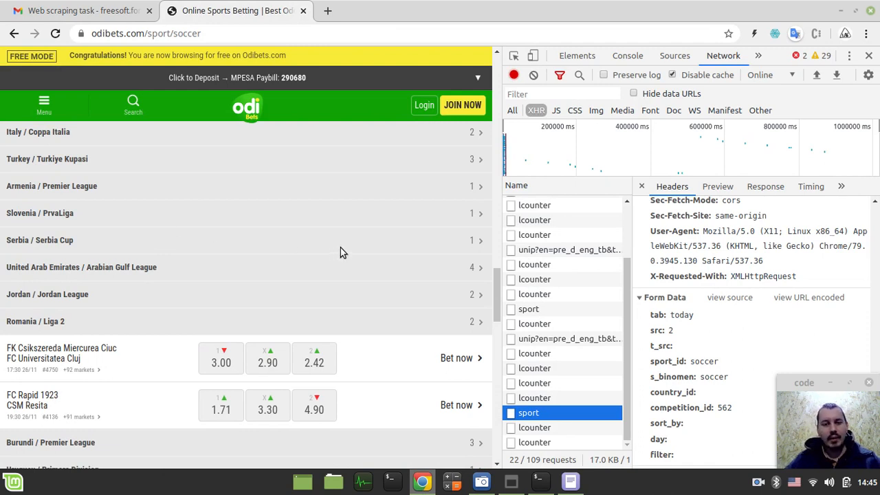
mouse_move(348, 256)
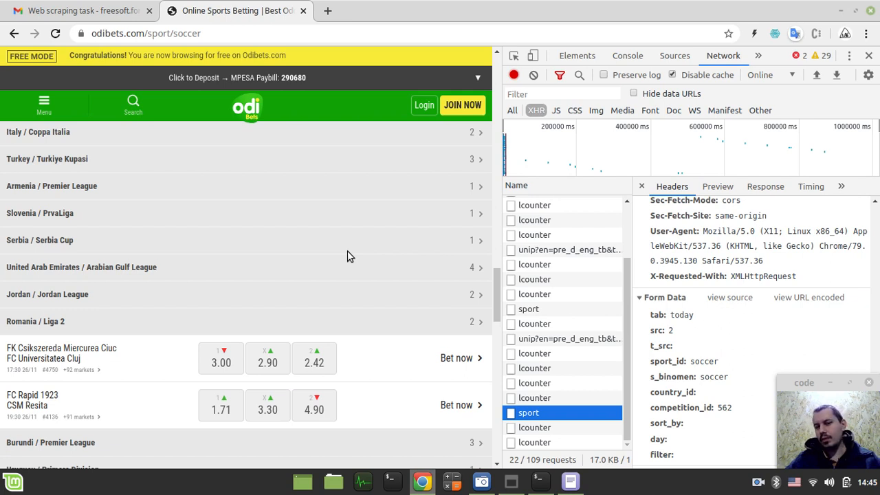
mouse_move(570, 481)
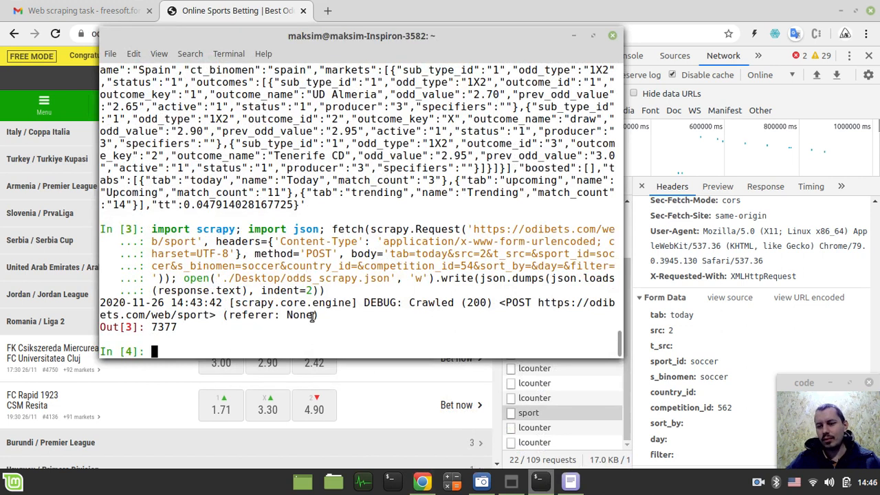
scroll(up, 3)
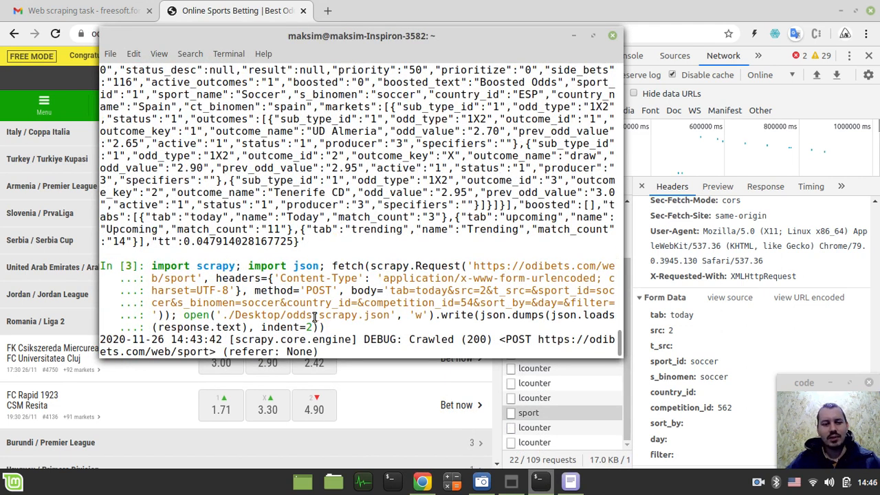
scroll(up, 3)
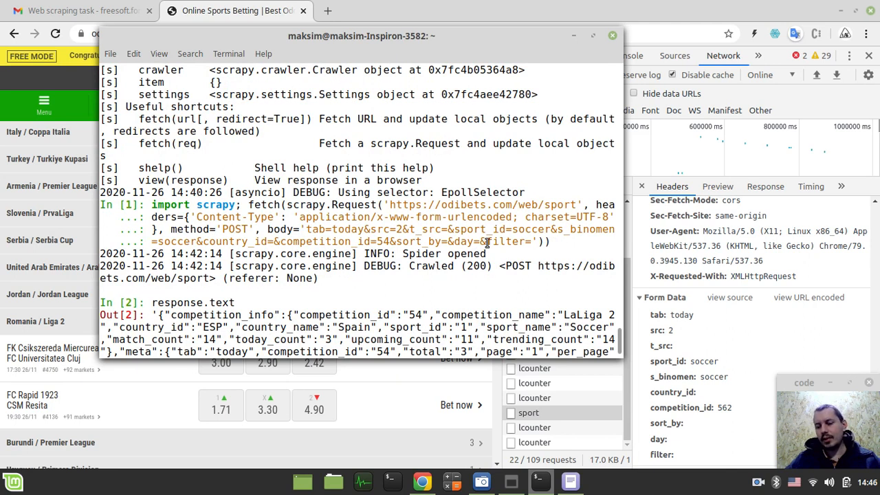
mouse_move(481, 242)
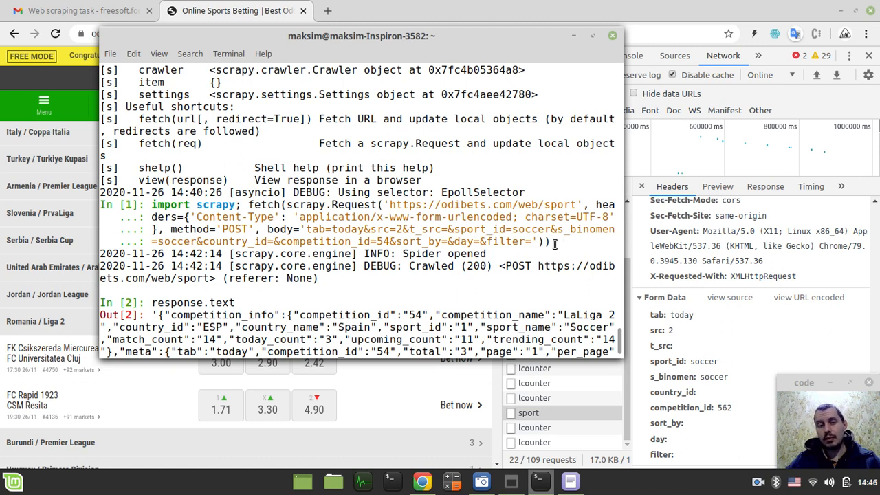
mouse_move(296, 212)
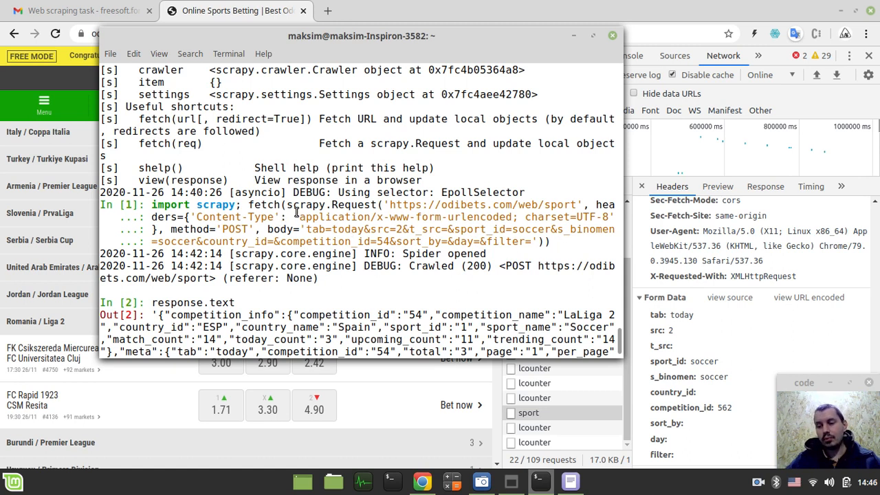